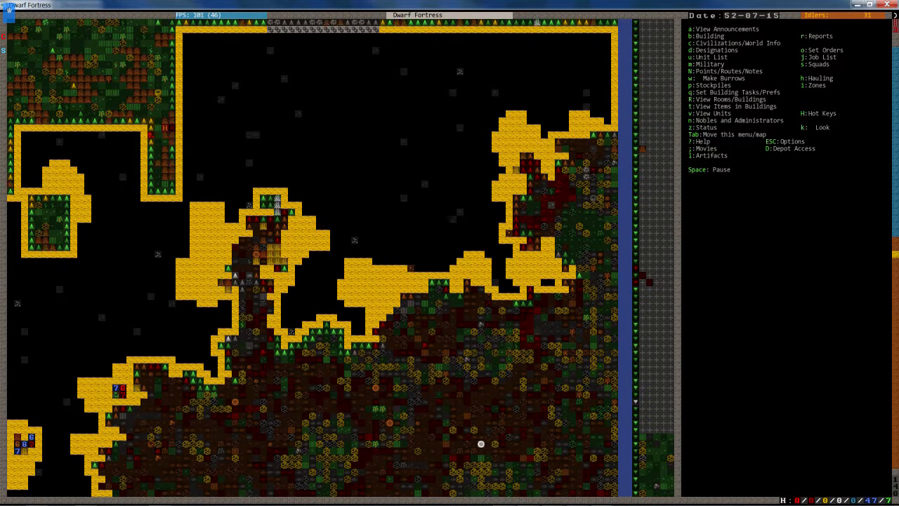
Scroll to the fortress corridor and query the trade depot, which shows no merchants trading.
scroll(up, 3)
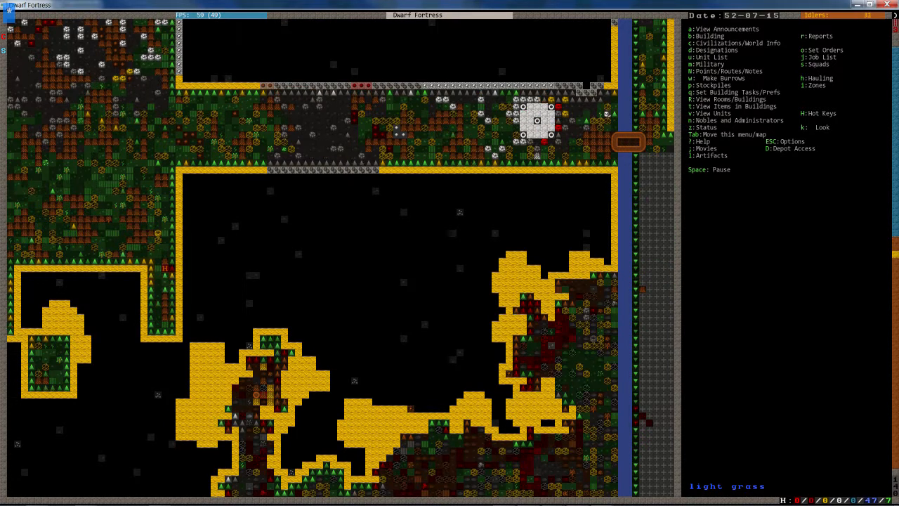
scroll(up, 3)
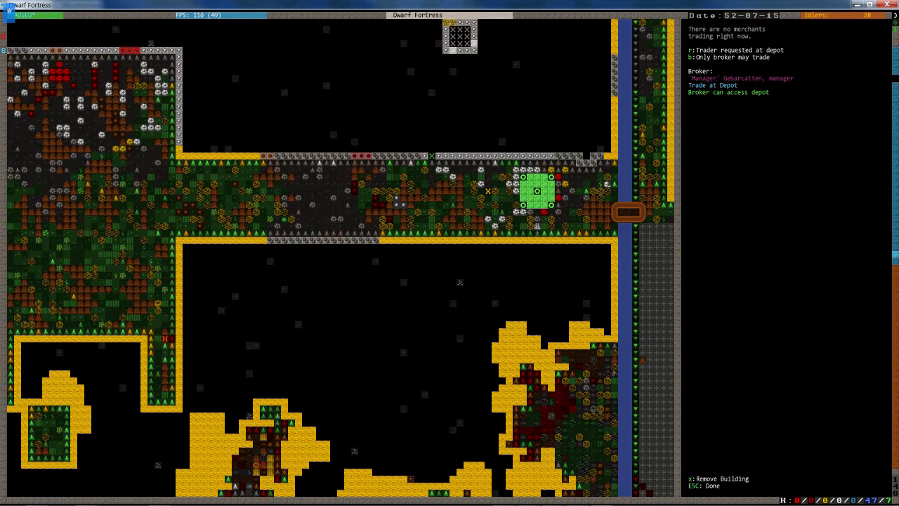
Review the tame livestock list, drop two levels, and close the trade depot details.
key(Escape)
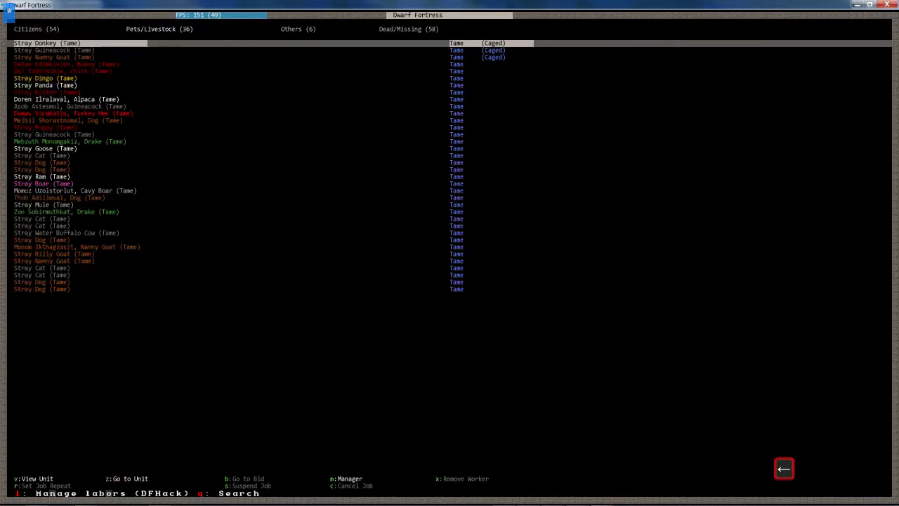
click(35, 29)
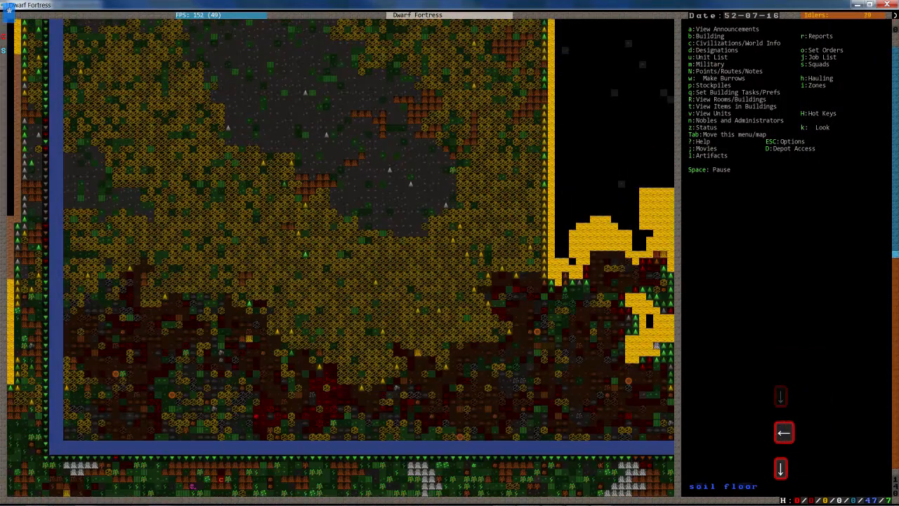
key(shift+.)
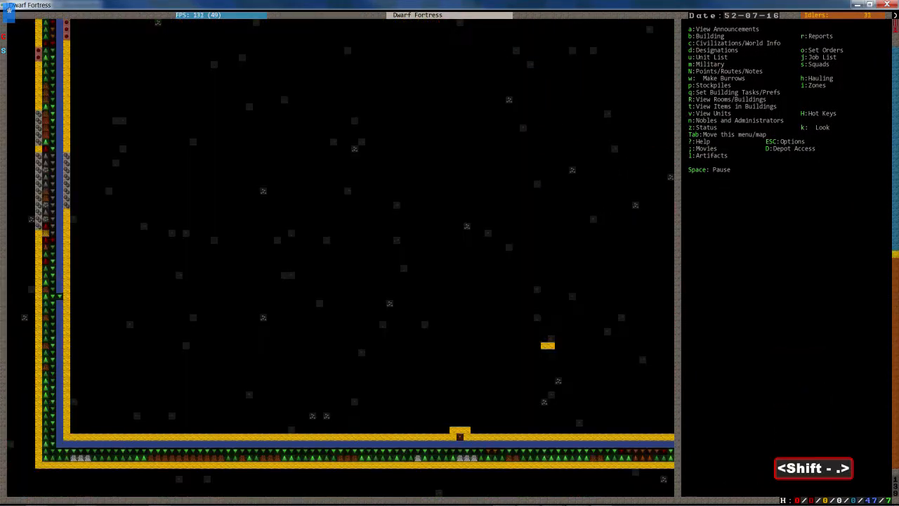
key(shift+.)
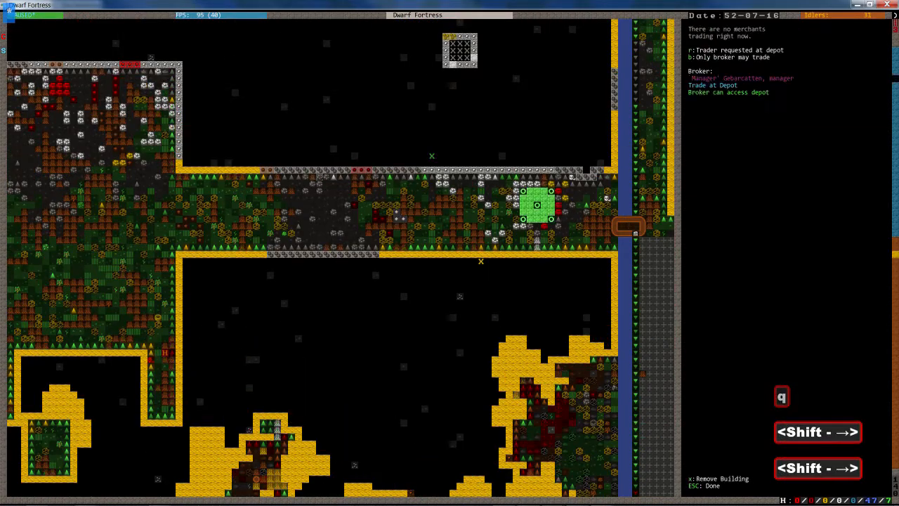
key(r)
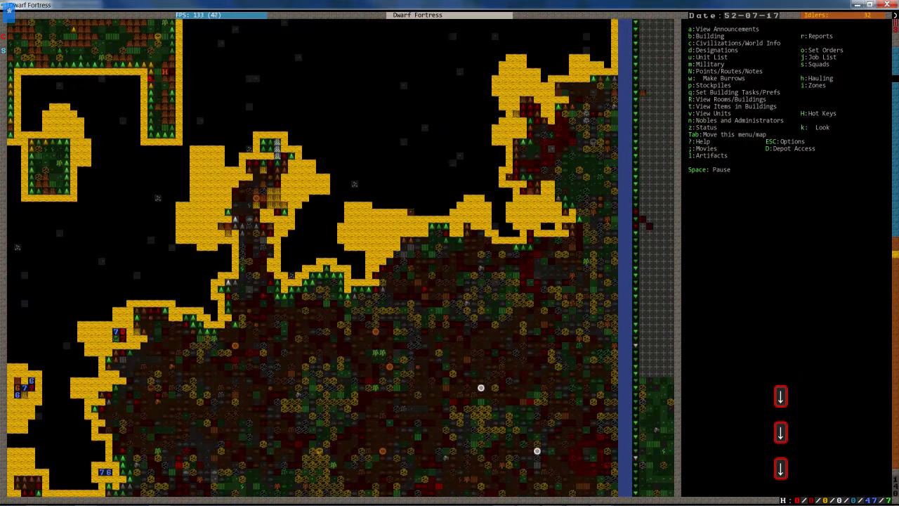
Pause, inspect a tile with gold nuggets and persimmon leaves, and reach the water-channel level.
scroll(down, 3)
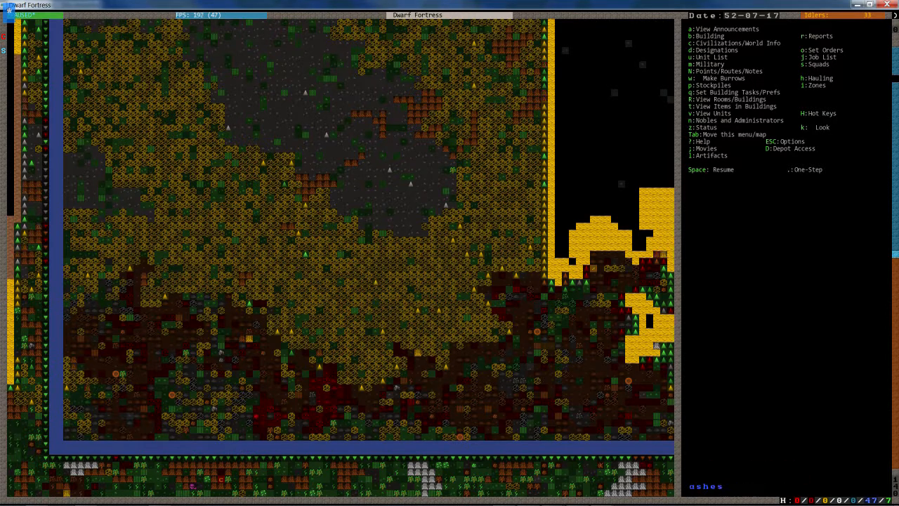
key(shift+.)
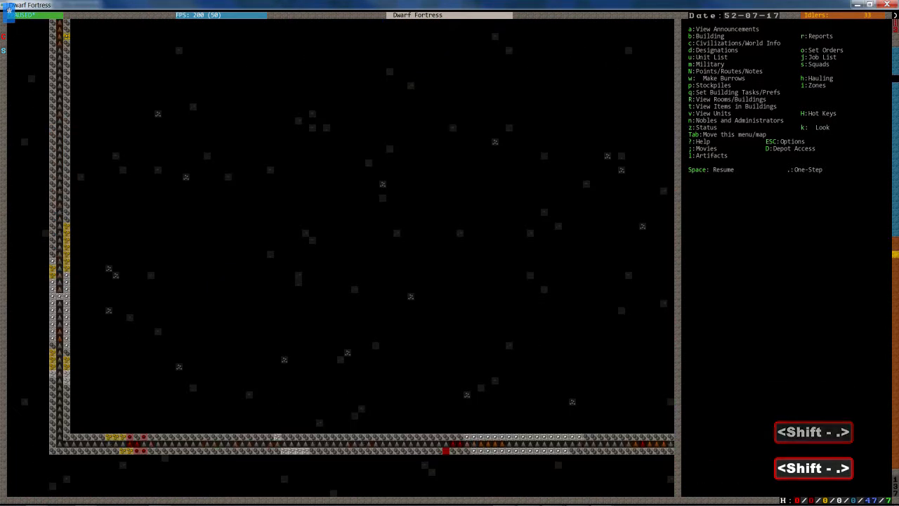
key(k)
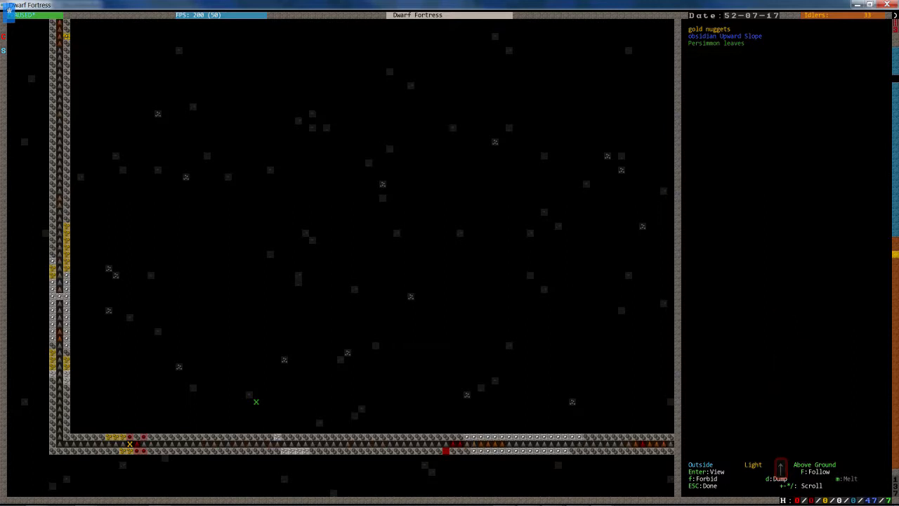
key(Escape)
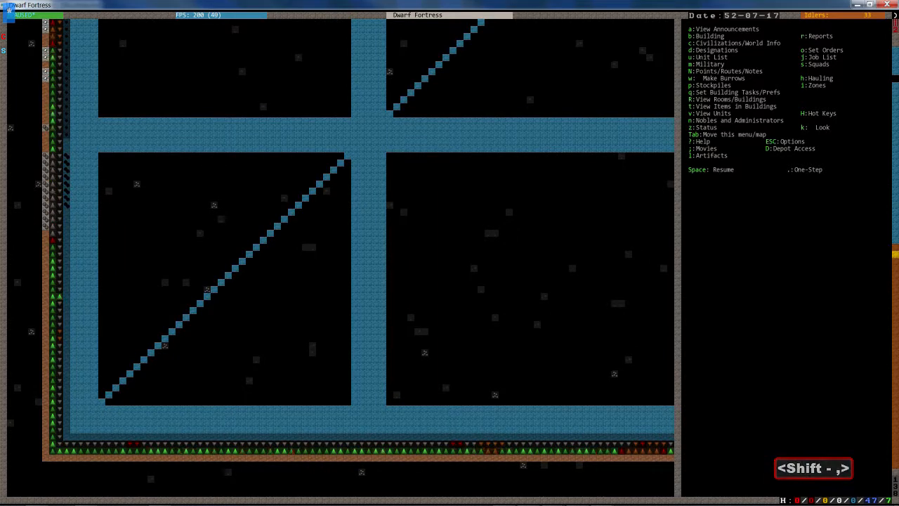
Look at the channel designation option, back out, and climb toward the riverside surface.
key(d)
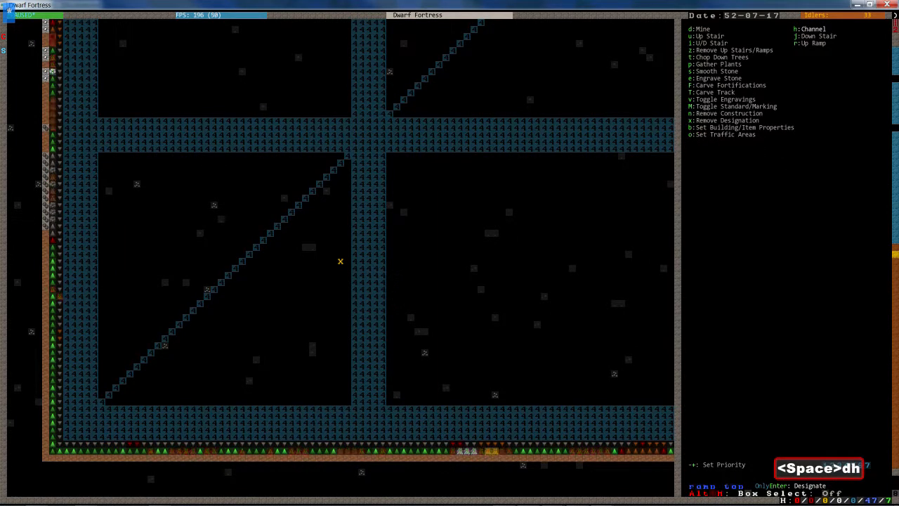
key(Escape)
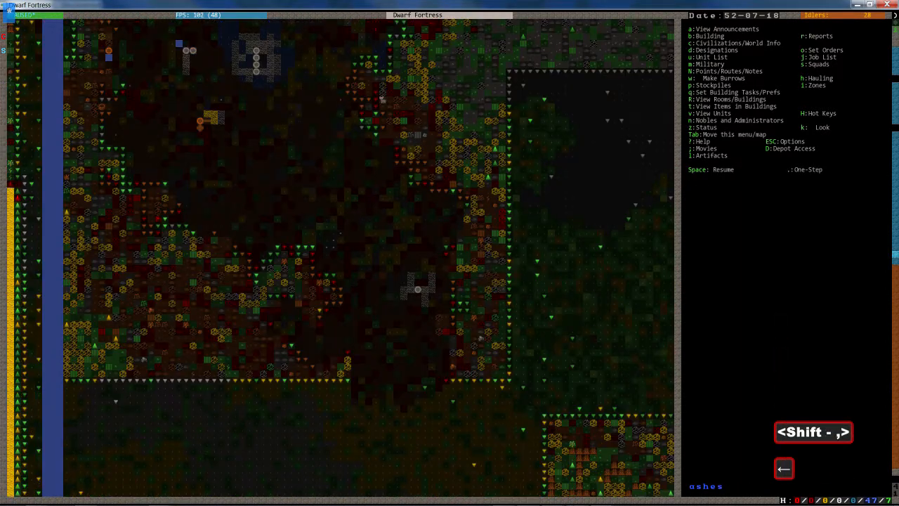
Inspect ground south of the enclosure, finding hazel wood logs, and view the depot enclosure.
key(d)
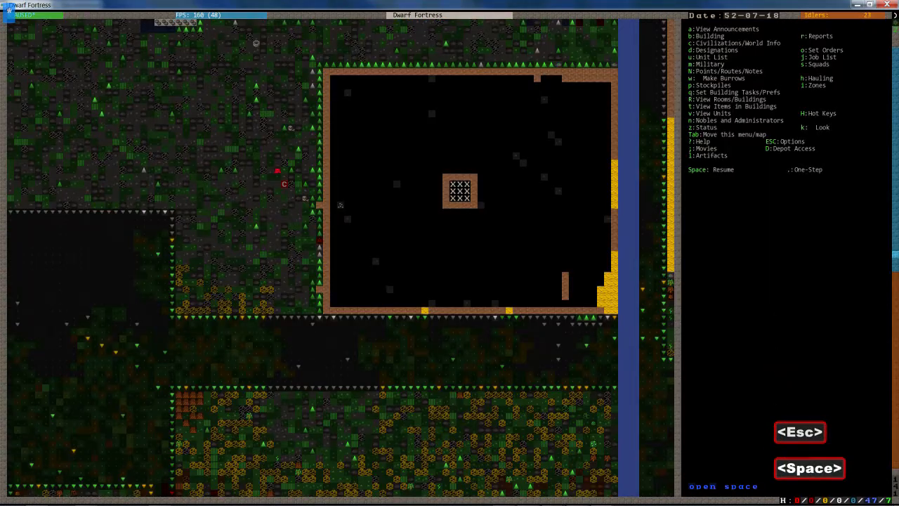
key(u)
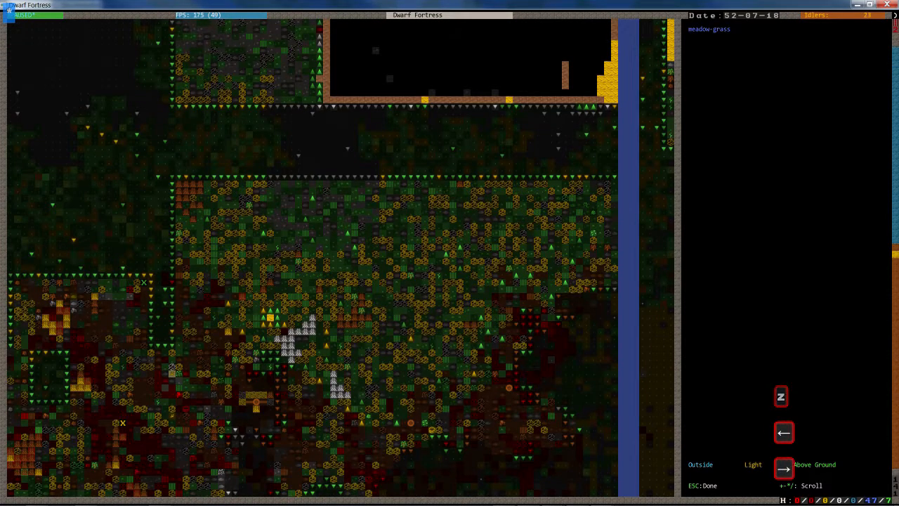
click(781, 396)
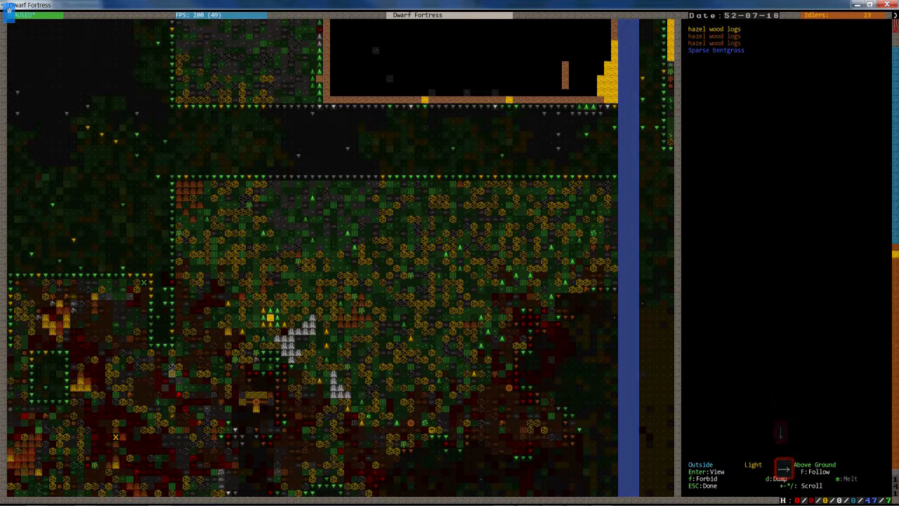
key(Escape)
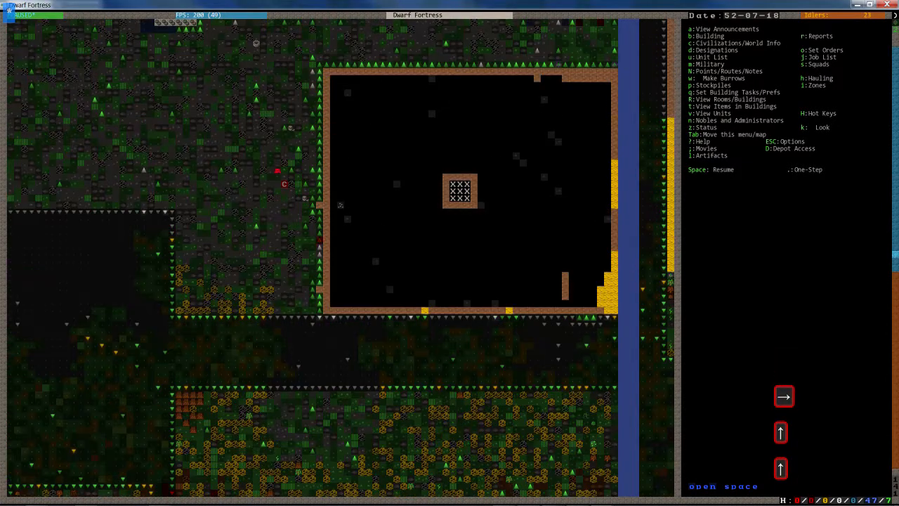
Designate a 1x3 dig strip on a lower level and return to the alunite hall level.
key(space)
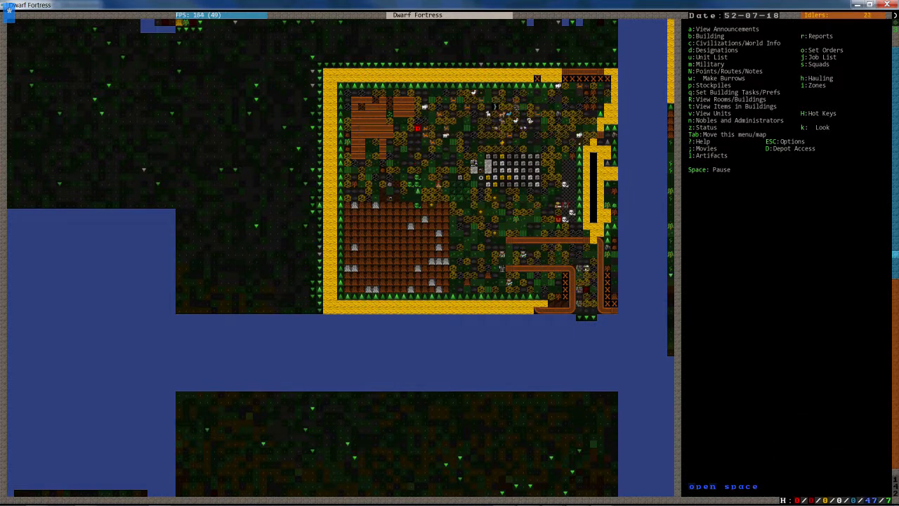
scroll(down, 3)
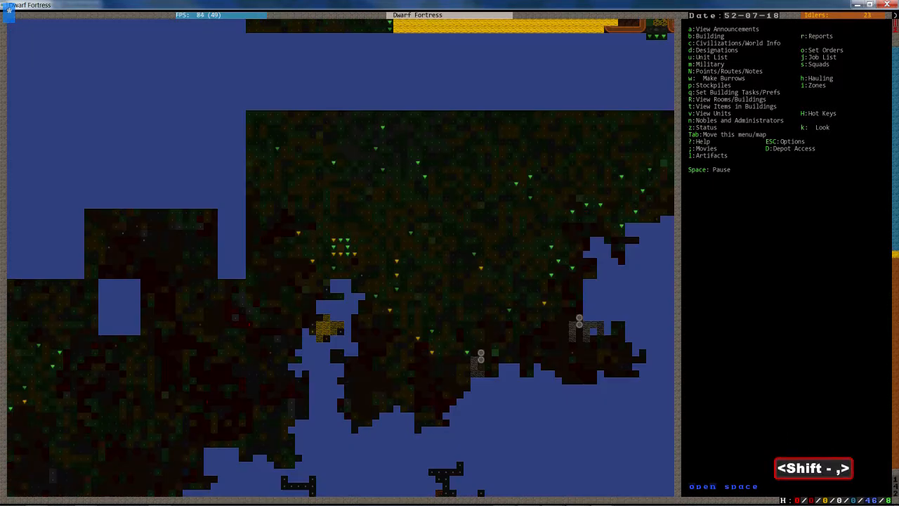
key(d)
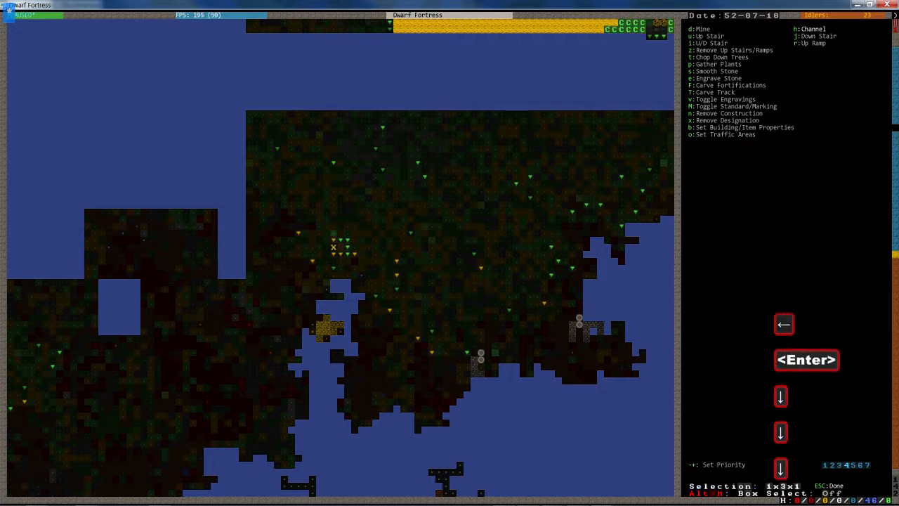
key(Escape)
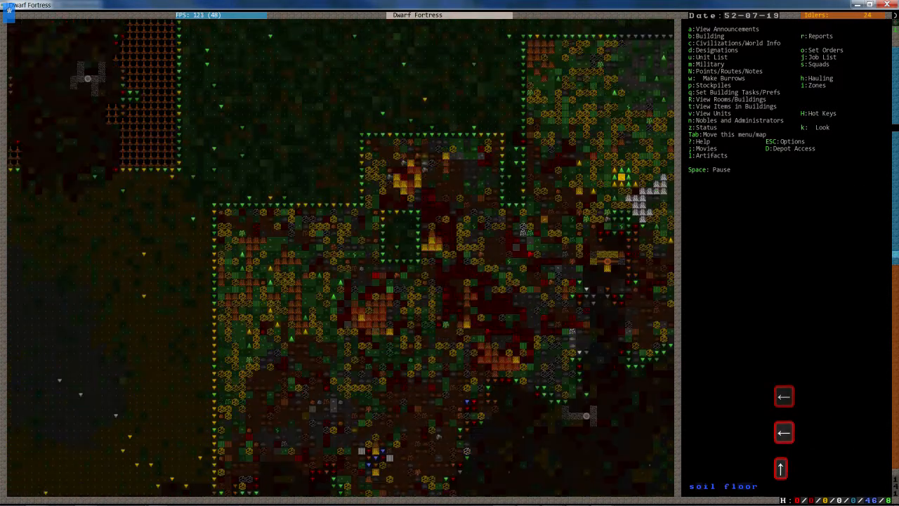
click(784, 396)
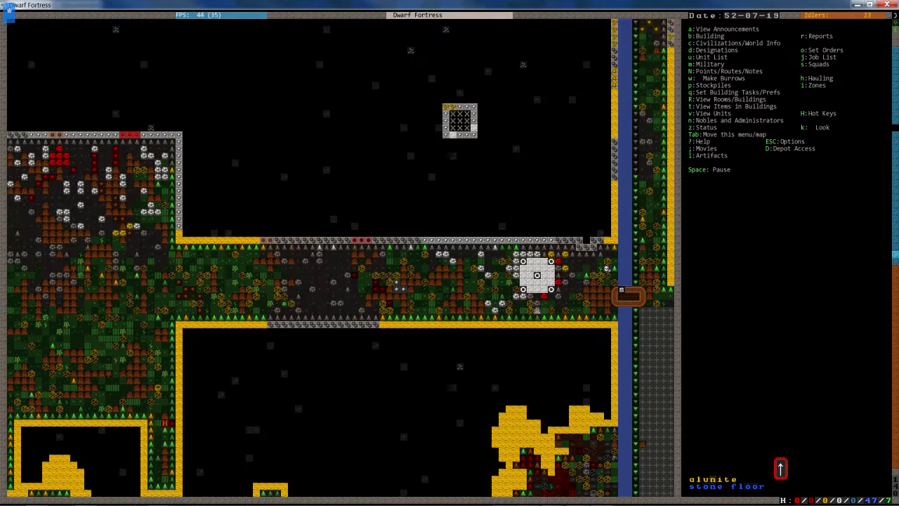
View the Magma Forge details and switch to the walled fortress level.
scroll(down, 3)
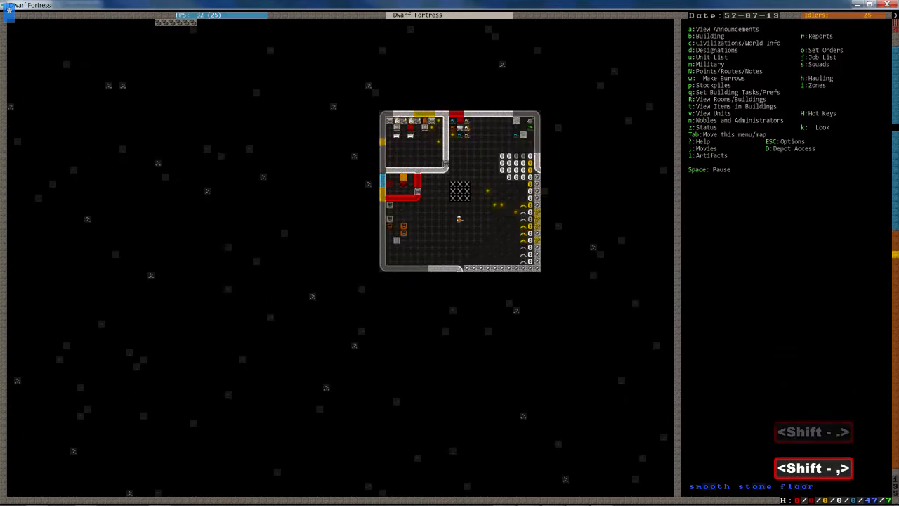
key(shift+.)
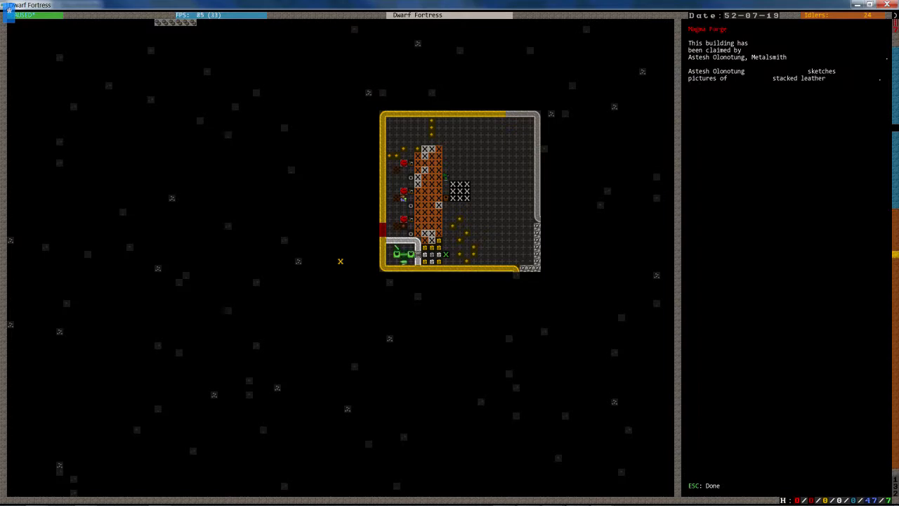
key(Escape)
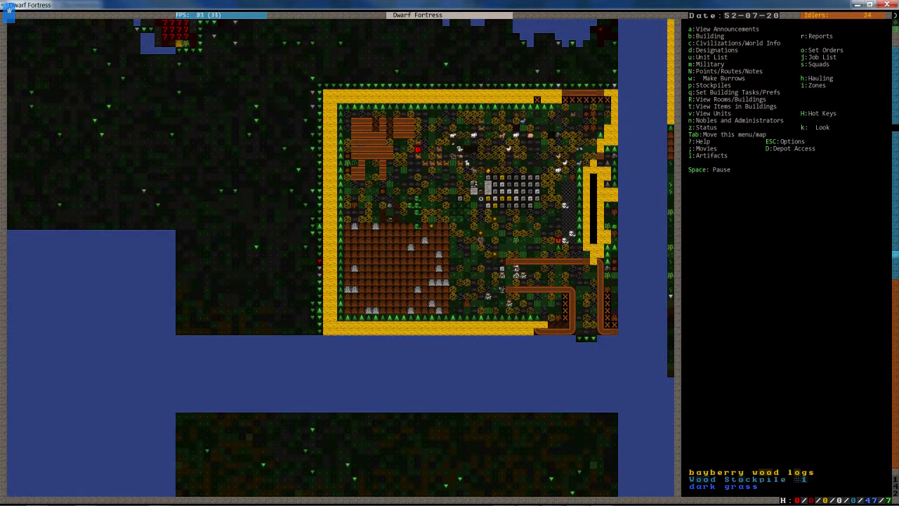
Queue a Shear Animal job at the Farmer's Workshop two levels down and unpause.
key(shift+.)
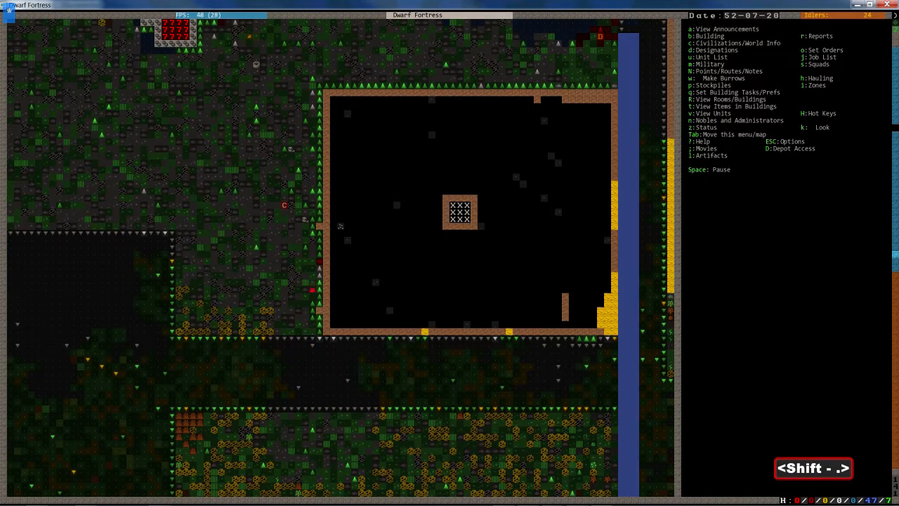
key(shift+.)
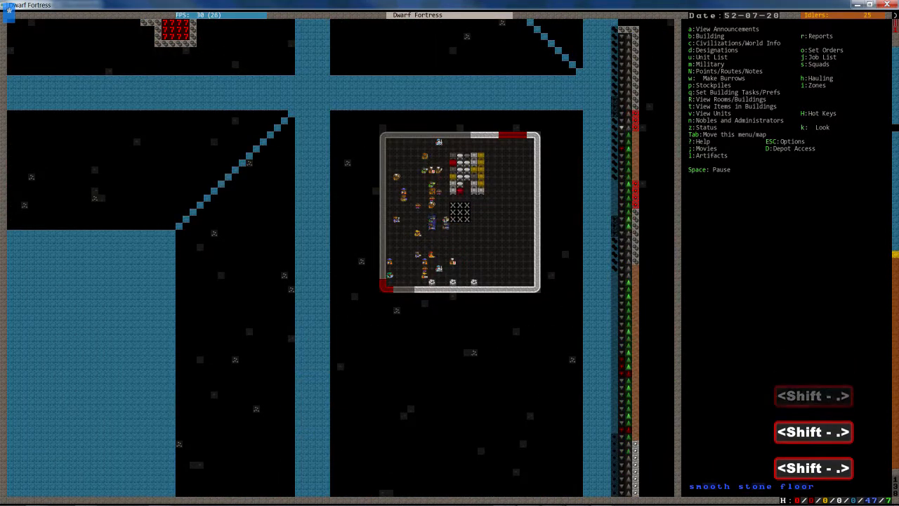
key(q)
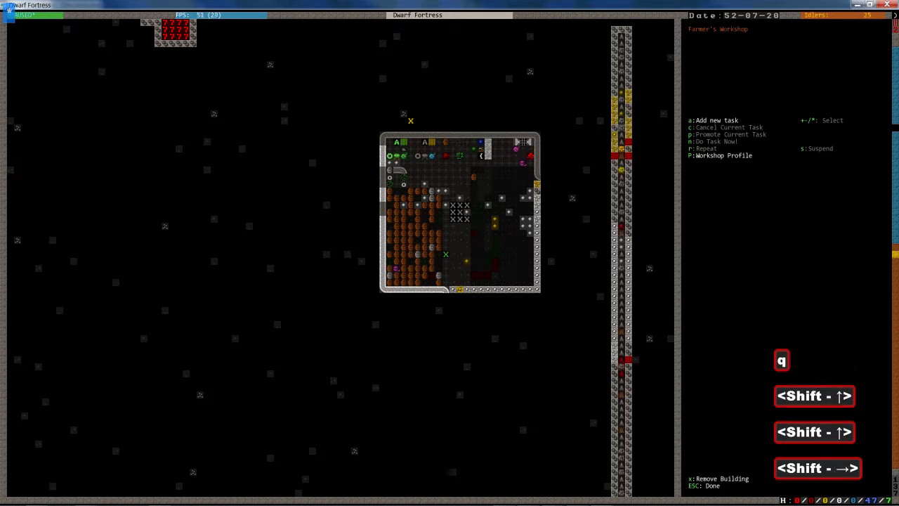
key(a)
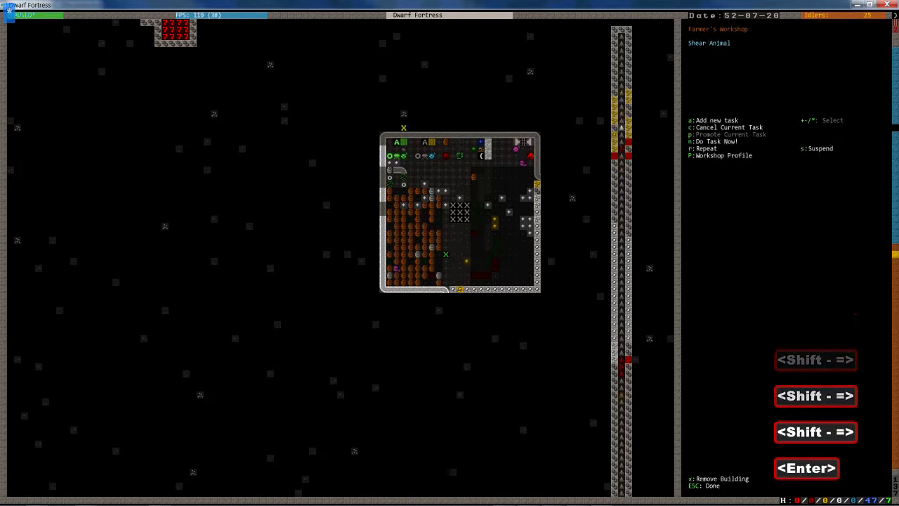
key(Escape)
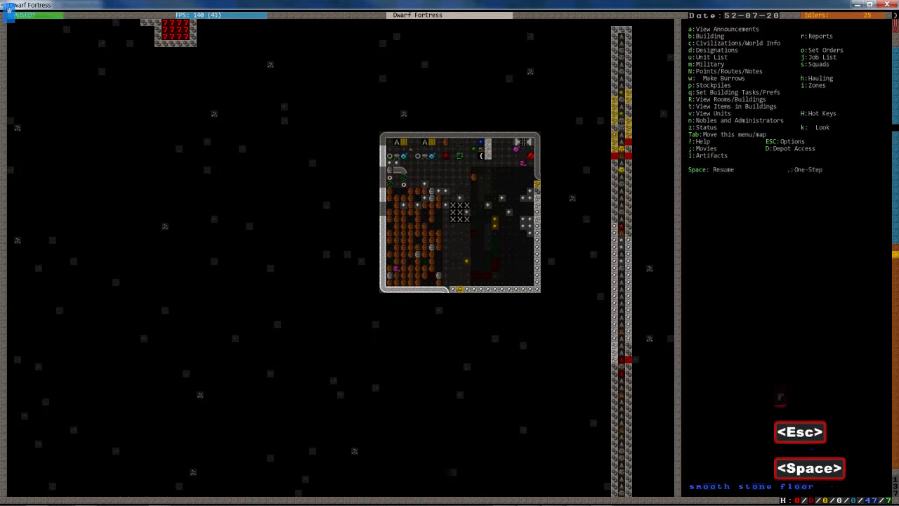
key(Space)
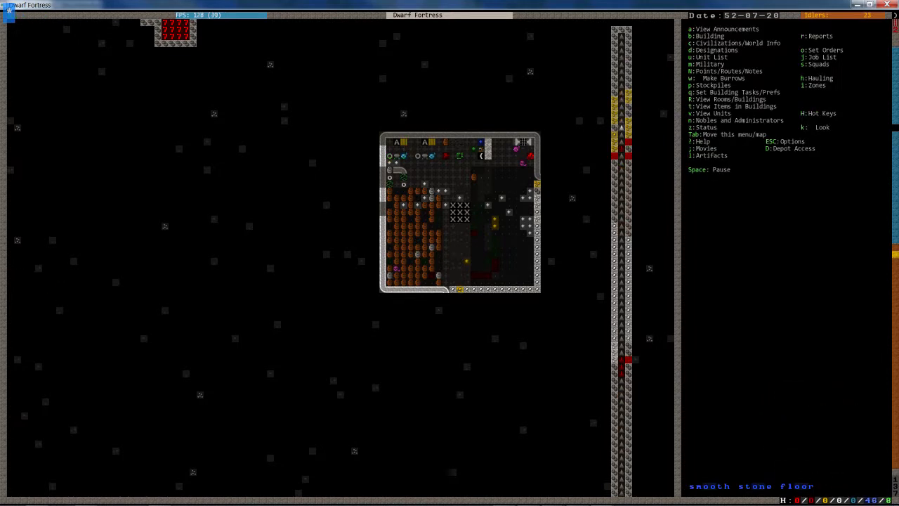
Pause the game, survey the levels, and select The Singed Oars squad for orders.
key(f1)
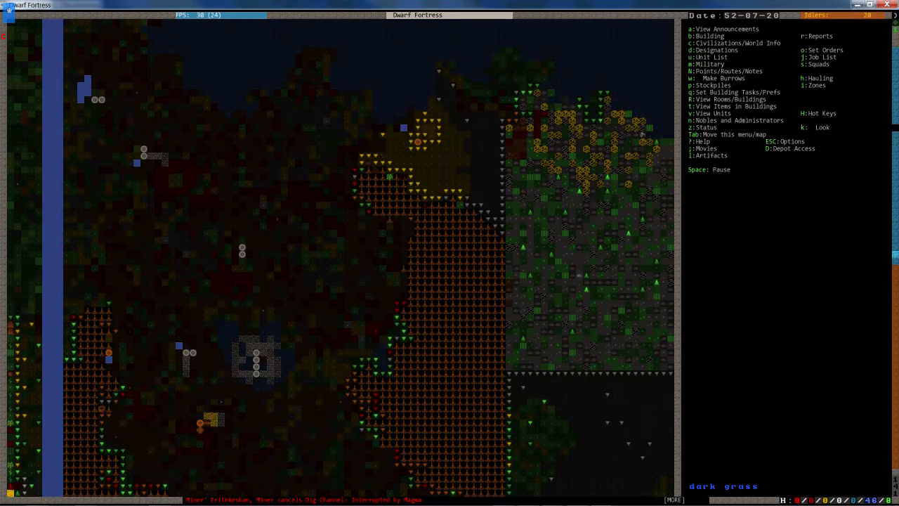
key(space)
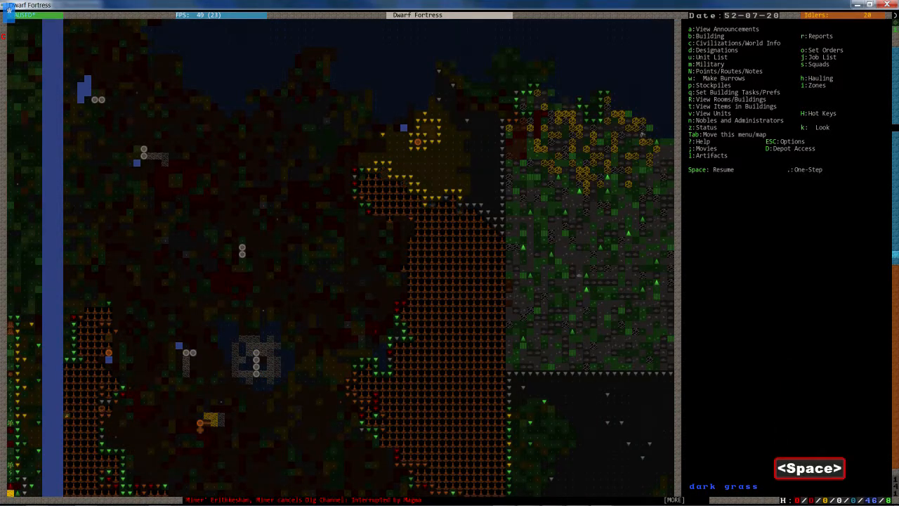
click(709, 29)
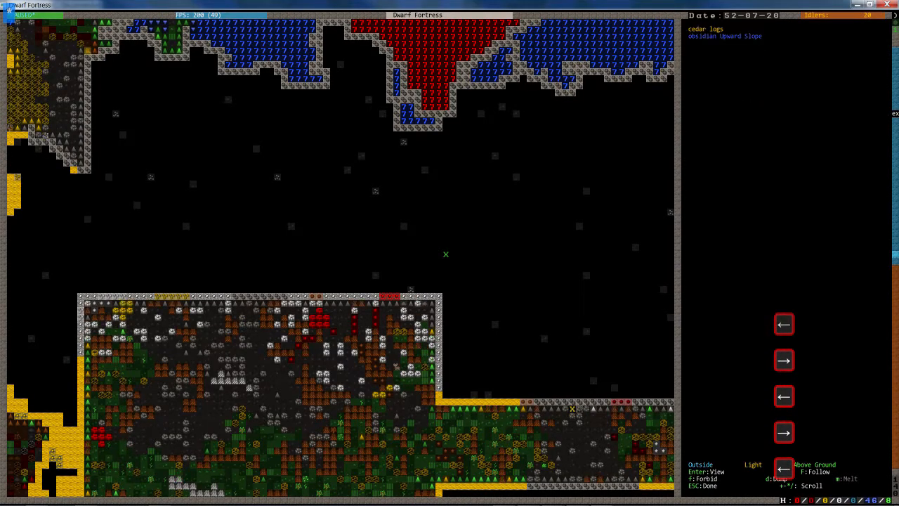
key(Escape)
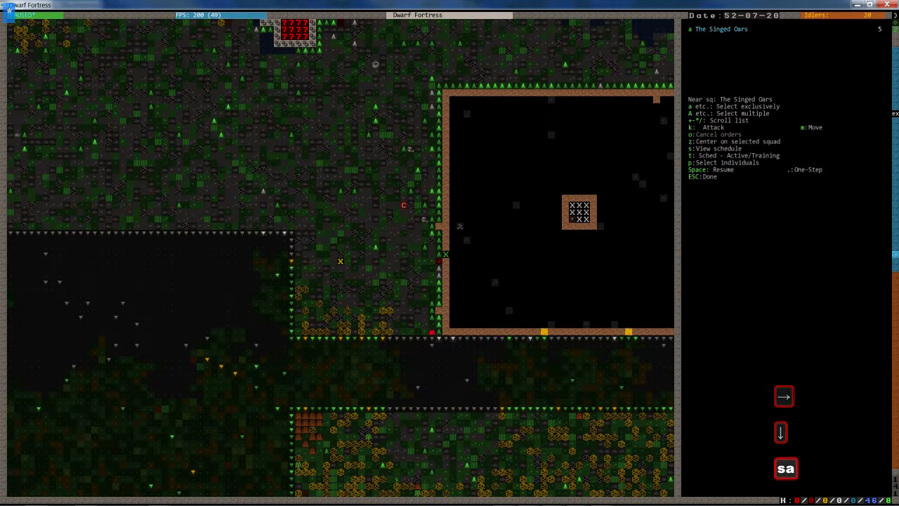
Order The Singed Oars to kill the magma crab, then return to the main map over the lake.
key(k)
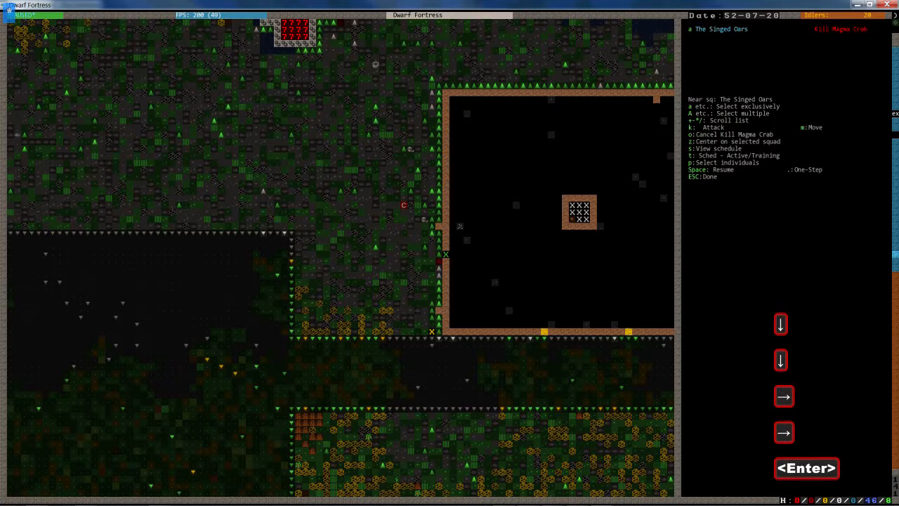
key(Escape)
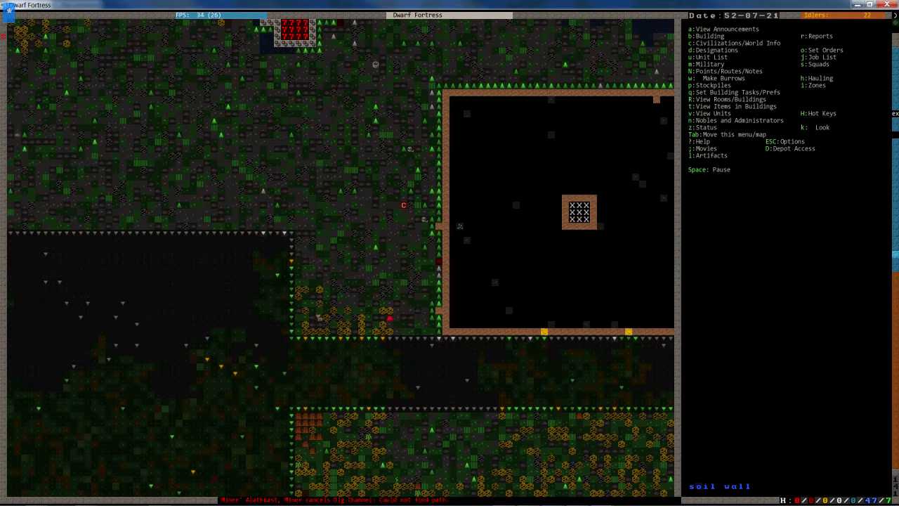
key(Space)
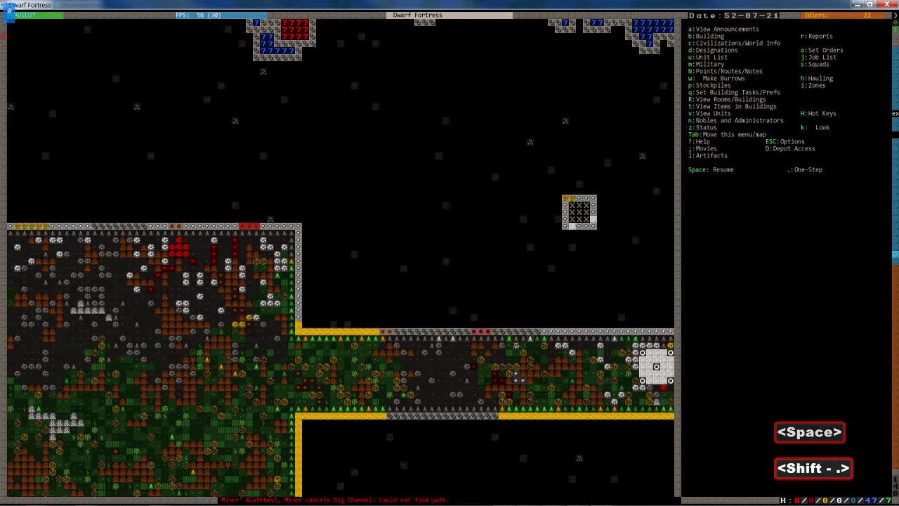
key(space)
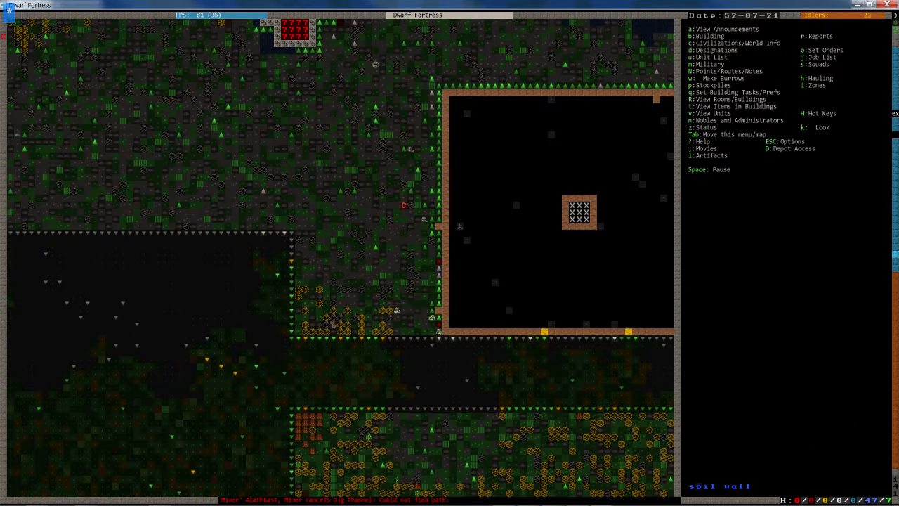
key(space)
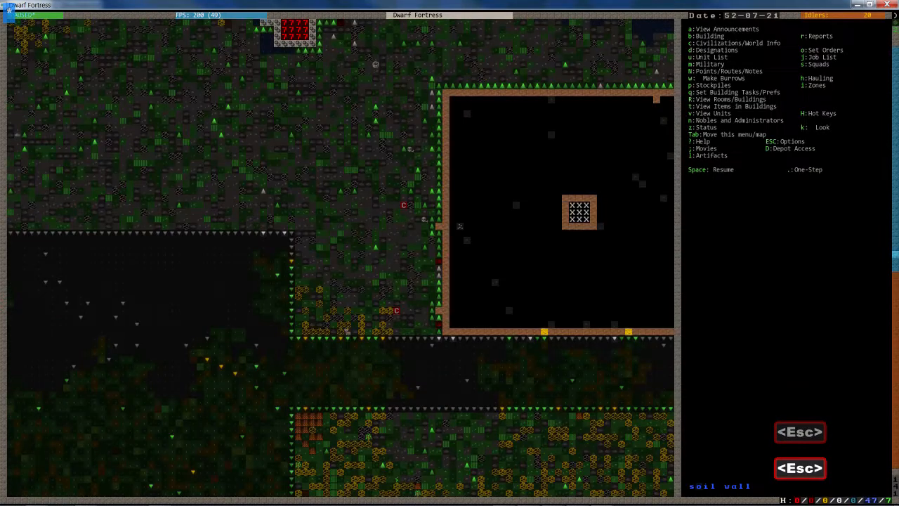
key(space)
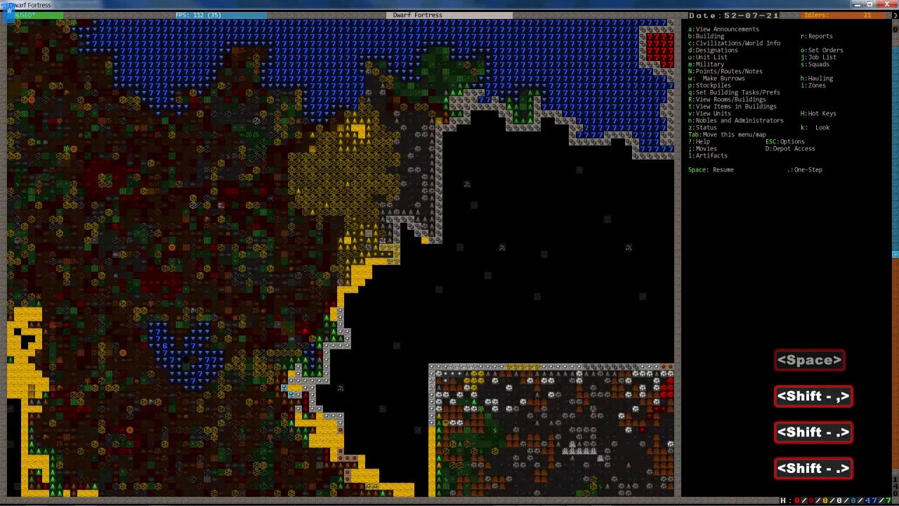
Inspect the level above, unpause, and start a channel designation on the surface slope.
key(d)
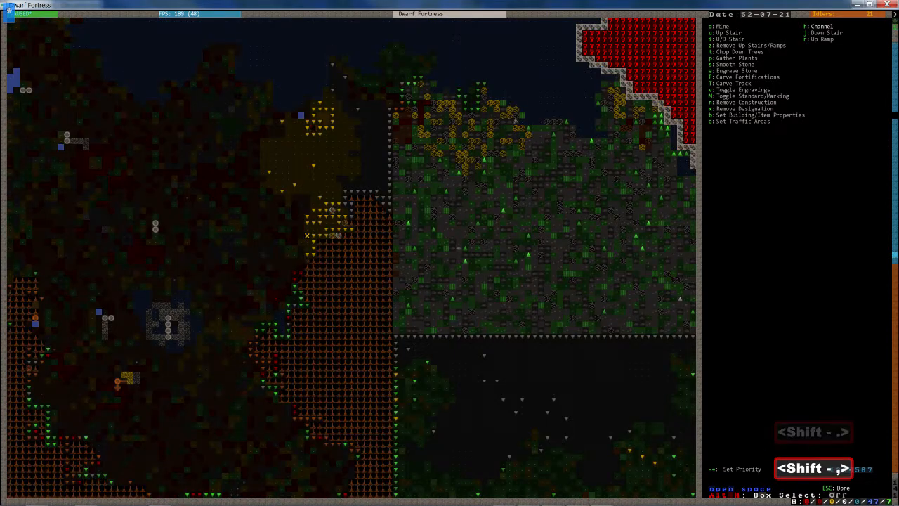
key(Escape)
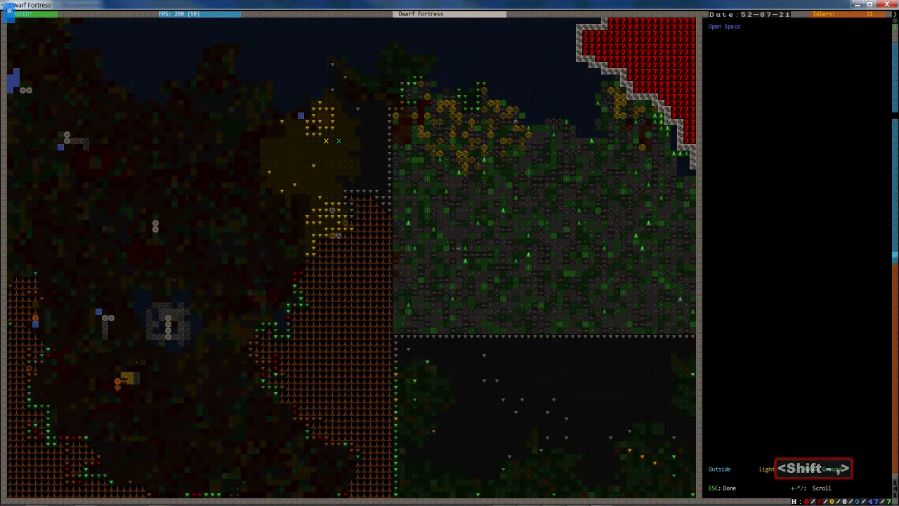
key(Escape)
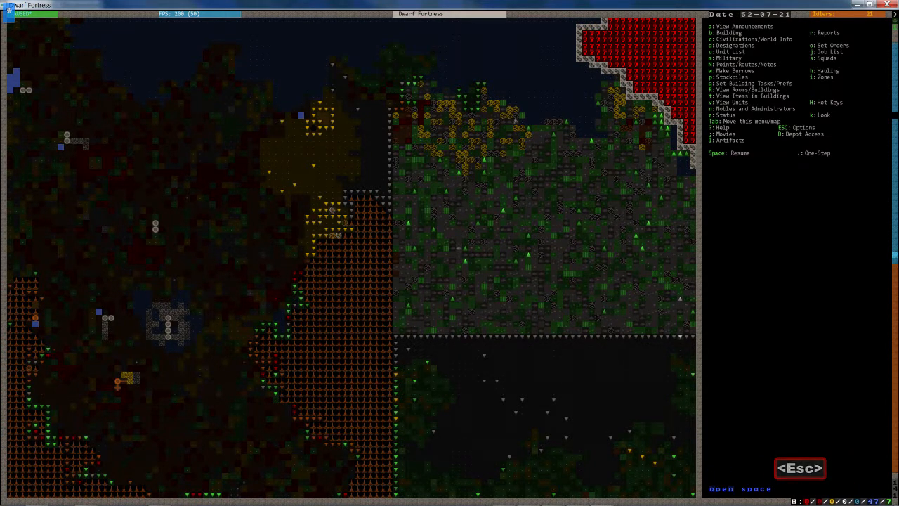
key(space)
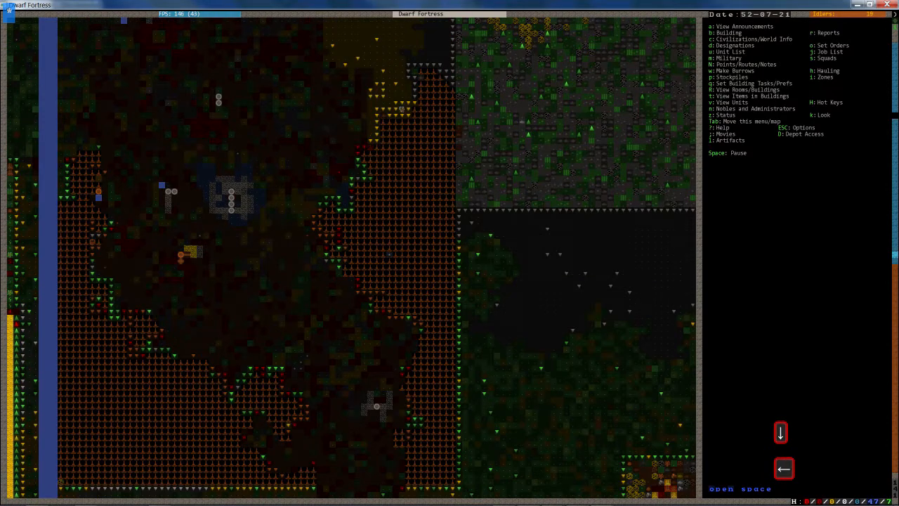
key(d)
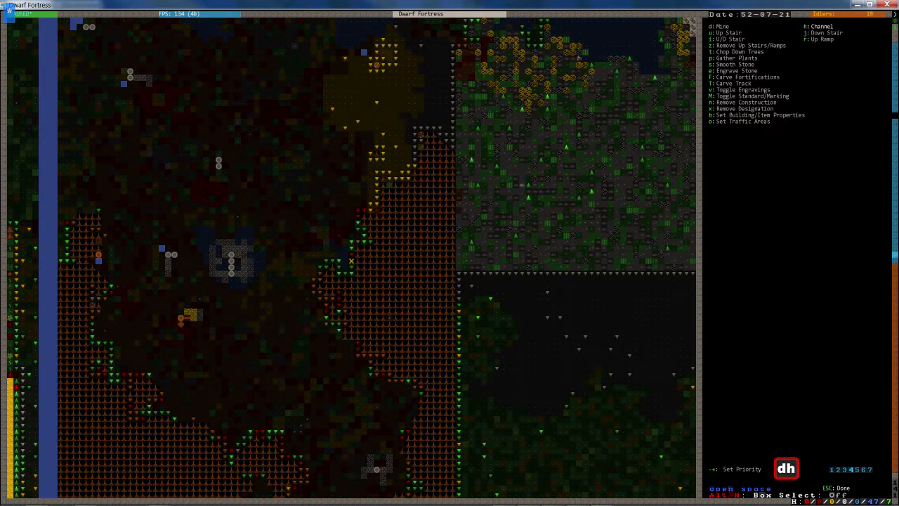
key(Escape)
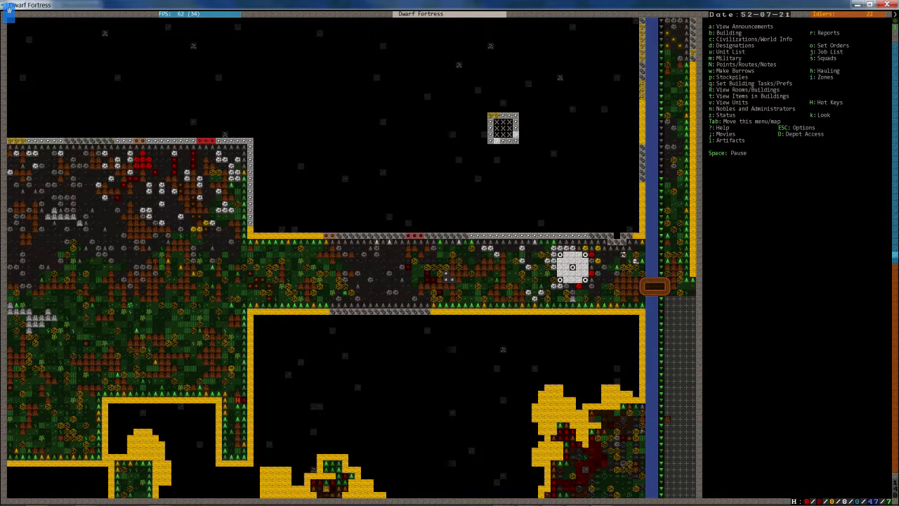
Pause the game and view the stark-raving-mad metalsmith's details, then close them.
key(shift+.)
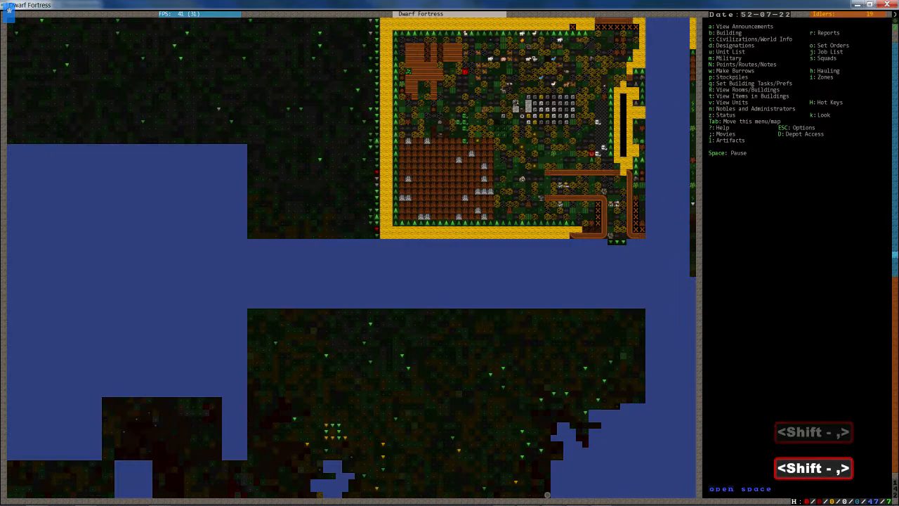
key(shift+.)
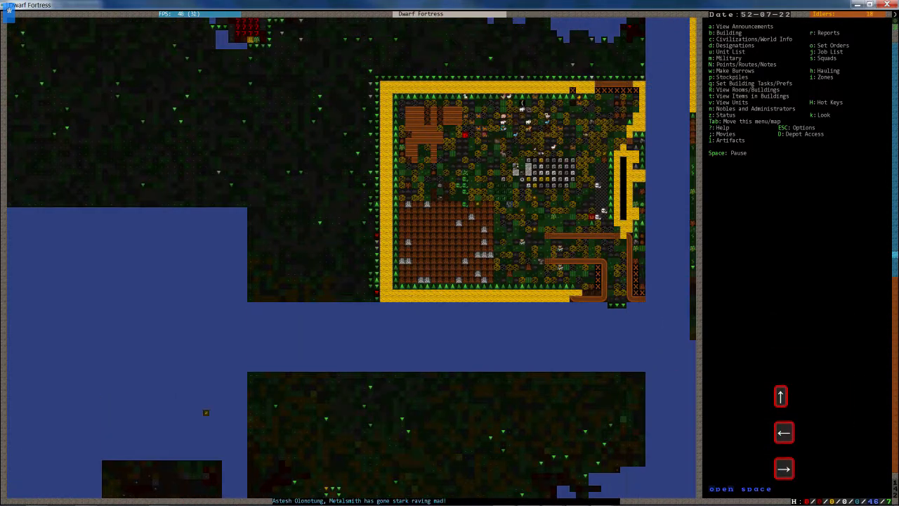
key(space)
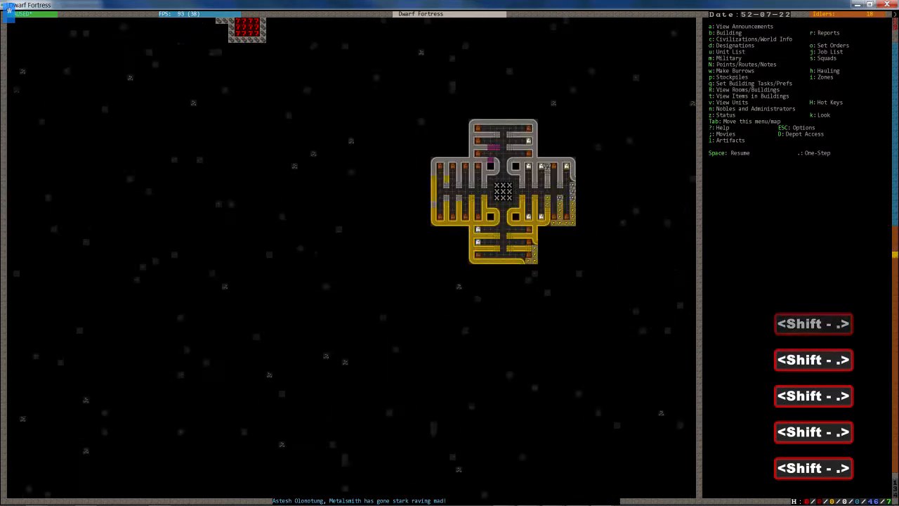
key(Space)
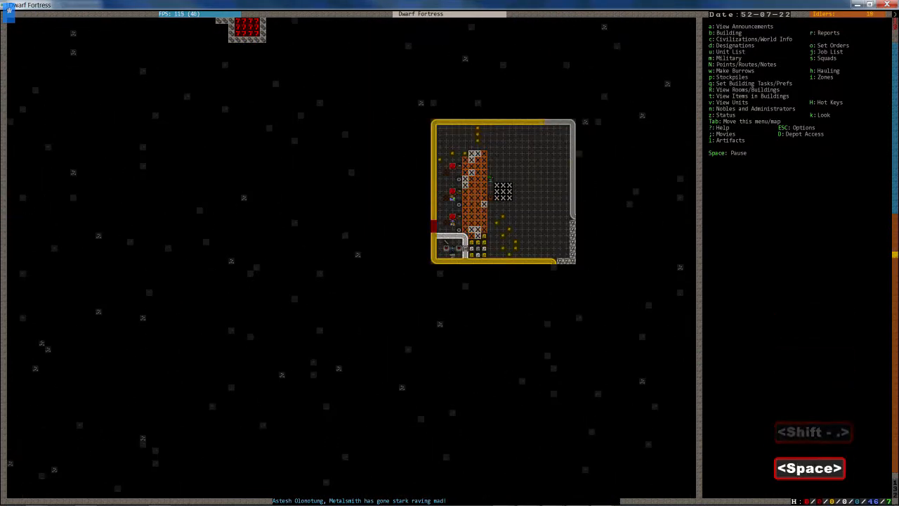
key(q)
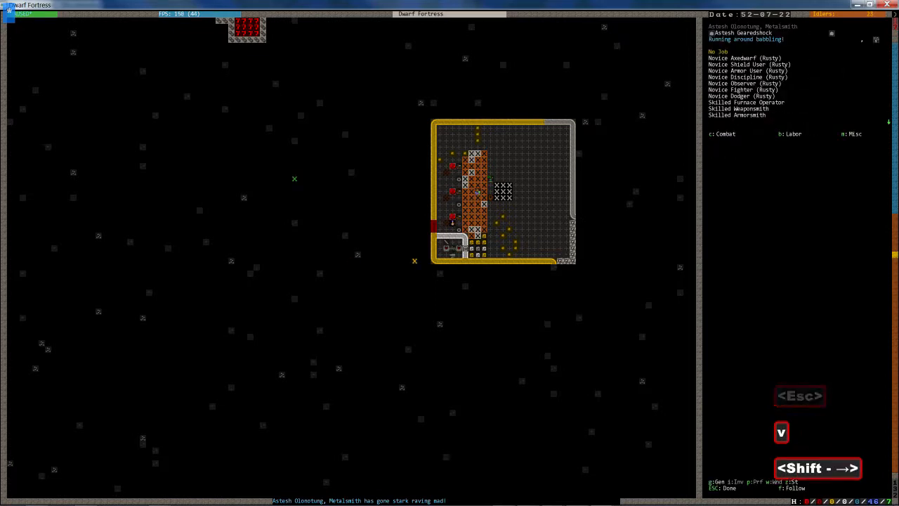
key(Escape)
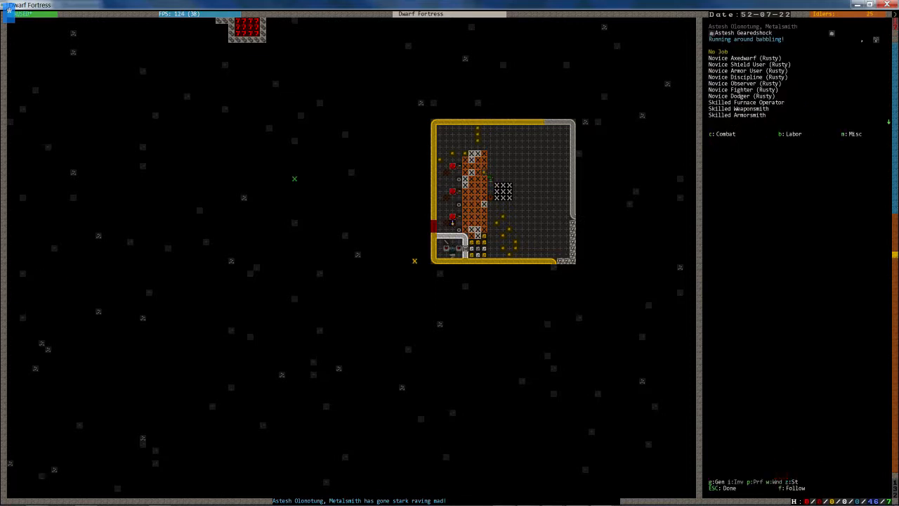
key(Esc)
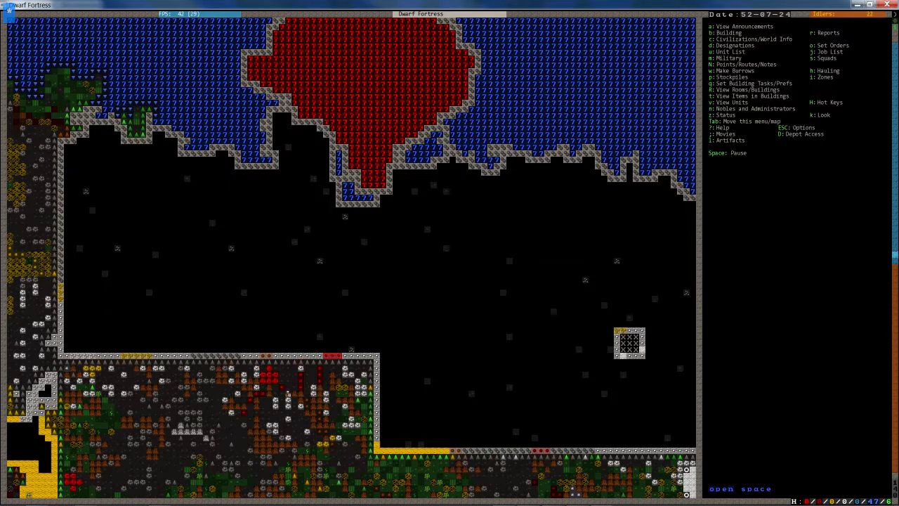
key(z)
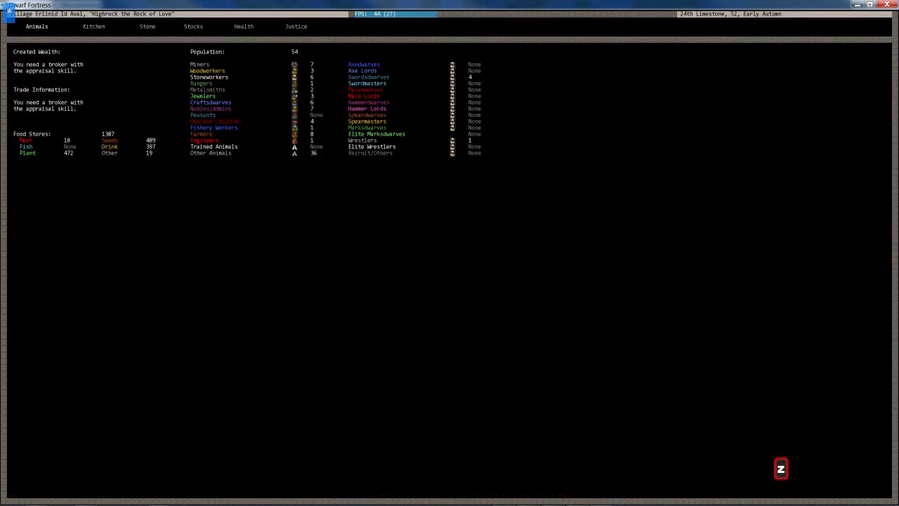
click(193, 26)
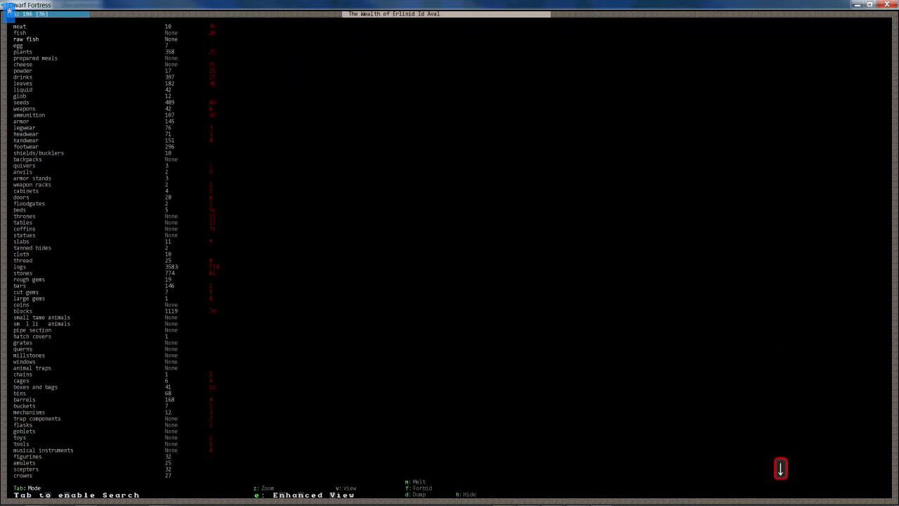
click(24, 128)
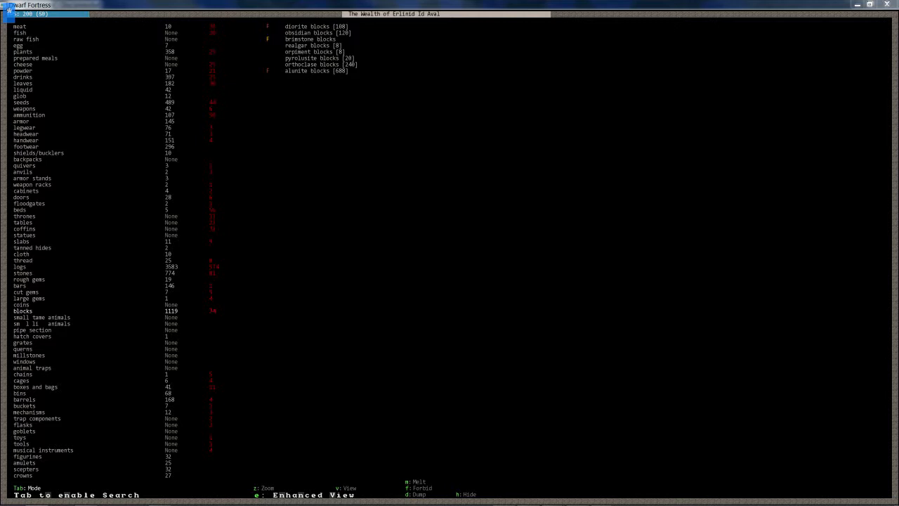
mouse_move(350, 3)
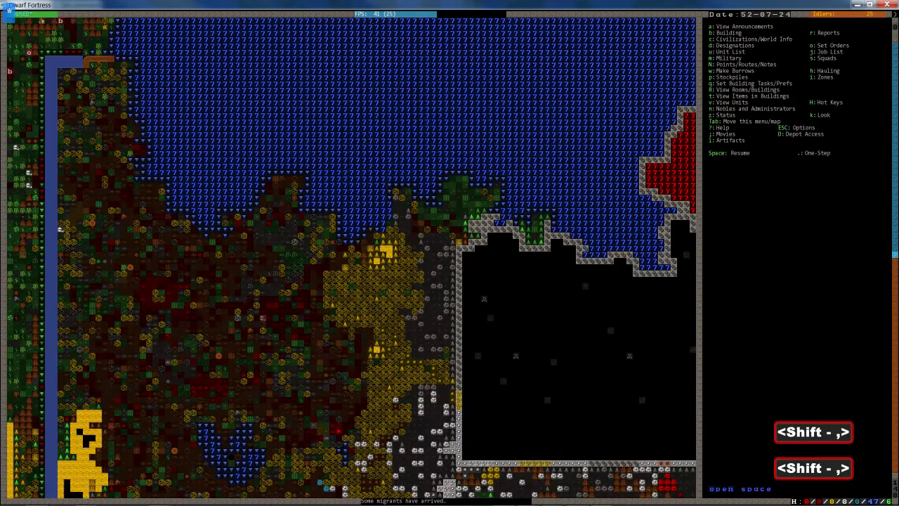
Resume the game and pan up a level to the walled depot enclosure by the river.
scroll(down, 3)
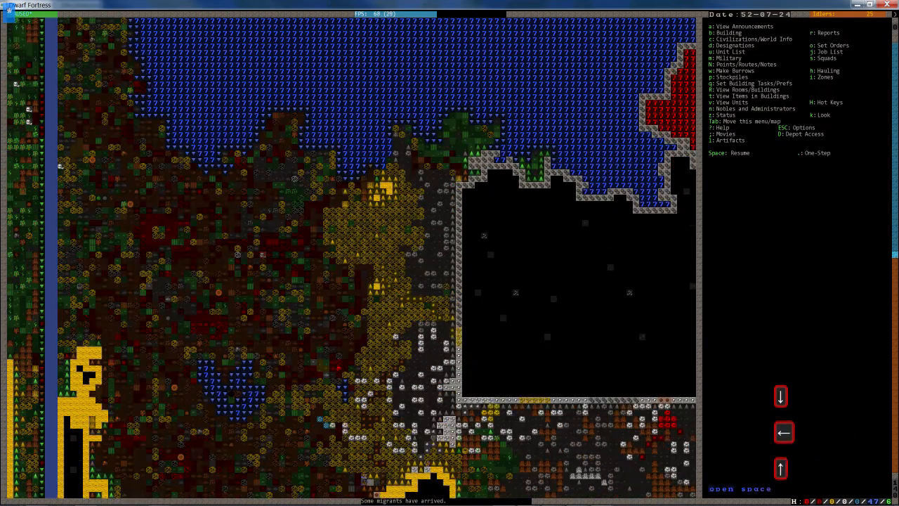
key(space)
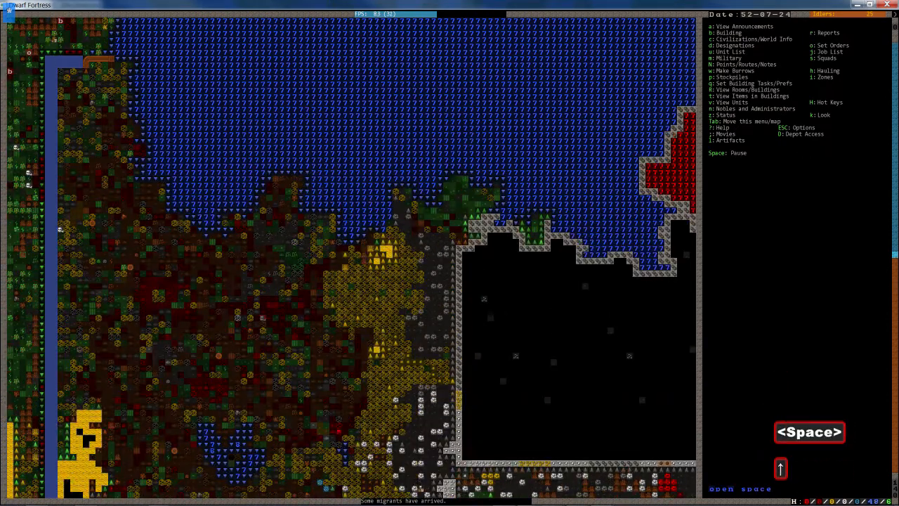
key(space)
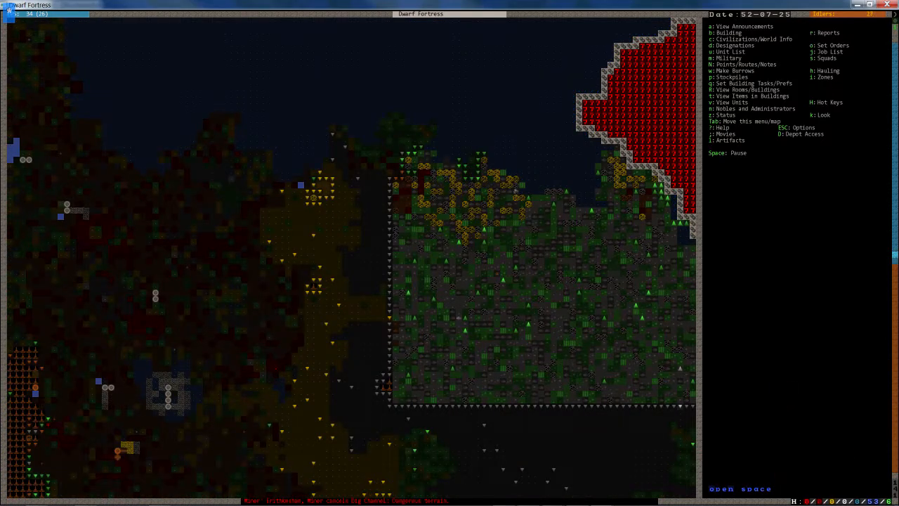
key(d)
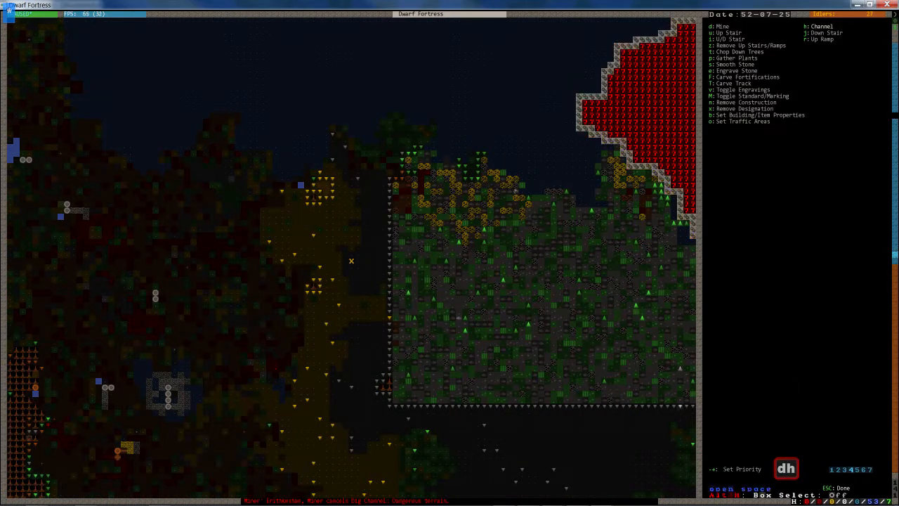
key(Escape)
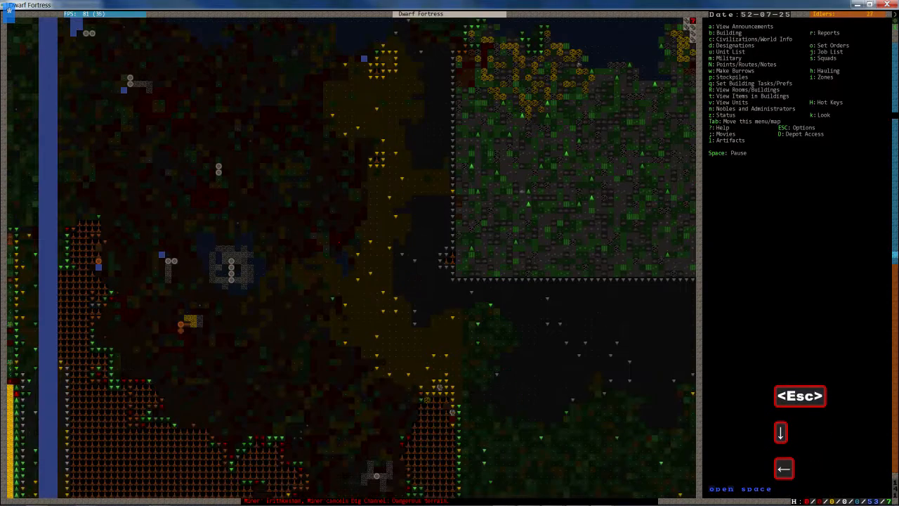
key(shift+.)
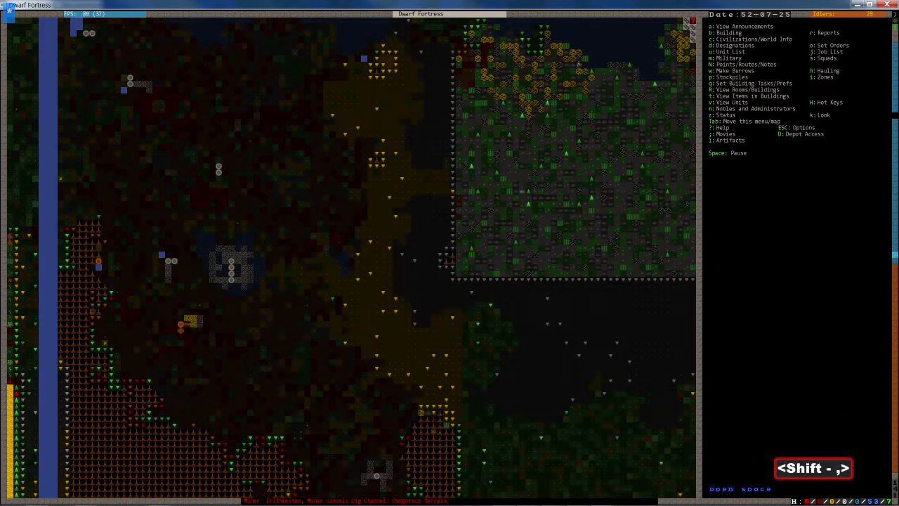
key(d)
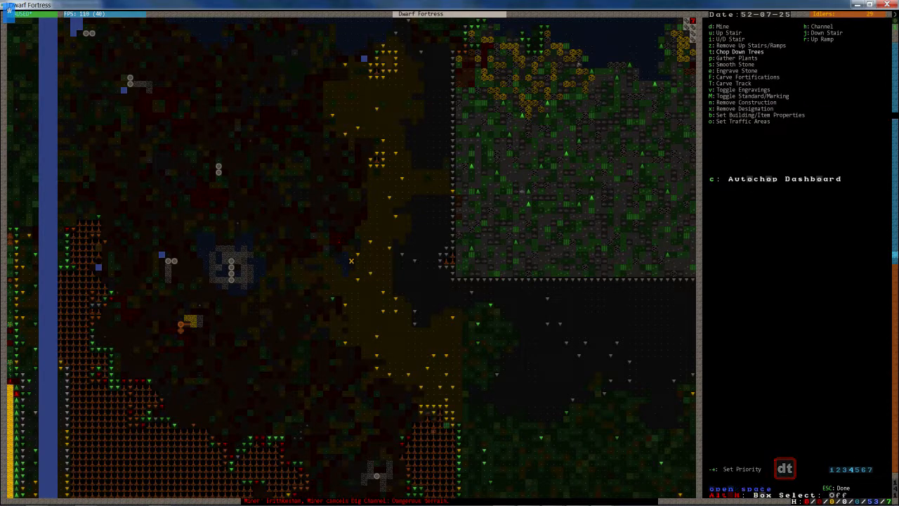
key(Escape)
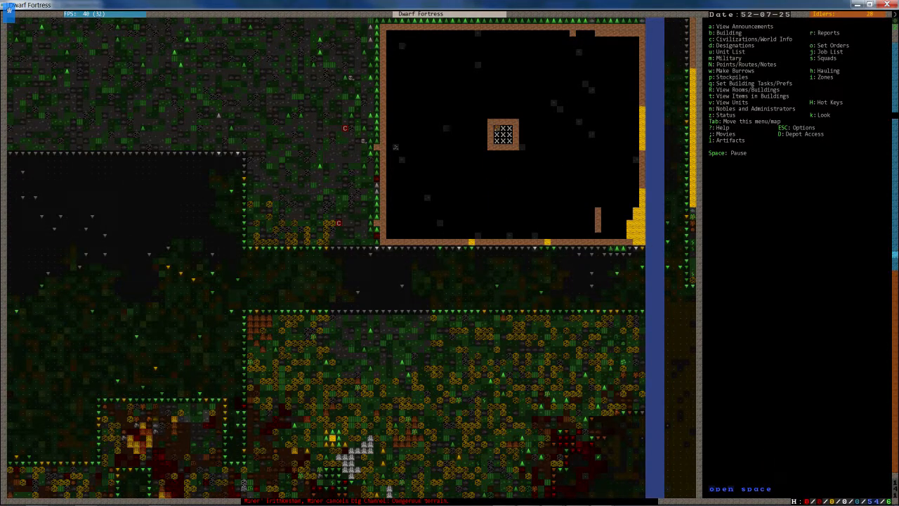
Step through the z-levels to reach the level for the riverside wall column.
key(shift+.)
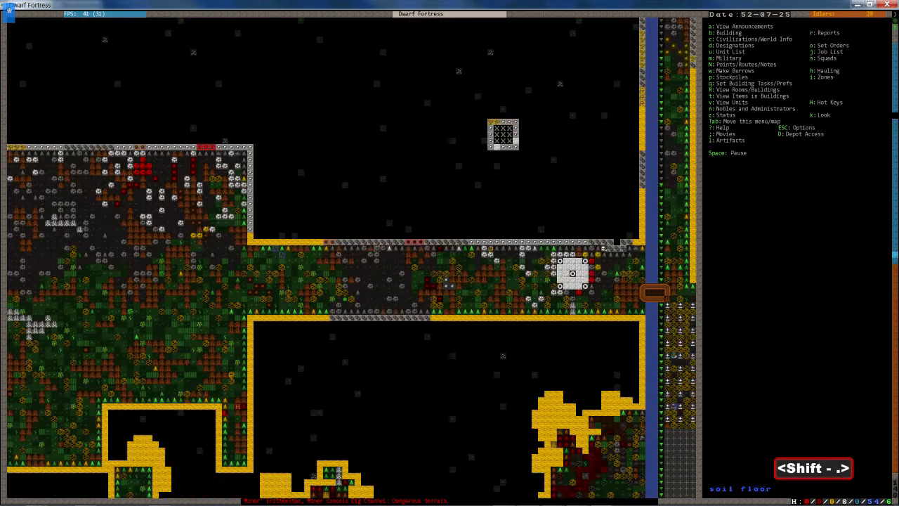
key(space)
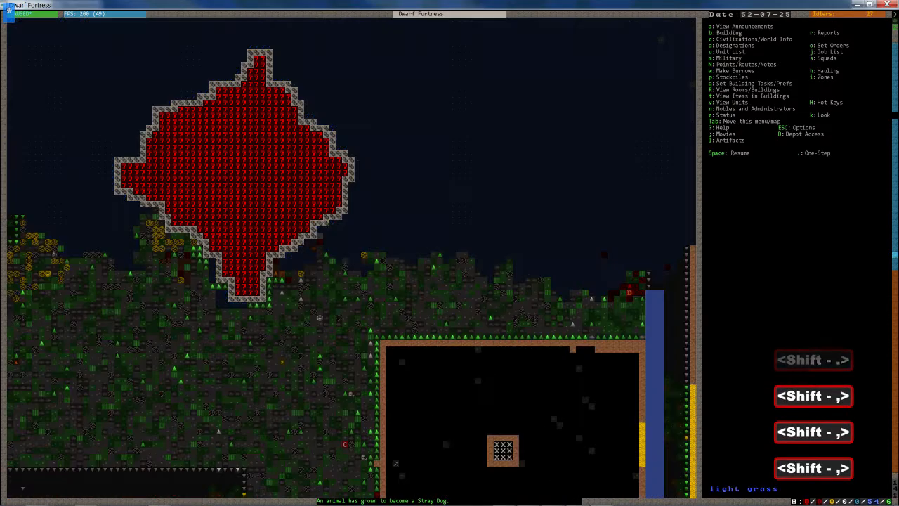
scroll(down, 3)
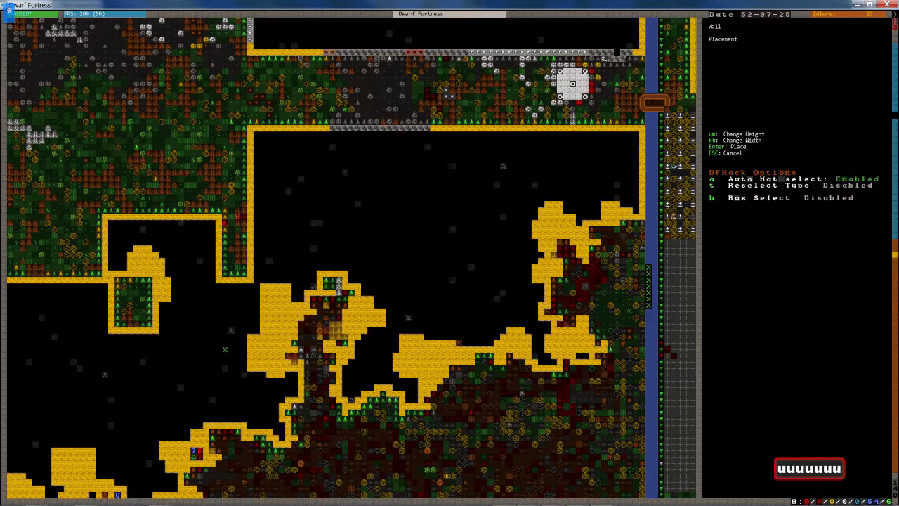
Place the tall riverside wall column, building it from logs.
key(u)
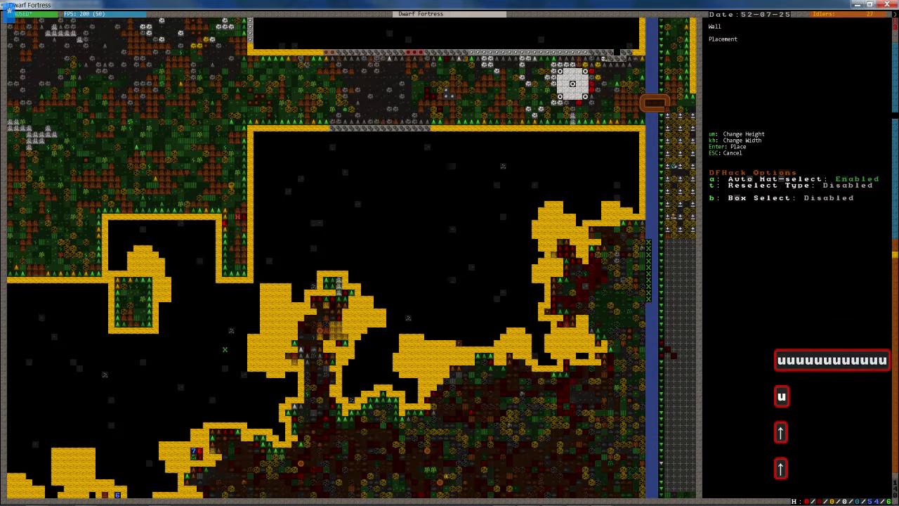
key(Return)
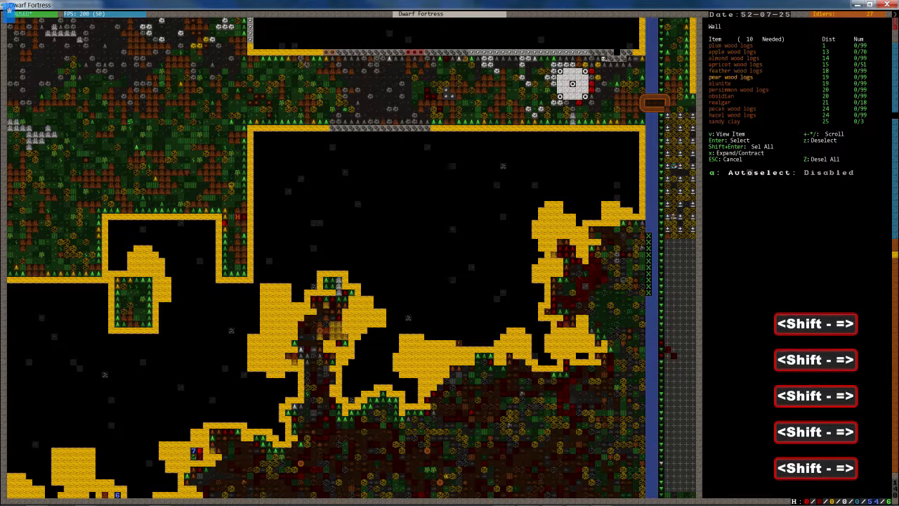
scroll(down, 3)
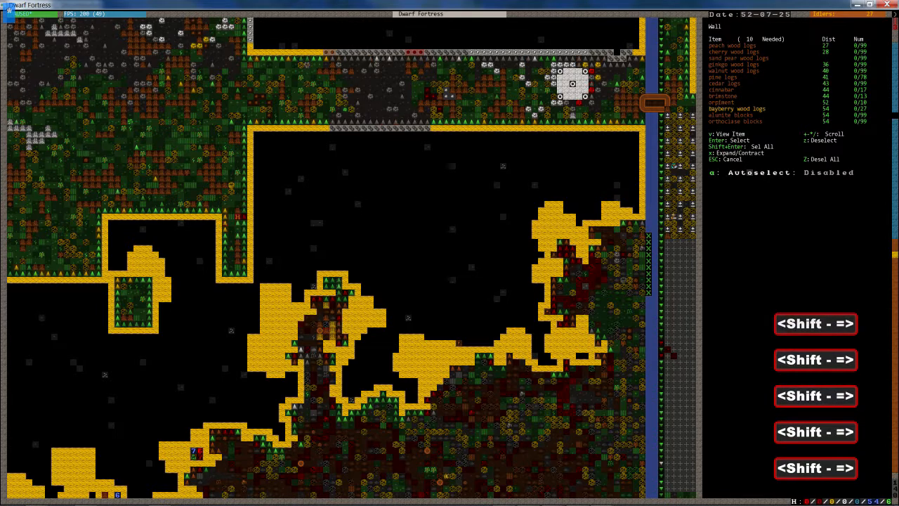
key(Escape)
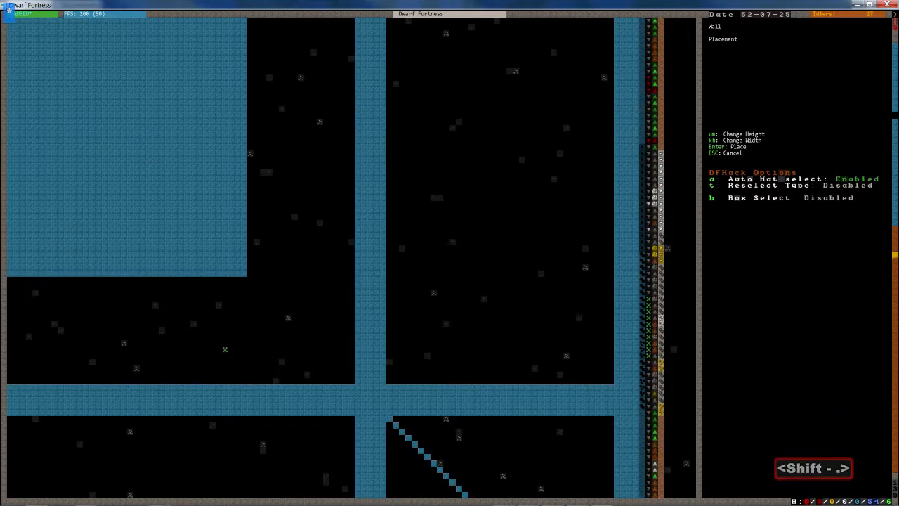
key(Return)
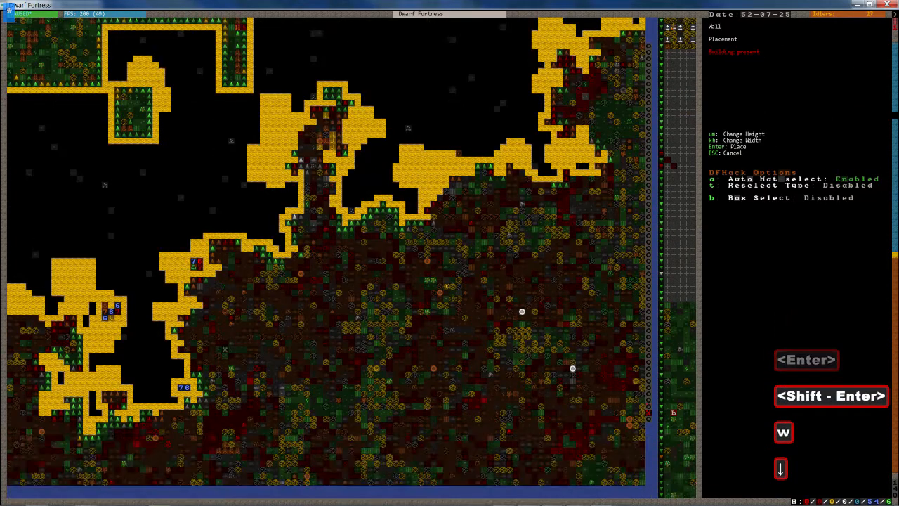
Add another wall column and stretch a long wall row along the lower edge.
key(u)
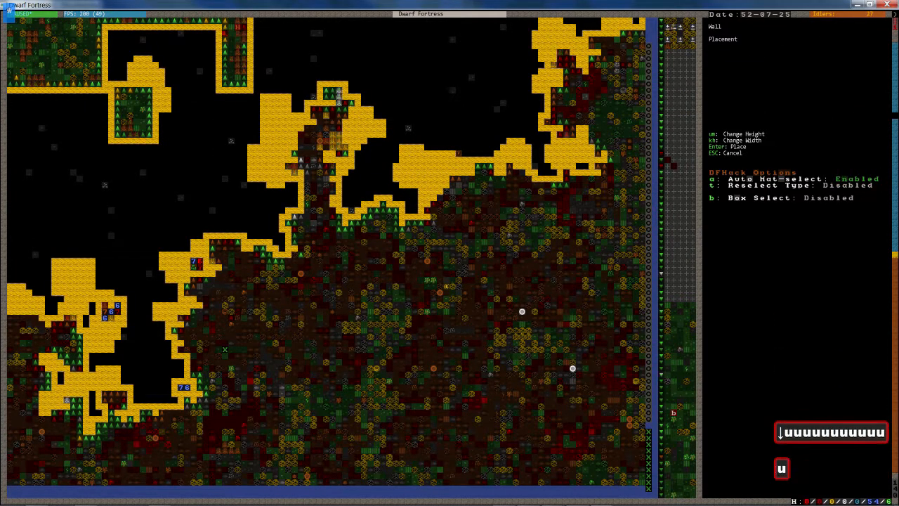
key(Return)
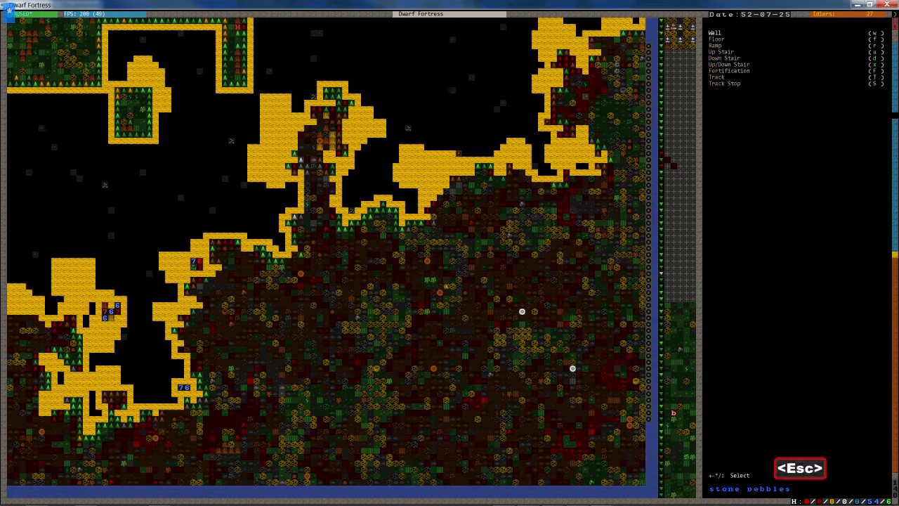
click(715, 33)
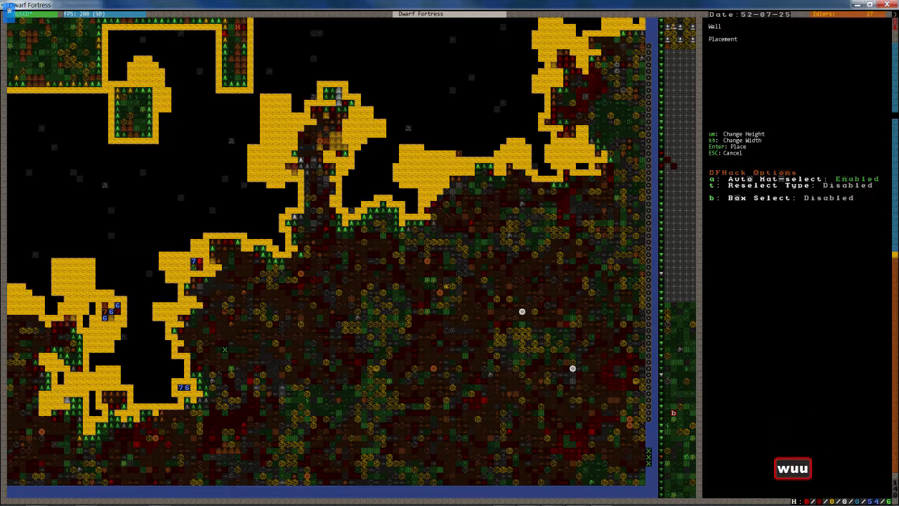
key(u)
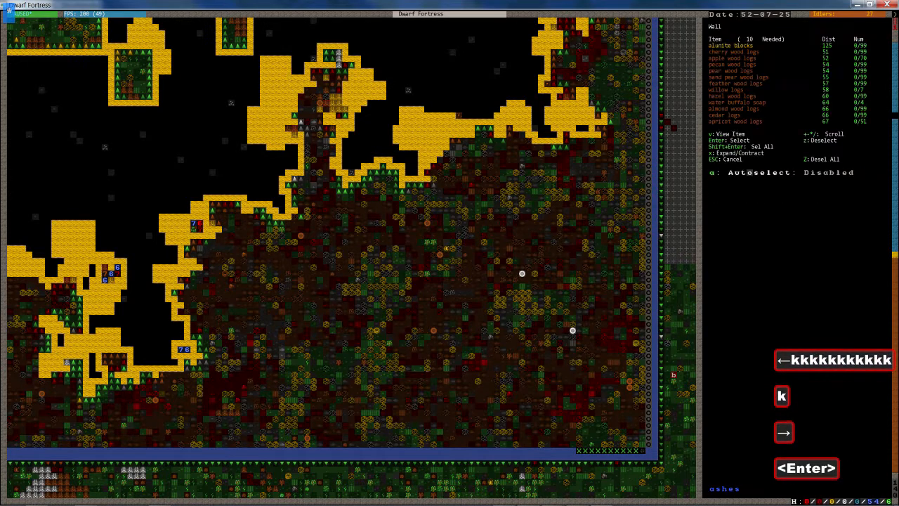
key(Escape)
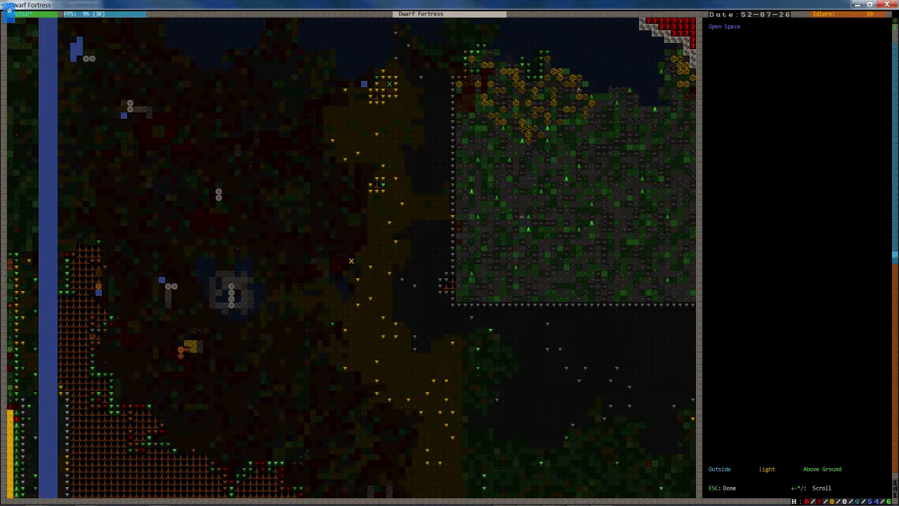
key(Esc)
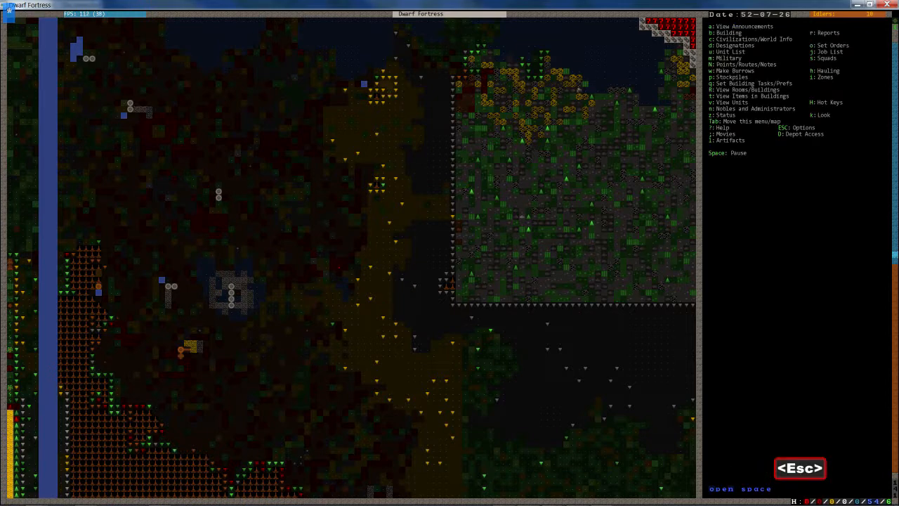
key(shift+.)
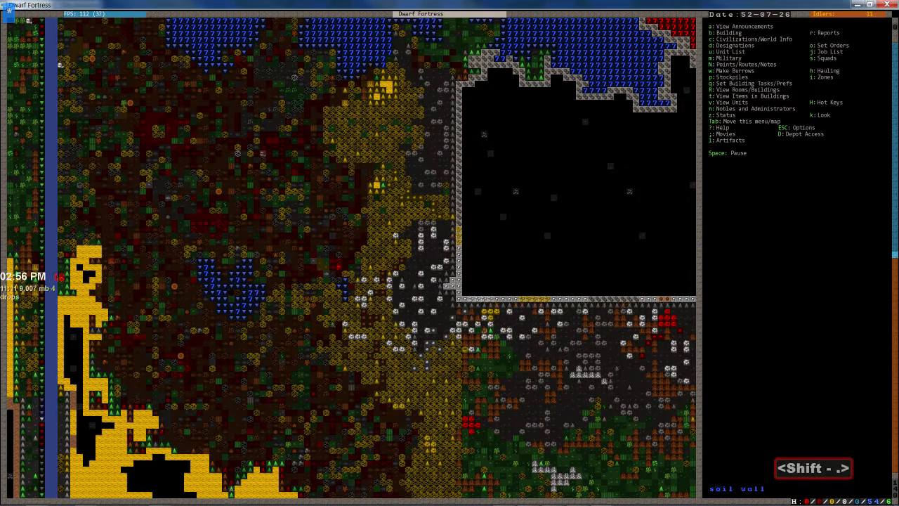
key(d)
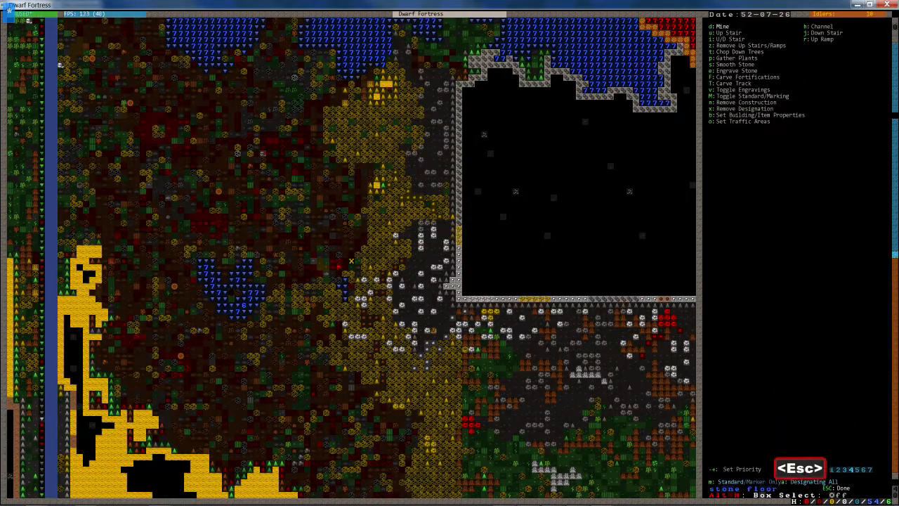
key(Escape)
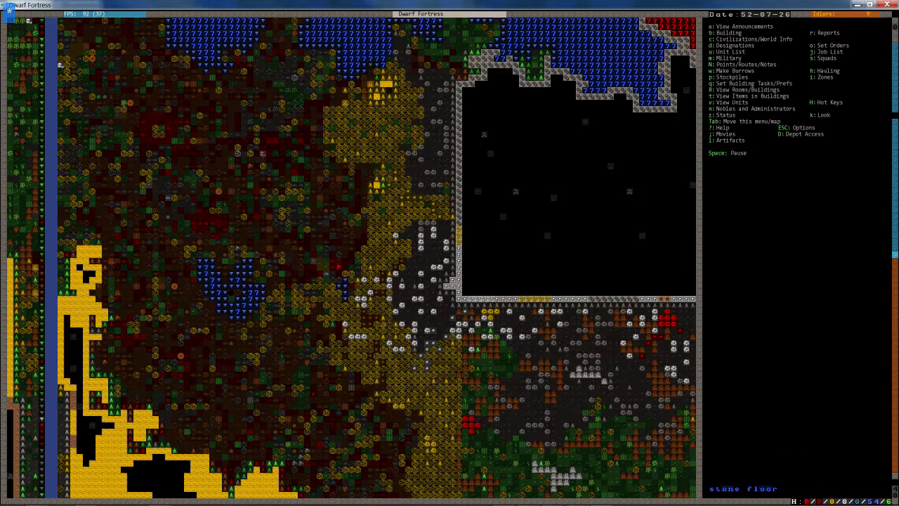
scroll(down, 3)
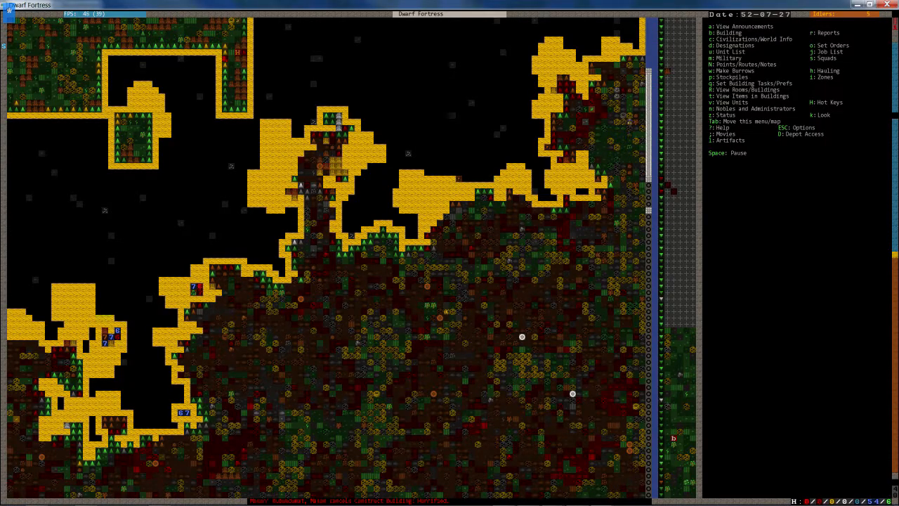
Look over the walled room and view metalsmith Astesh Gearedshock's details.
scroll(up, 3)
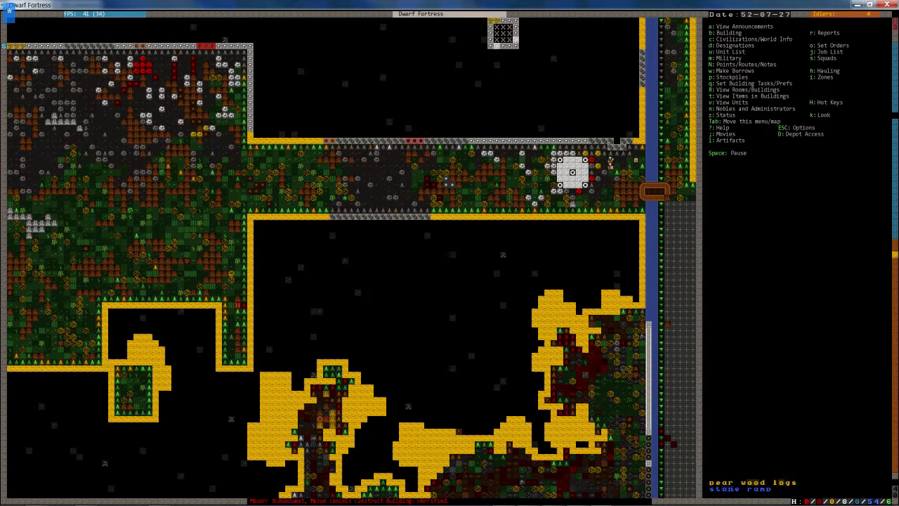
key(shift+.)
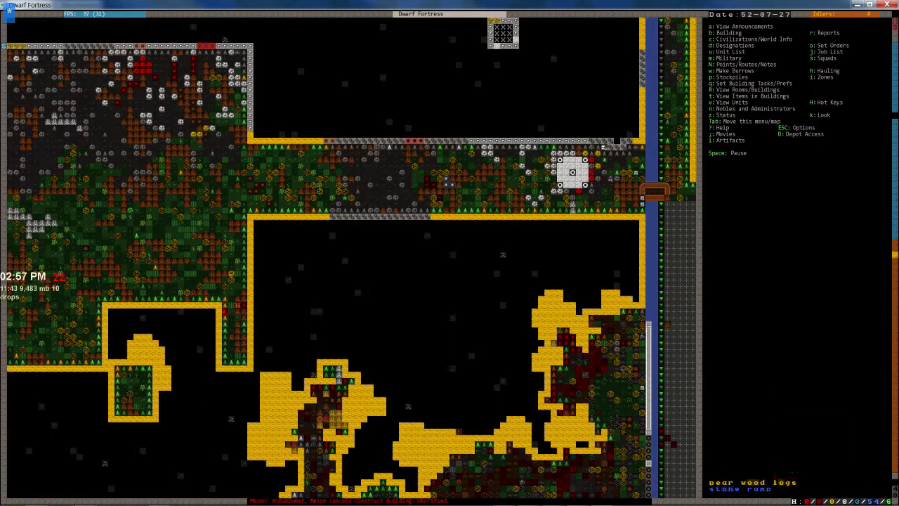
scroll(up, 3)
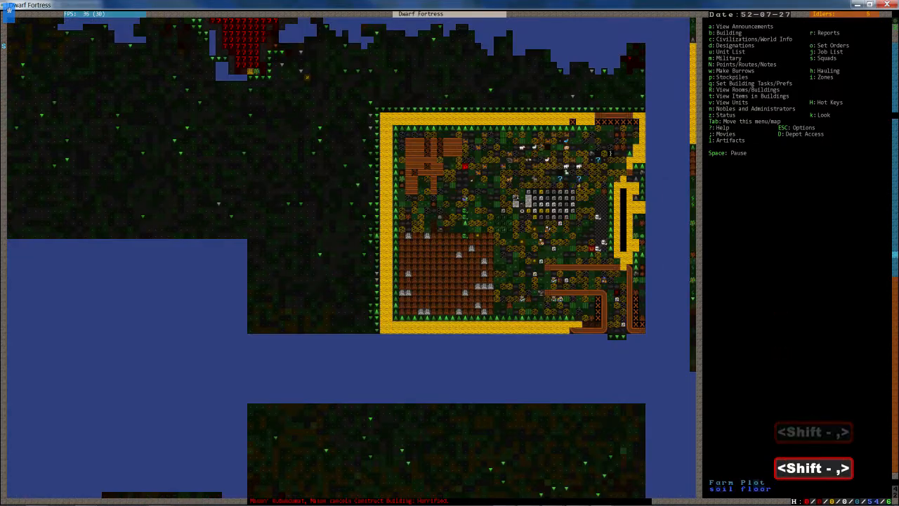
key(k)
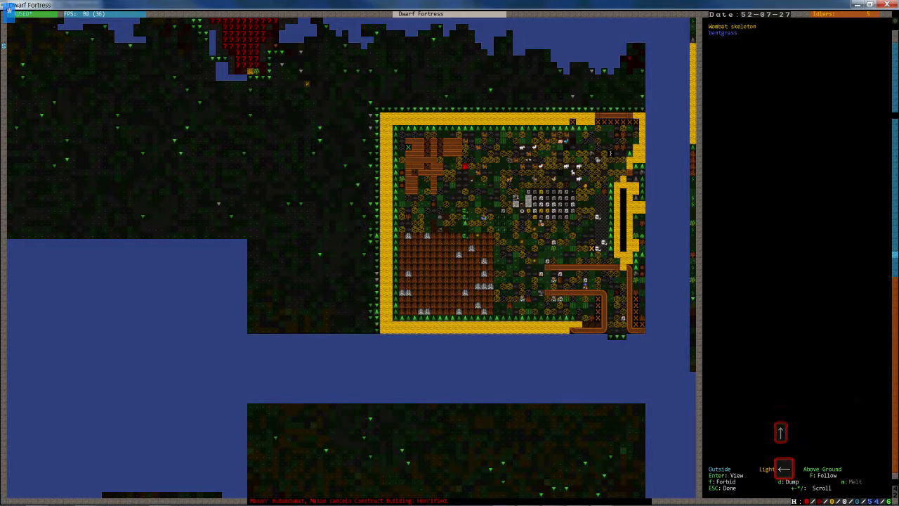
key(Escape)
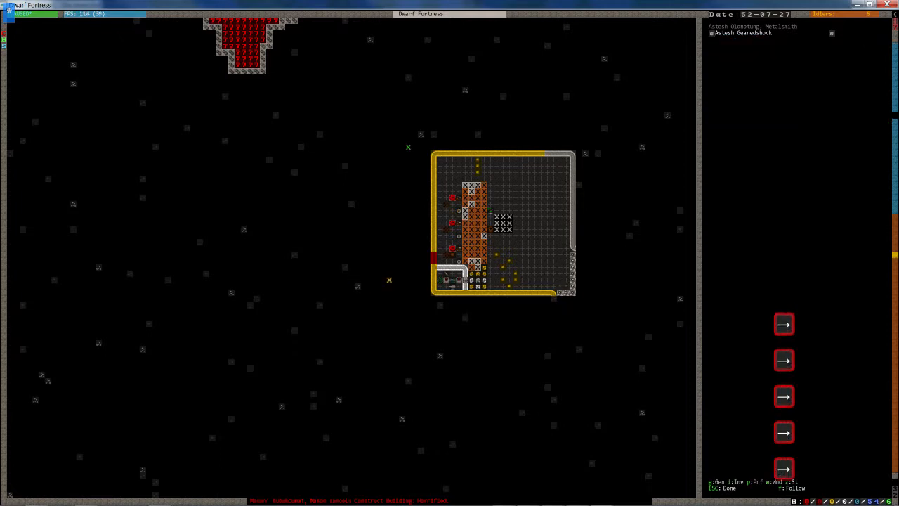
key(Escape)
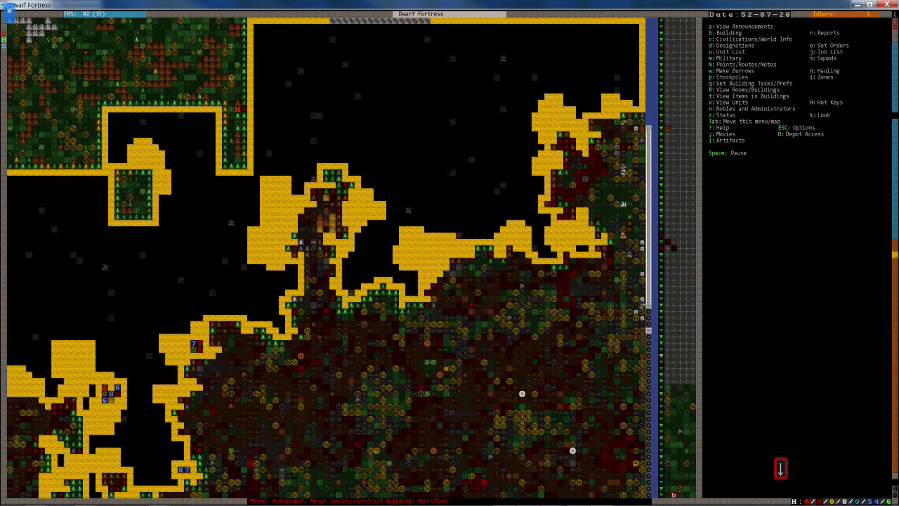
Check the hunter's crossbow and leather kit, then bring up the Dwarf Therapist labour grid.
scroll(down, 3)
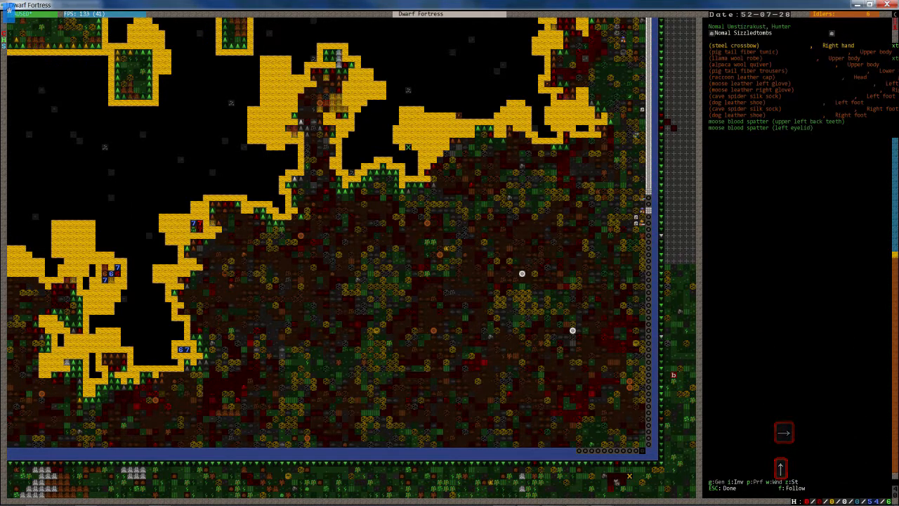
key(Escape)
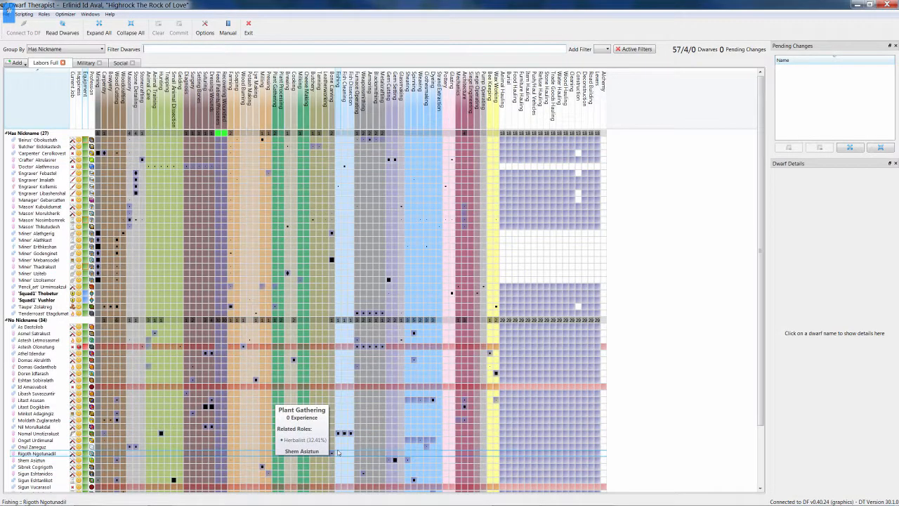
Remove Hunting from hunter Nomal Umstizrakust and commit the change.
scroll(down, 3)
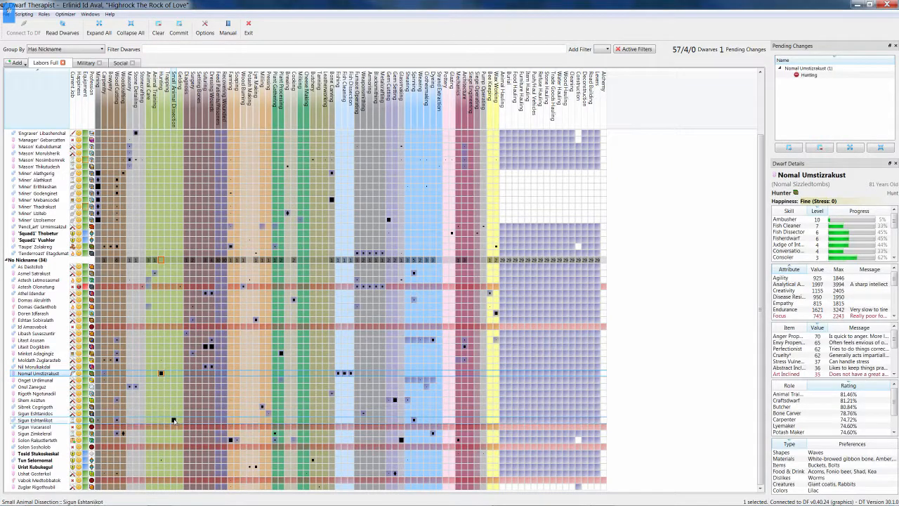
click(179, 27)
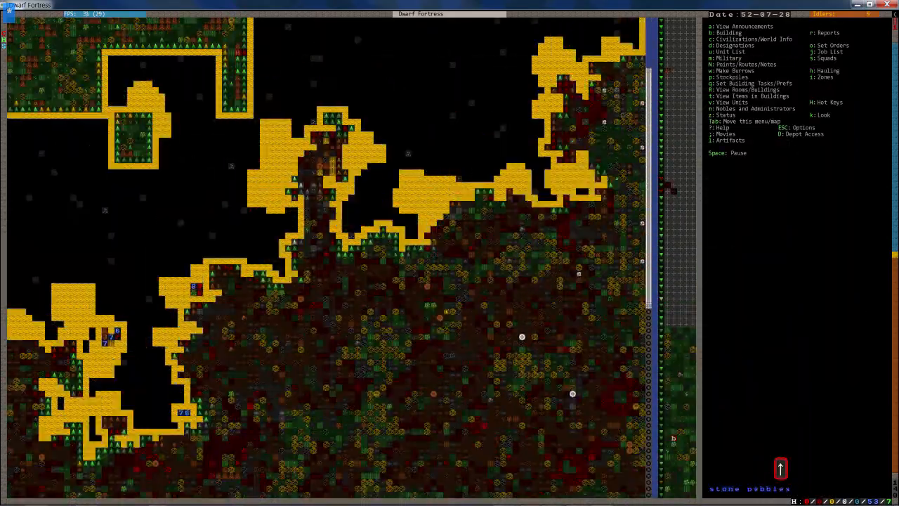
Descend to the workshop hall and lay out a Fishery, confirming its material.
key(shift+.)
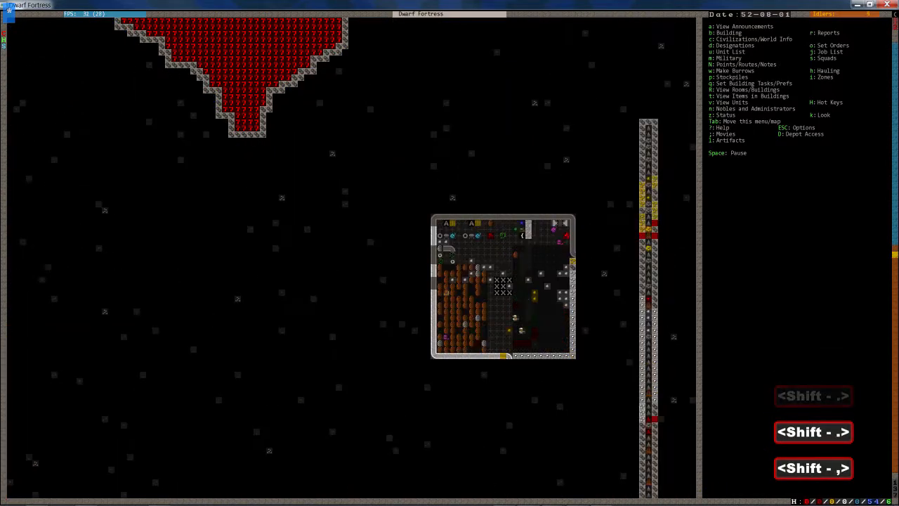
key(b)
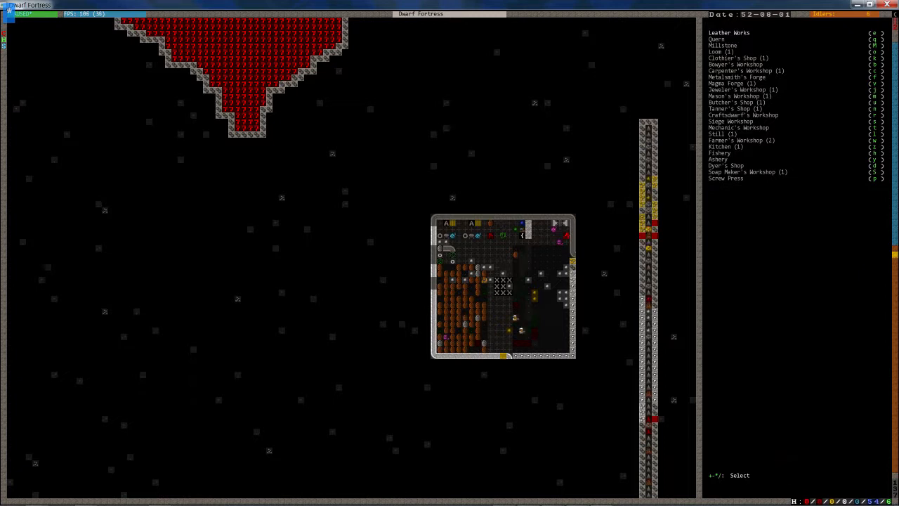
click(720, 152)
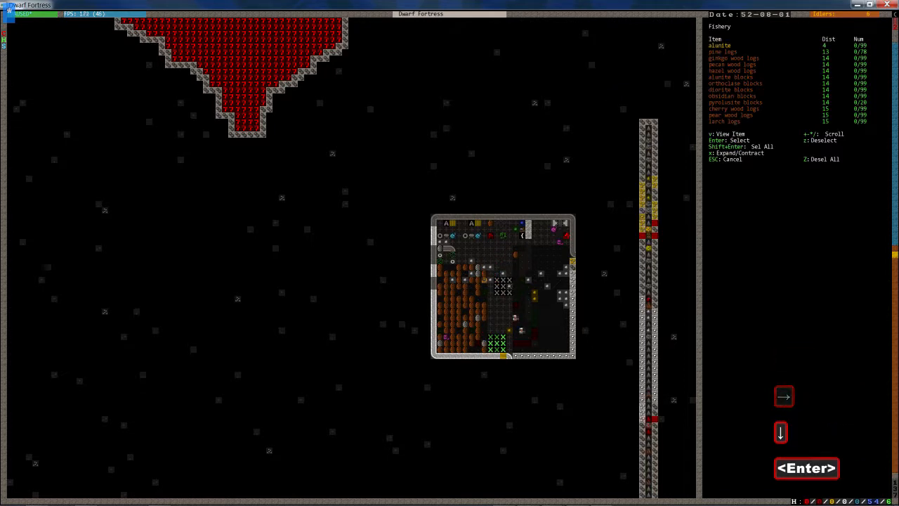
key(Escape)
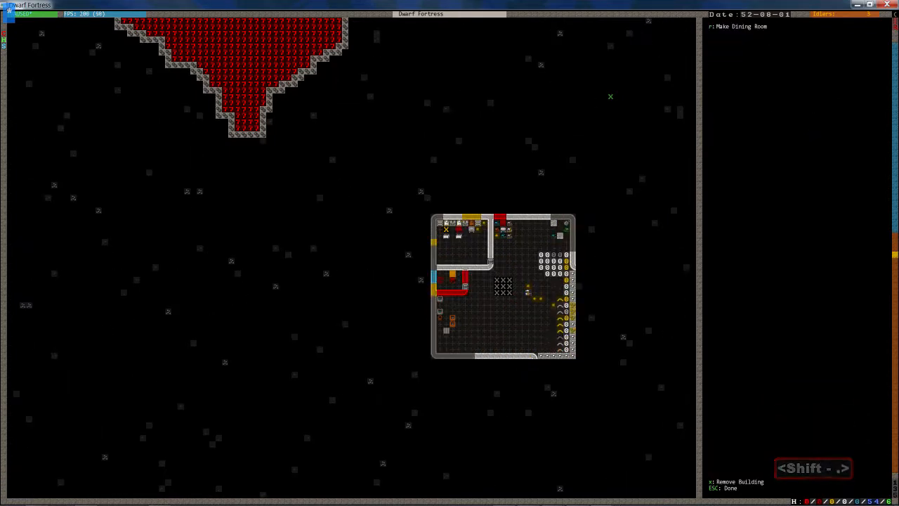
Query the soap maker's and clothier's shops and lay out a Leather Works in the hall.
click(452, 321)
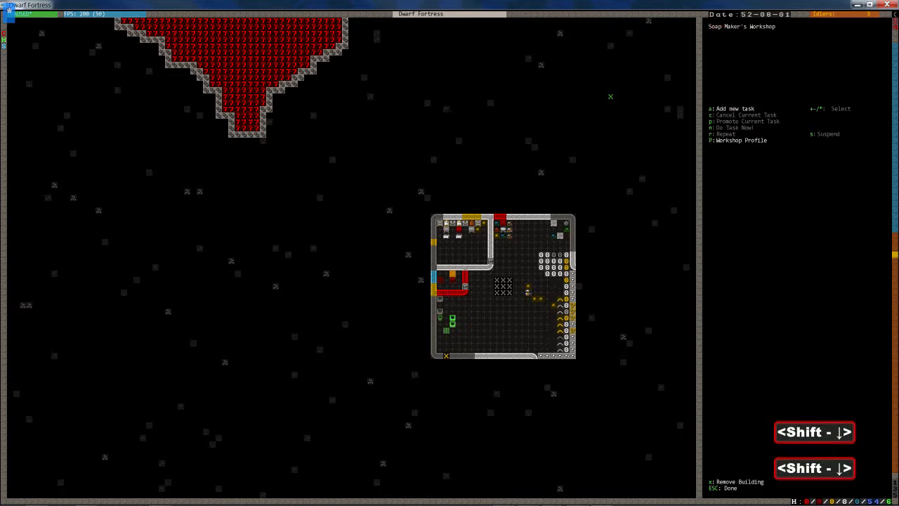
key(Escape)
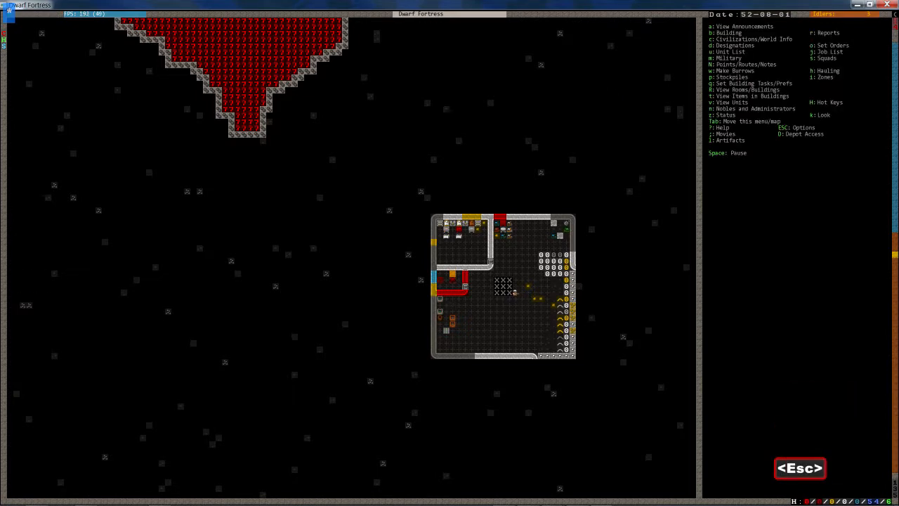
key(b)
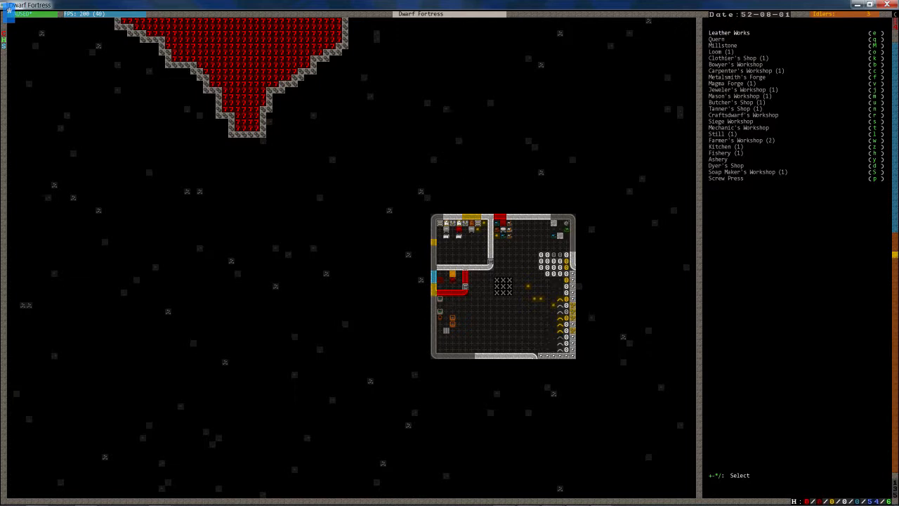
key(Escape)
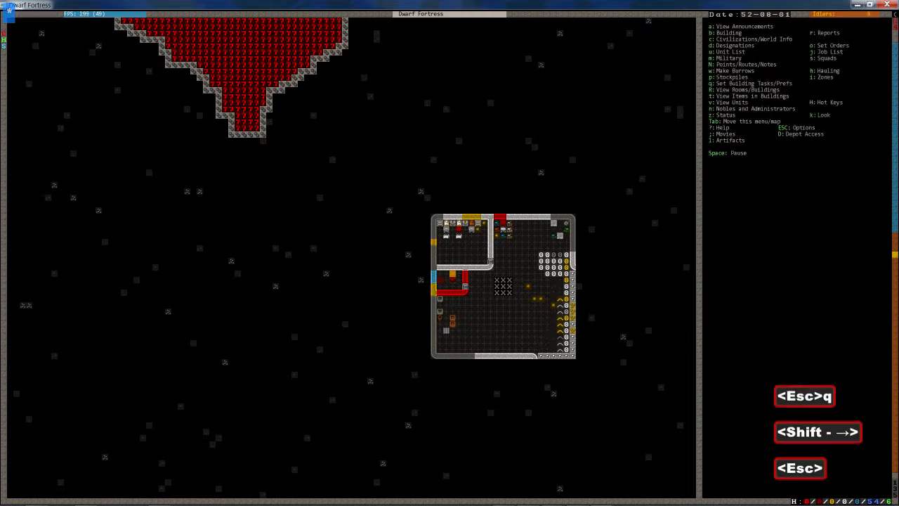
key(q)
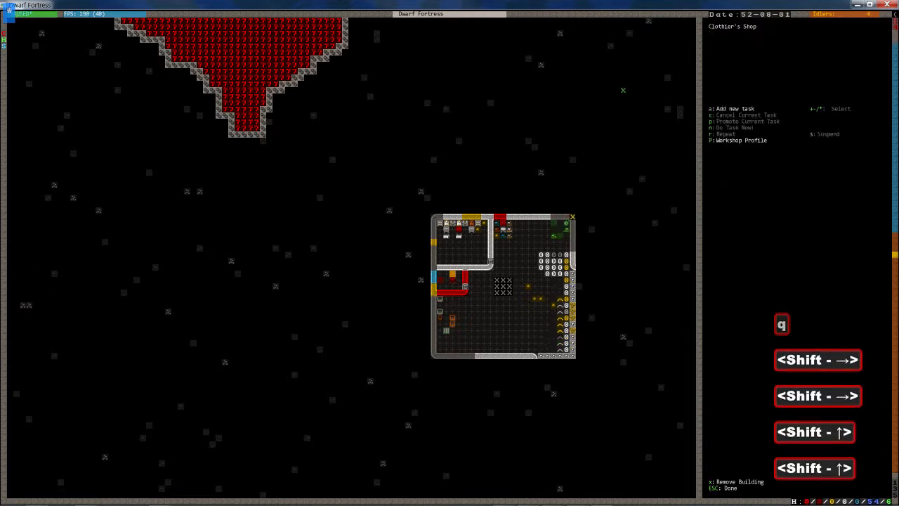
key(a)
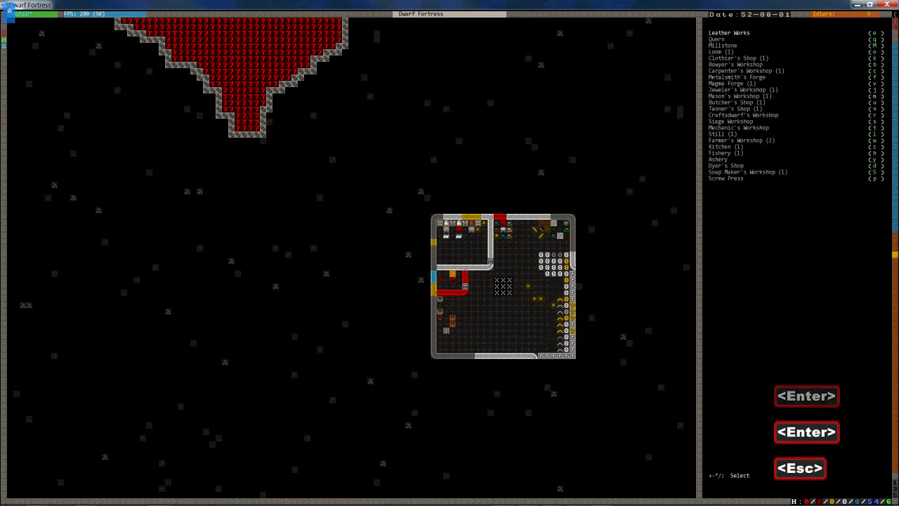
key(Escape)
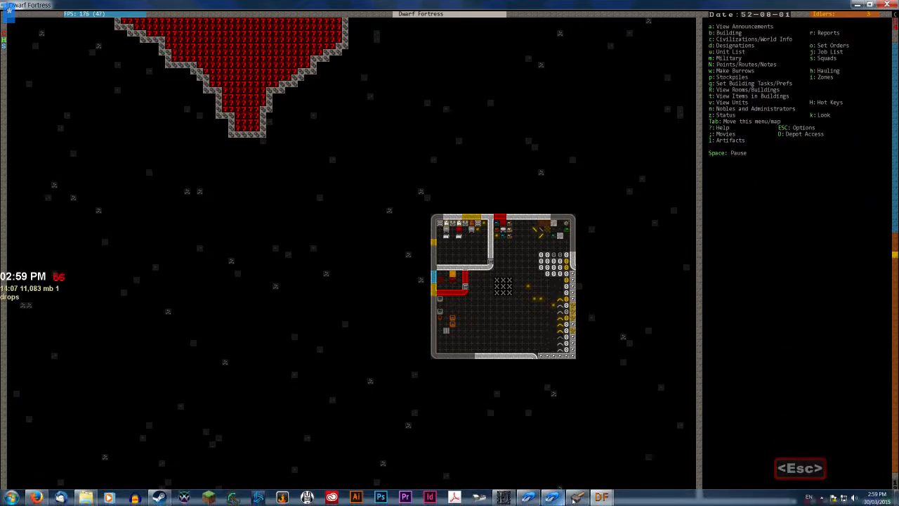
click(576, 498)
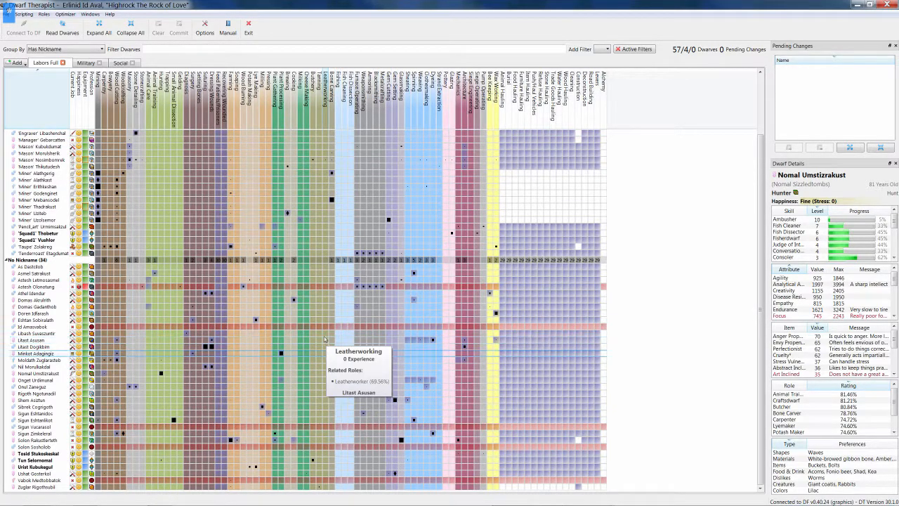
Assign Leatherworking to two dwarves in the Labors Full grid and commit.
click(325, 339)
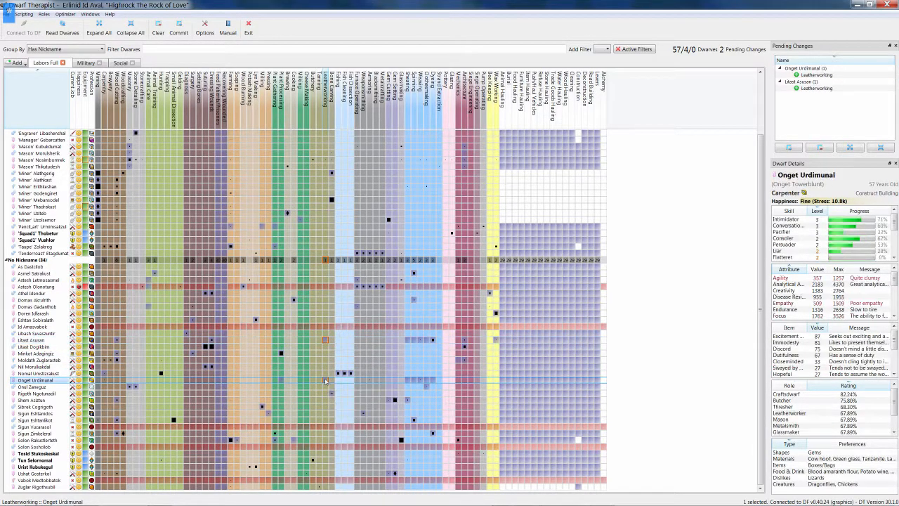
click(281, 379)
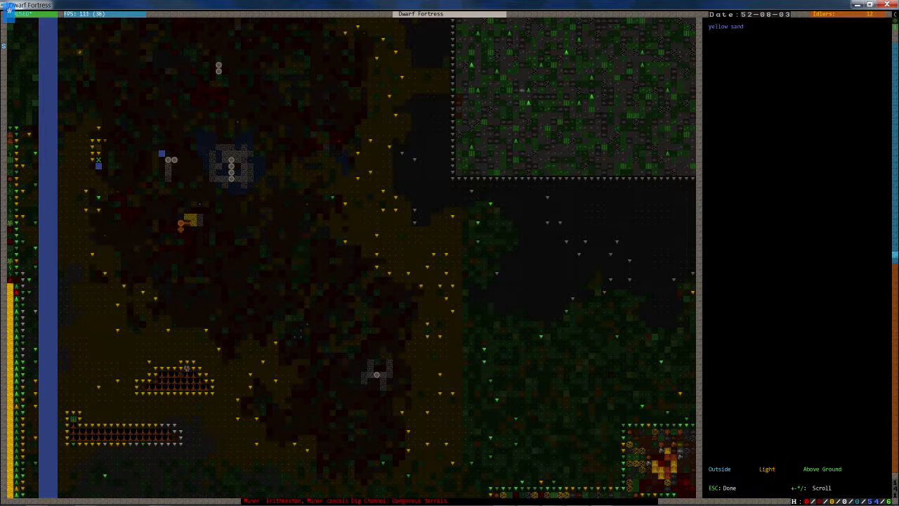
Drop one level below the sand and begin a mining designation there.
key(Escape)
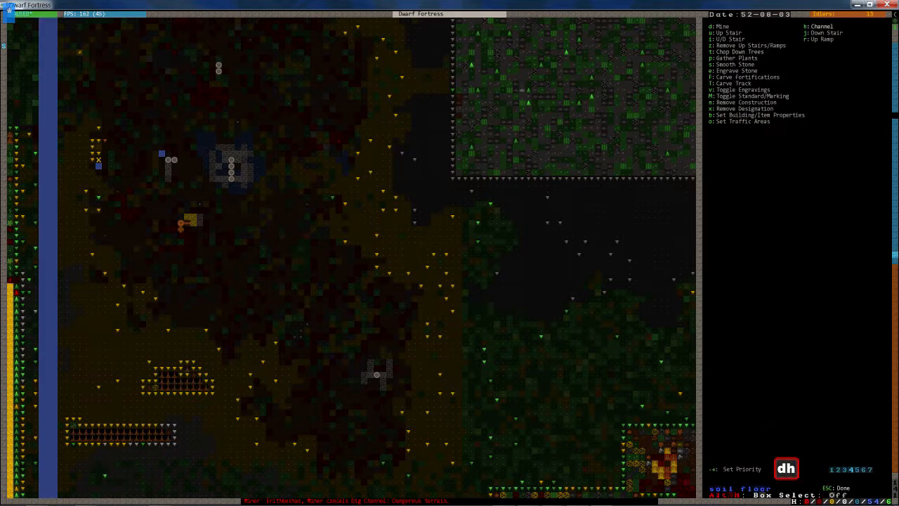
key(Escape)
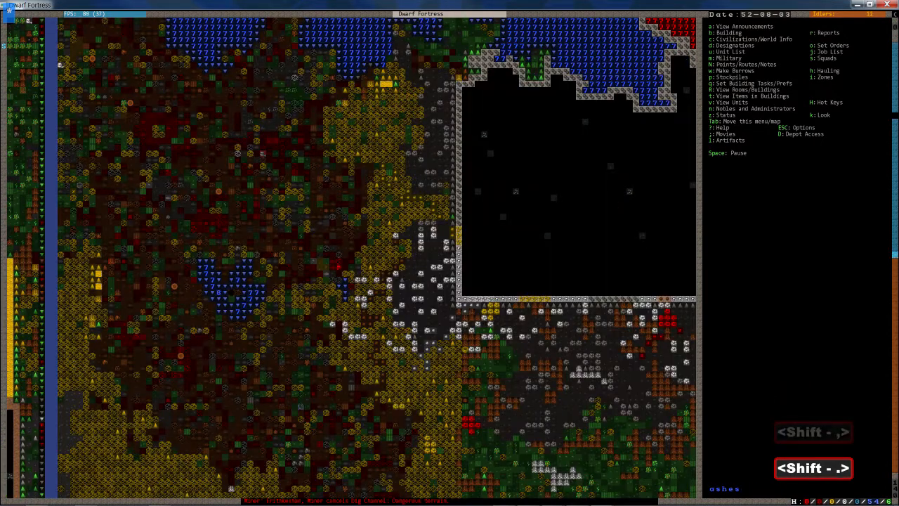
key(d)
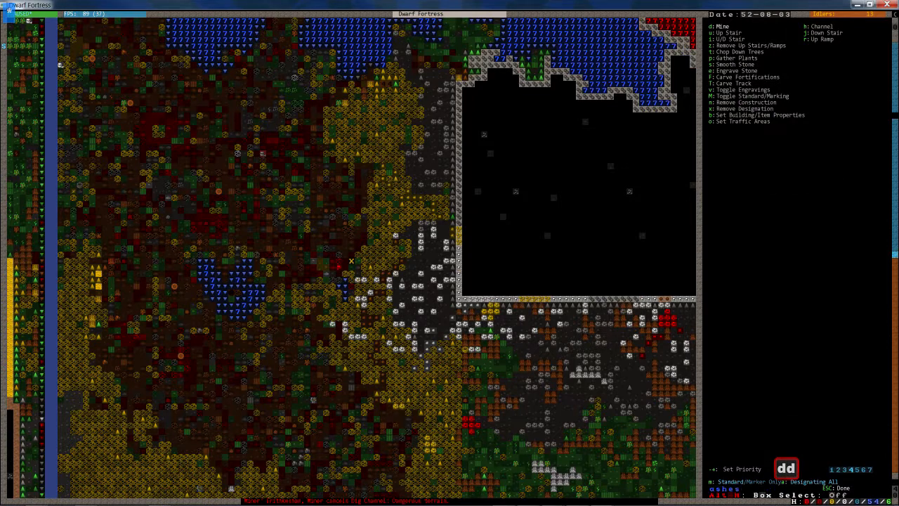
key(Escape)
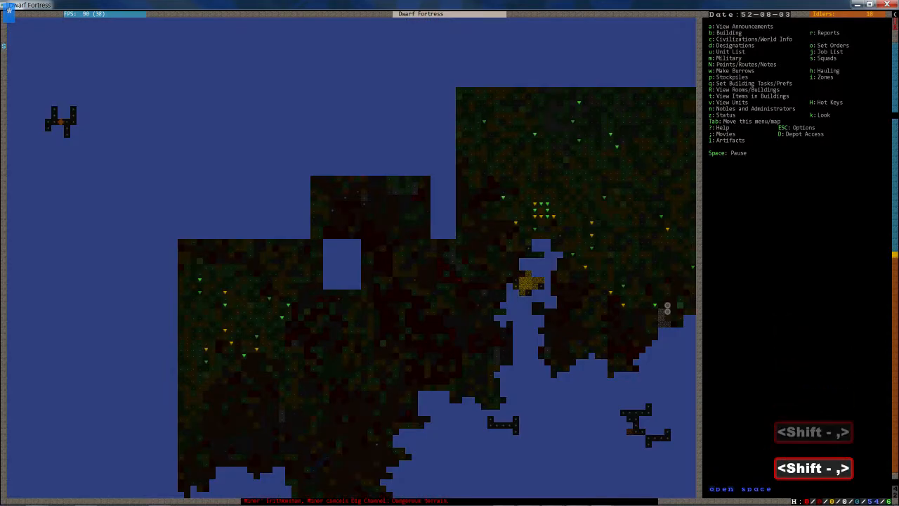
Descend to the grass level and start, then cancel, a mining designation.
key(shift+.)
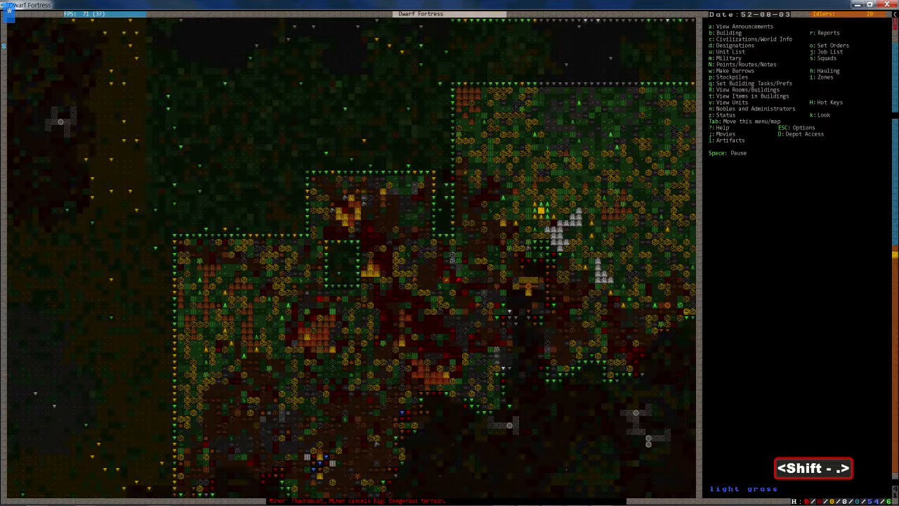
key(d)
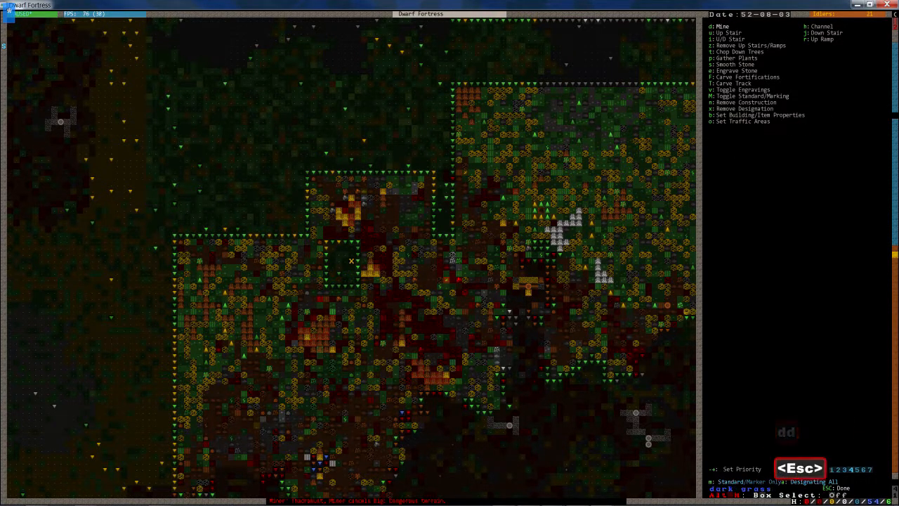
key(Escape)
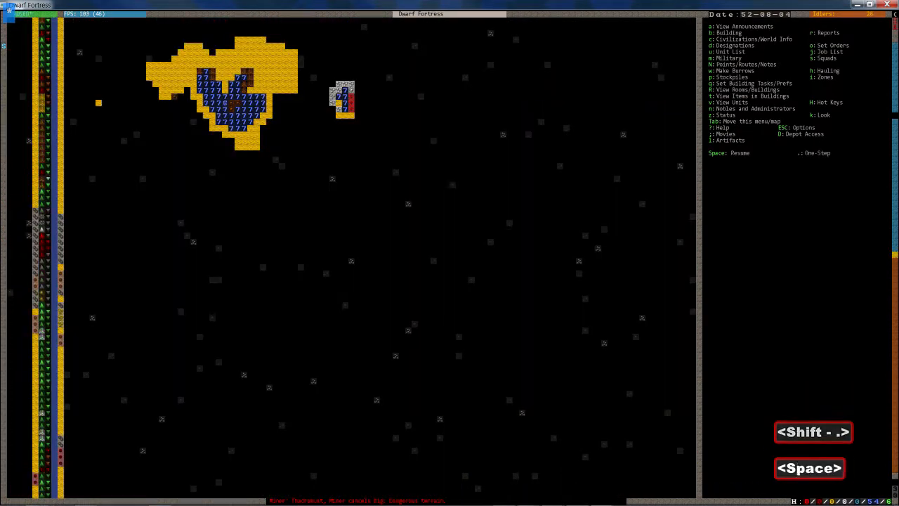
Inspect tiles and pan across the surrounding levels toward the open sky above the river.
key(k)
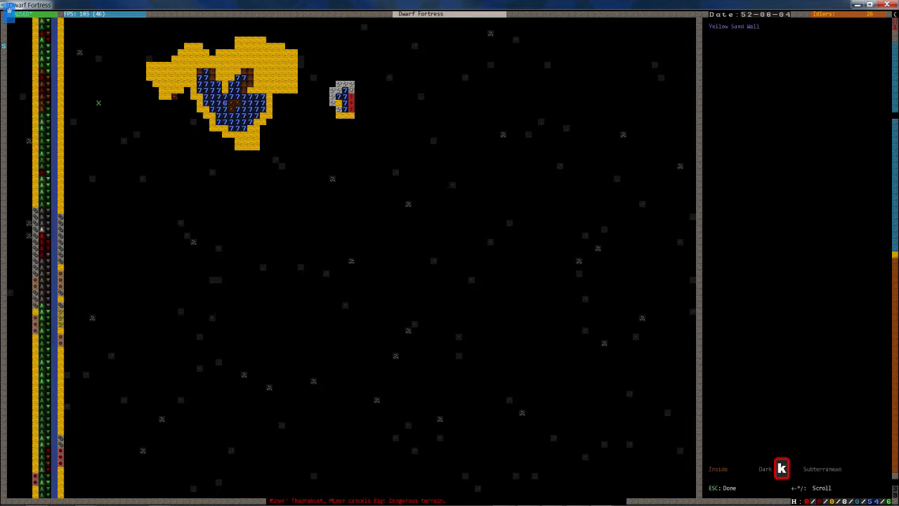
key(Escape)
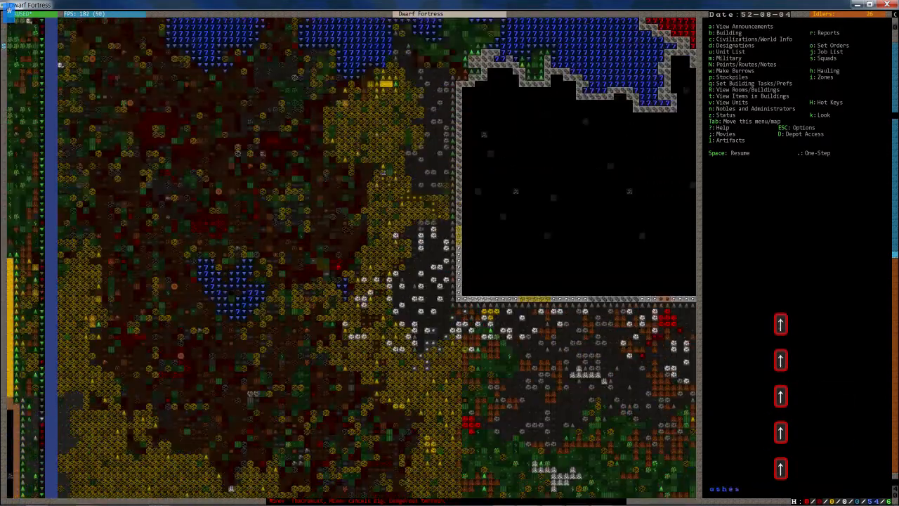
key(k)
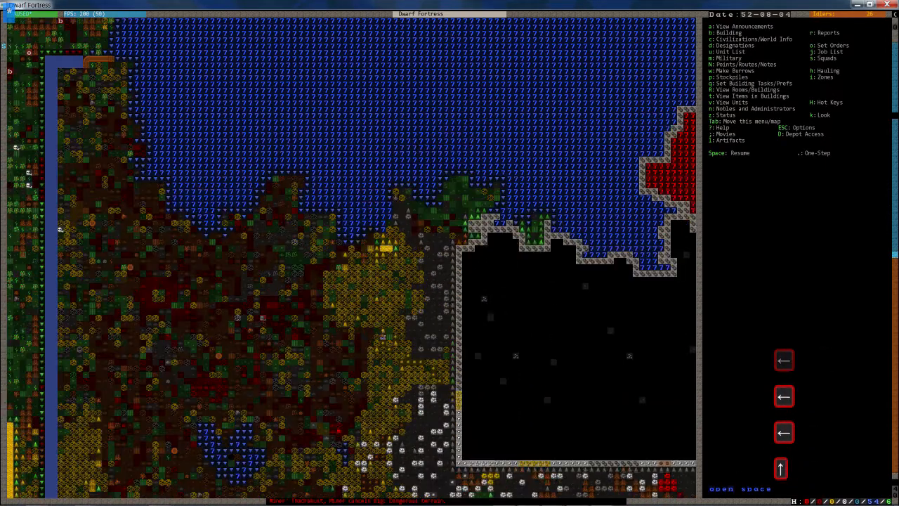
scroll(down, 3)
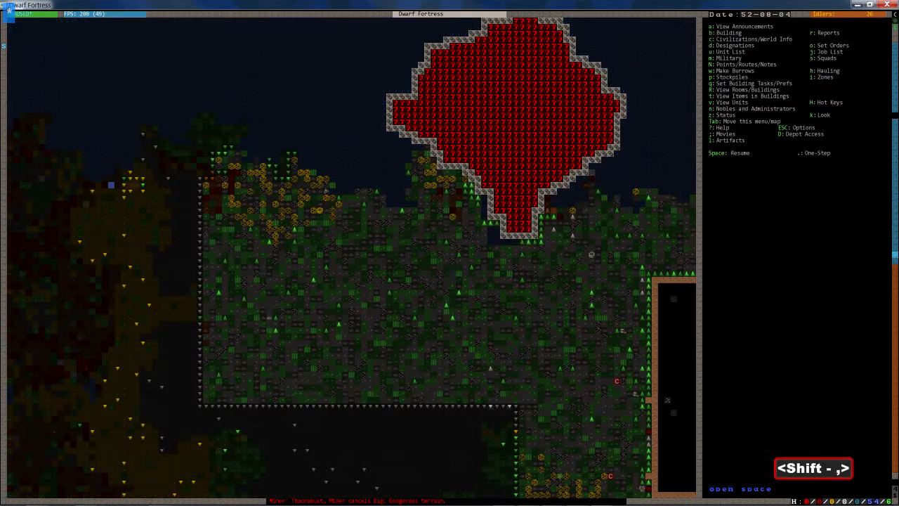
Leave the designation tools and return to the main fortress map.
key(d)
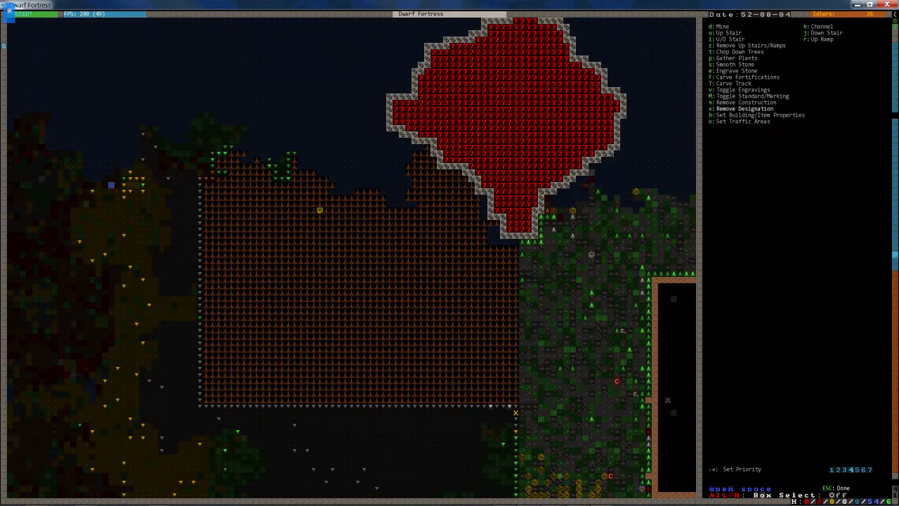
key(Escape)
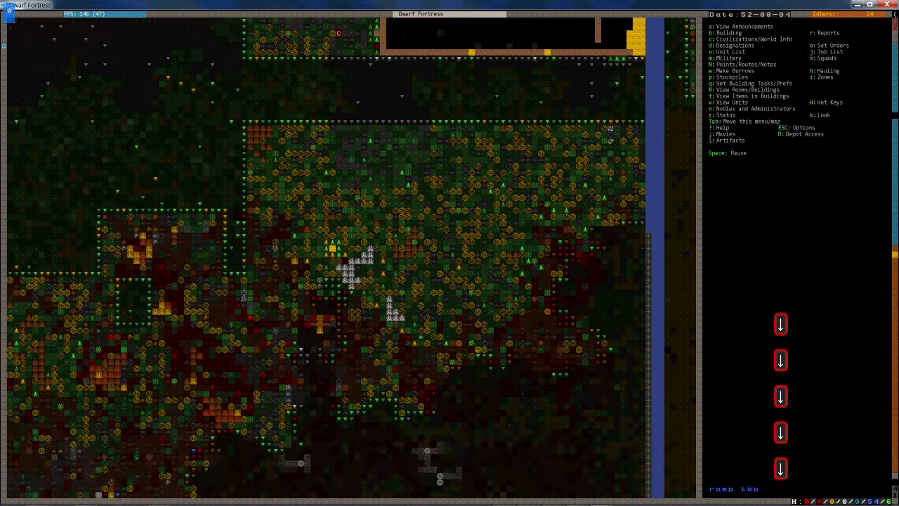
Place a ten-tile wall along the riverbank and build it from alunite blocks.
key(shift+.)
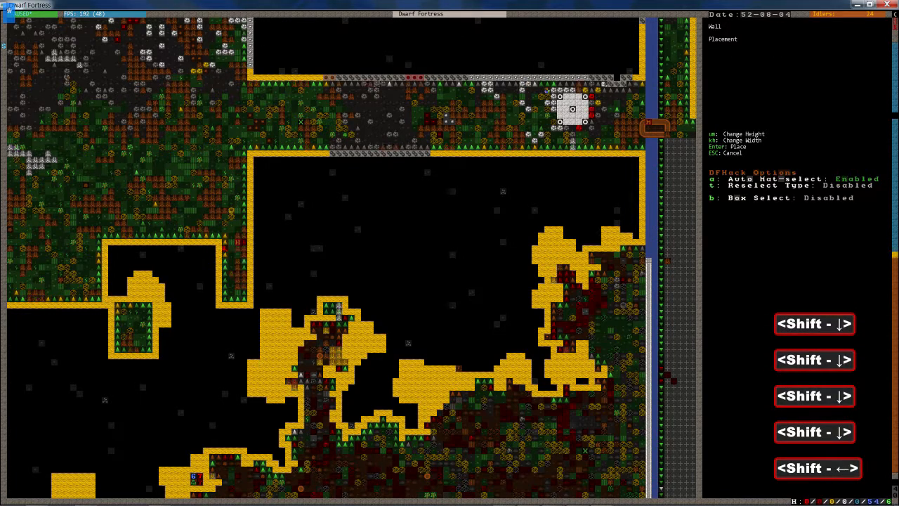
scroll(down, 3)
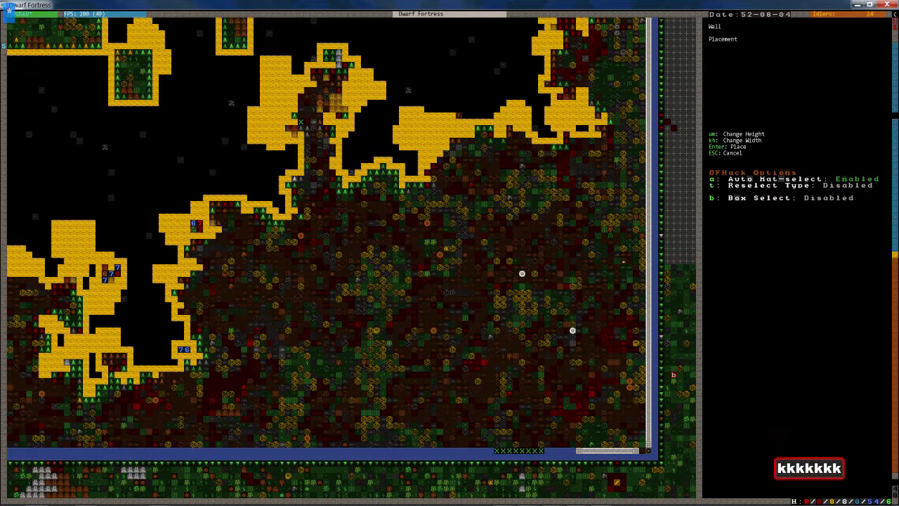
key(Enter)
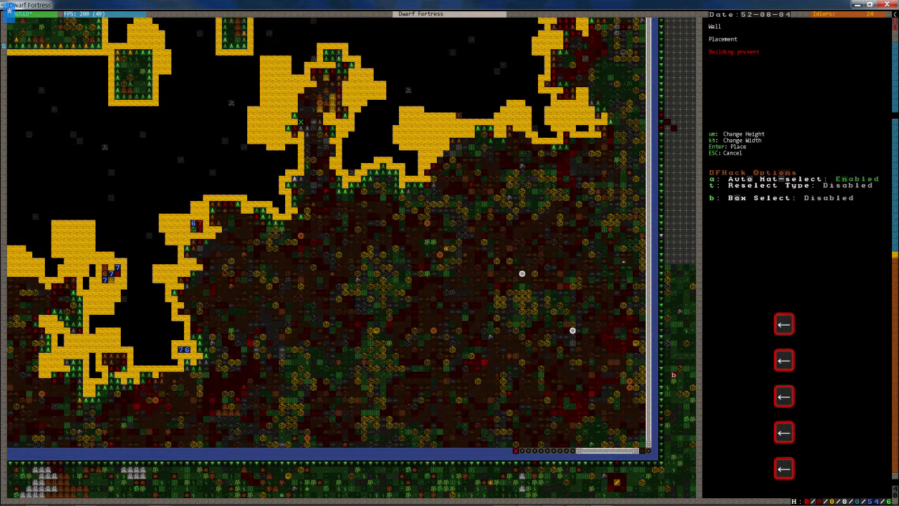
key(k)
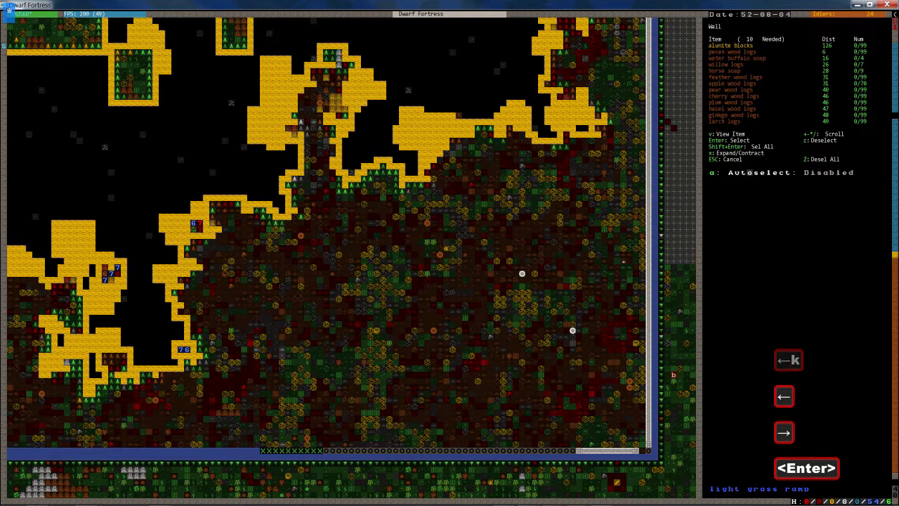
key(Escape)
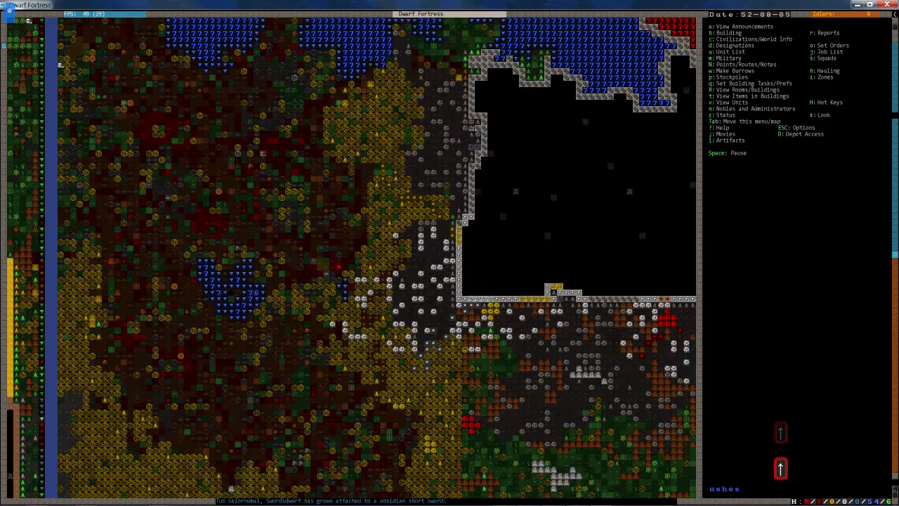
Try placing a workshop in another spot, then abandon that placement.
scroll(up, 3)
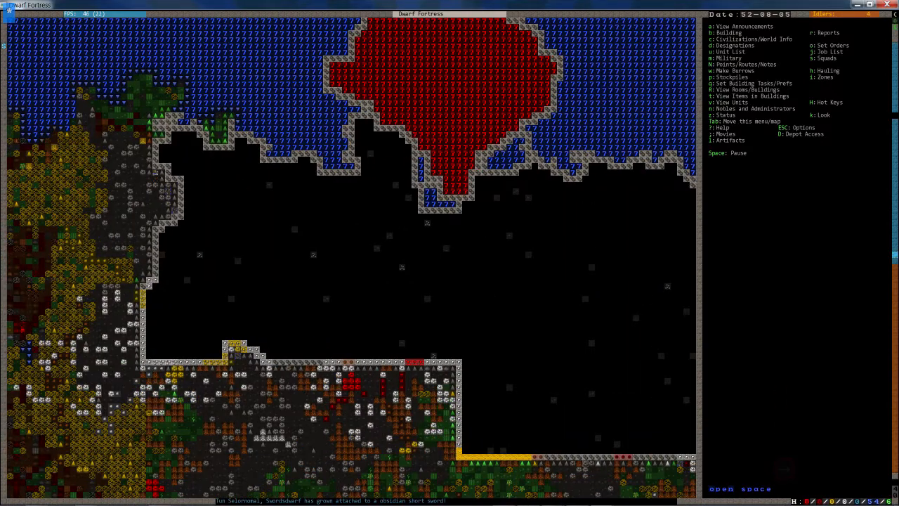
scroll(down, 3)
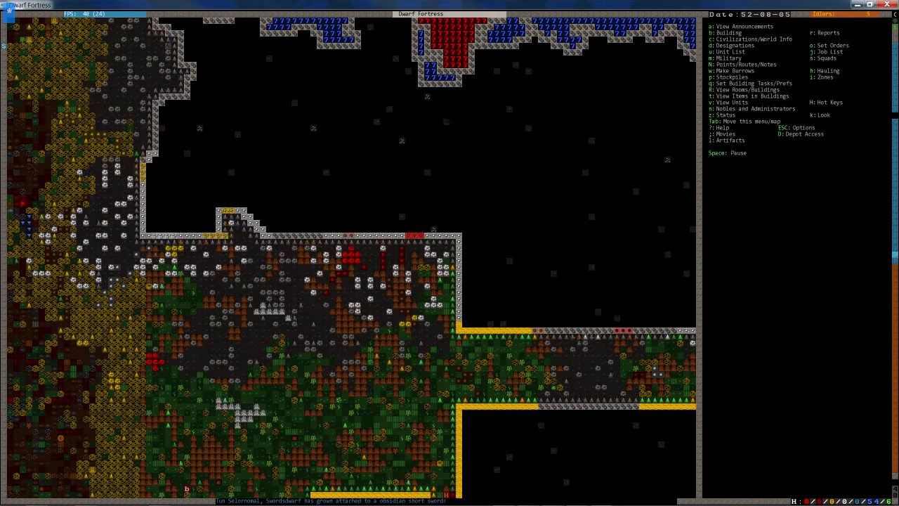
key(b)
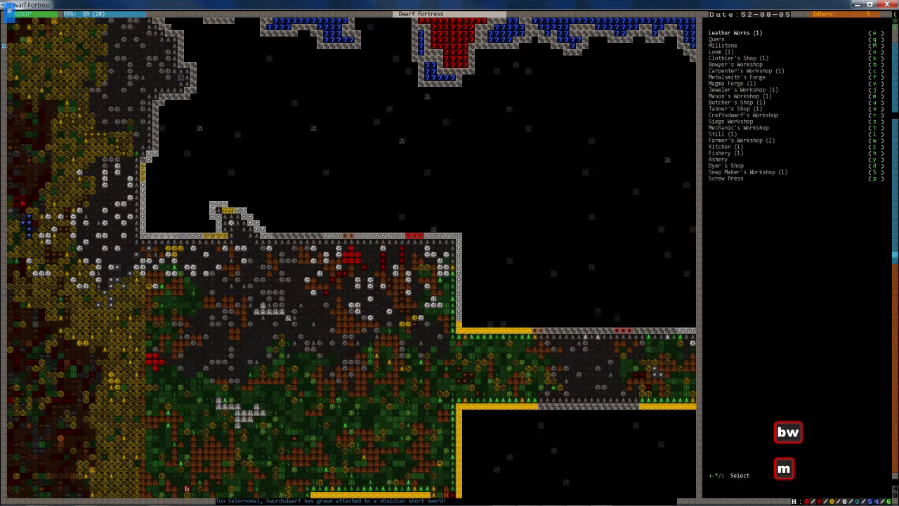
click(740, 95)
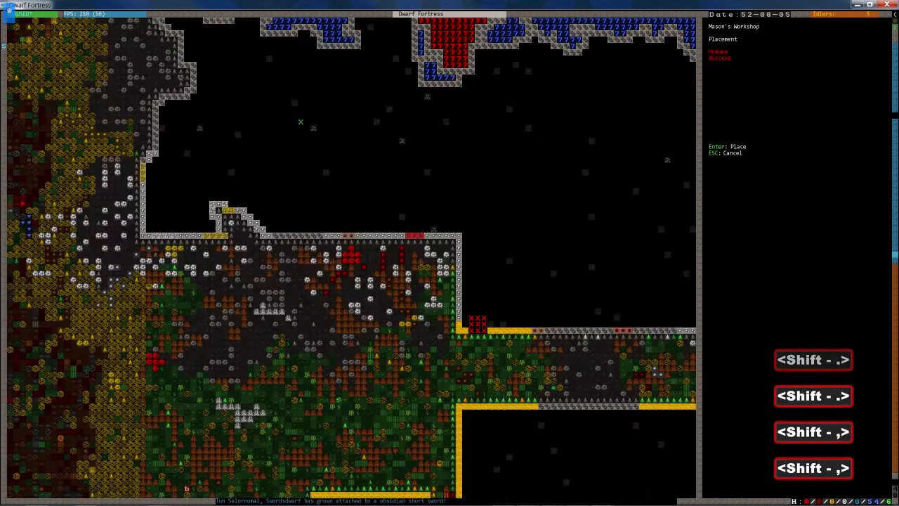
key(Return)
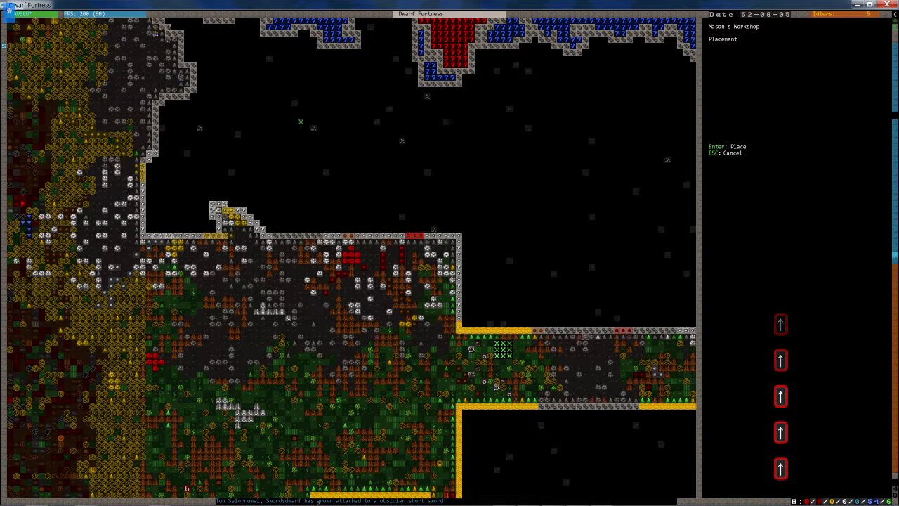
key(Escape)
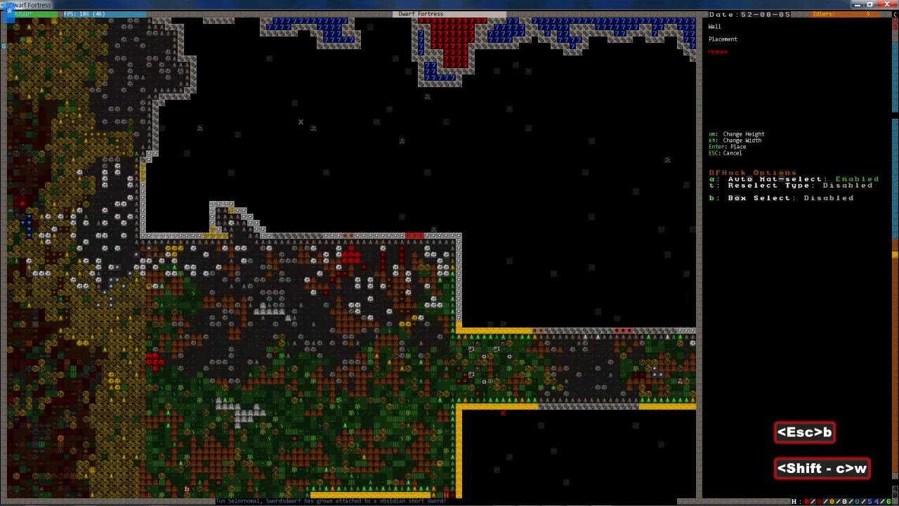
Choose the Mason's Workshop and place it in the riverside corridor.
key(Escape)
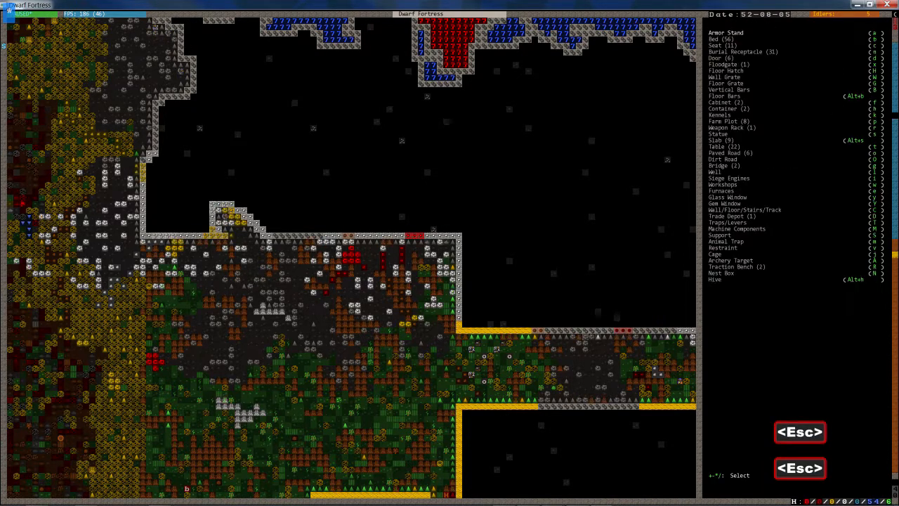
key(w)
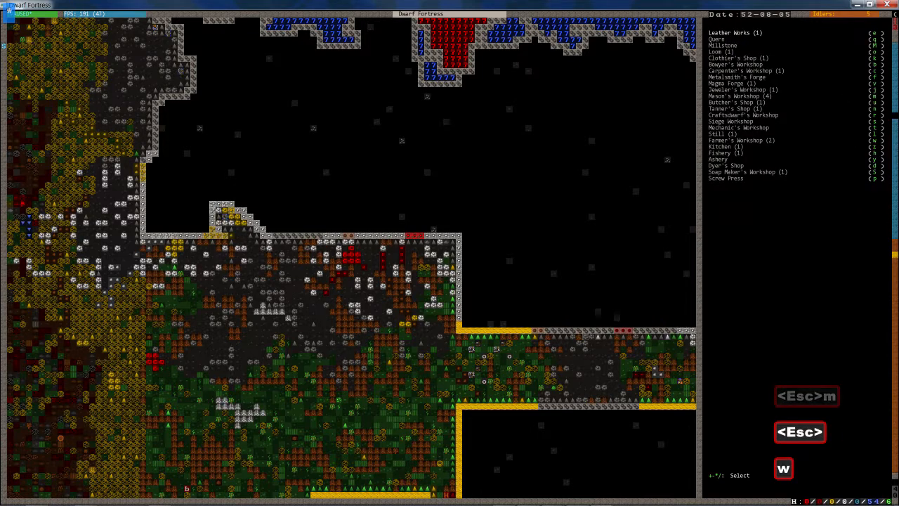
click(738, 95)
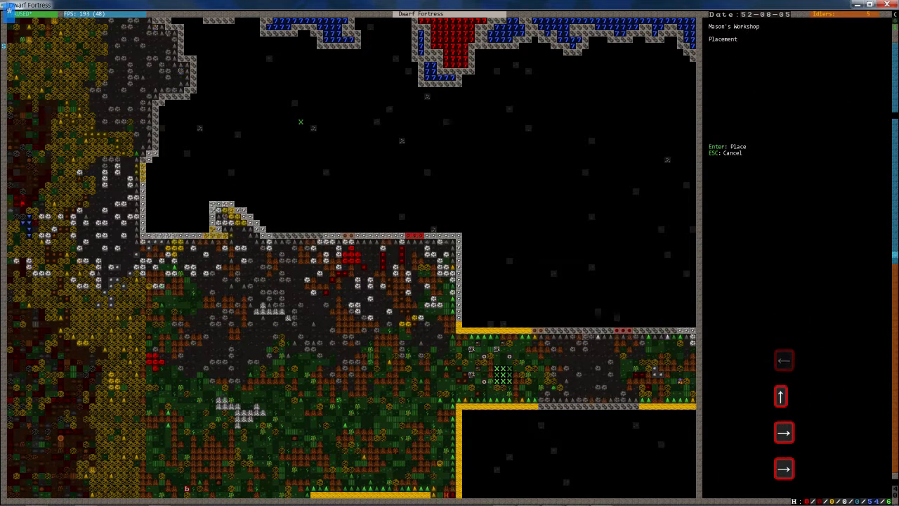
key(Escape)
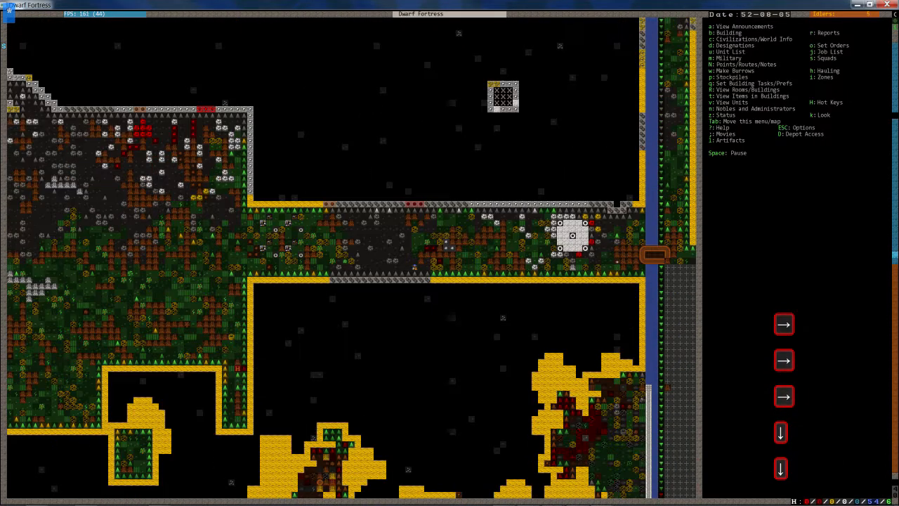
scroll(down, 3)
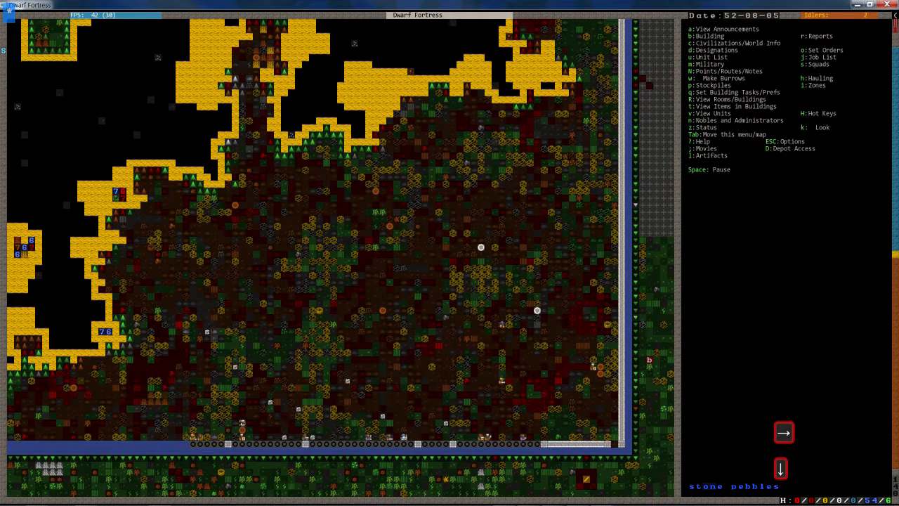
key(d)
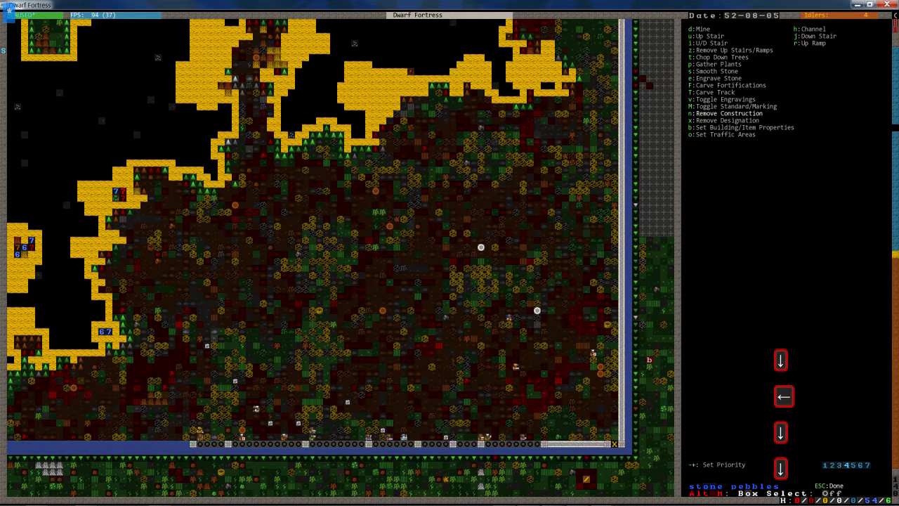
key(Escape)
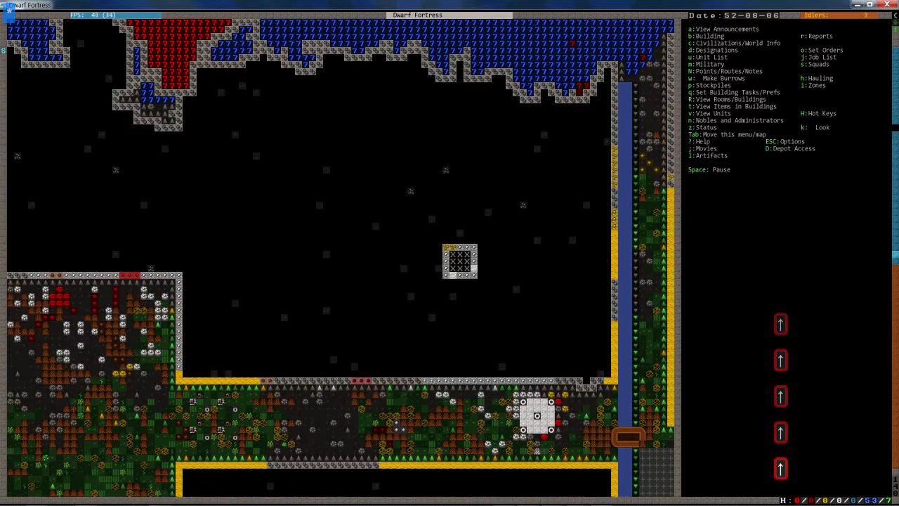
scroll(left, 3)
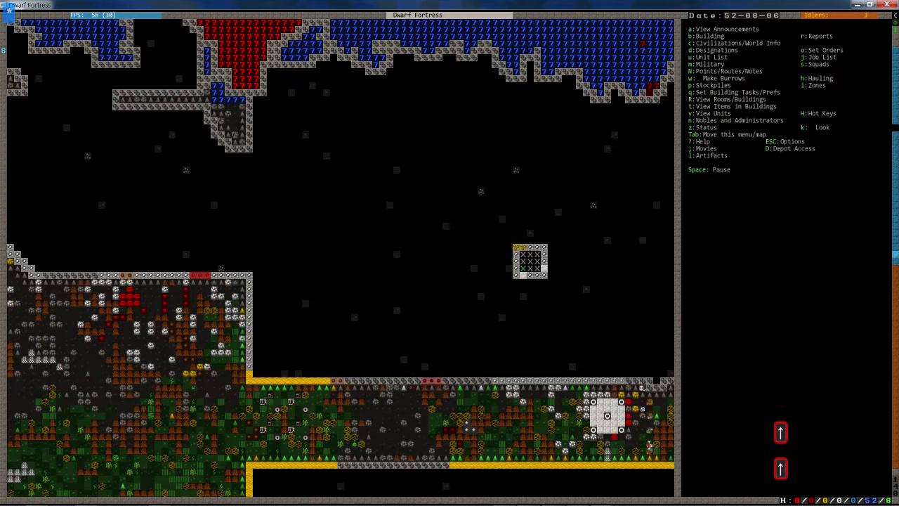
scroll(right, 3)
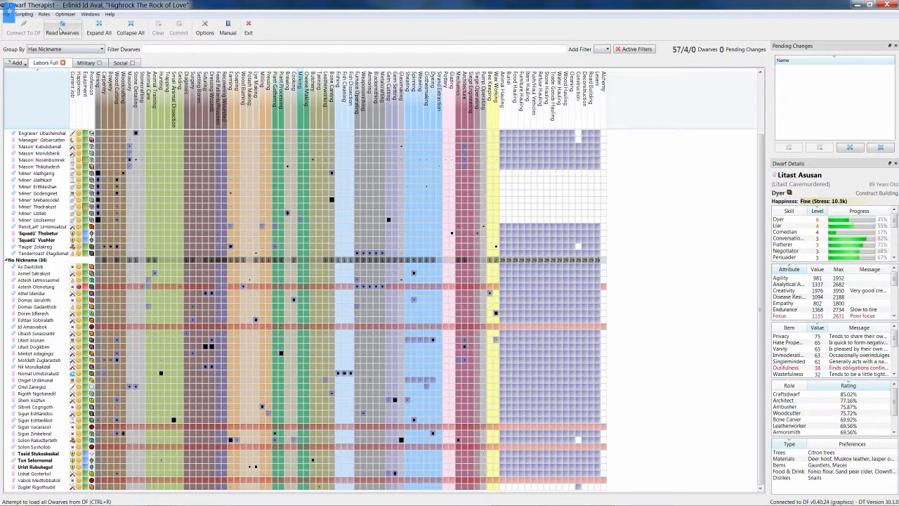
Reload the dwarves and give the first two squad dwarves the nickname Squad1.
click(86, 62)
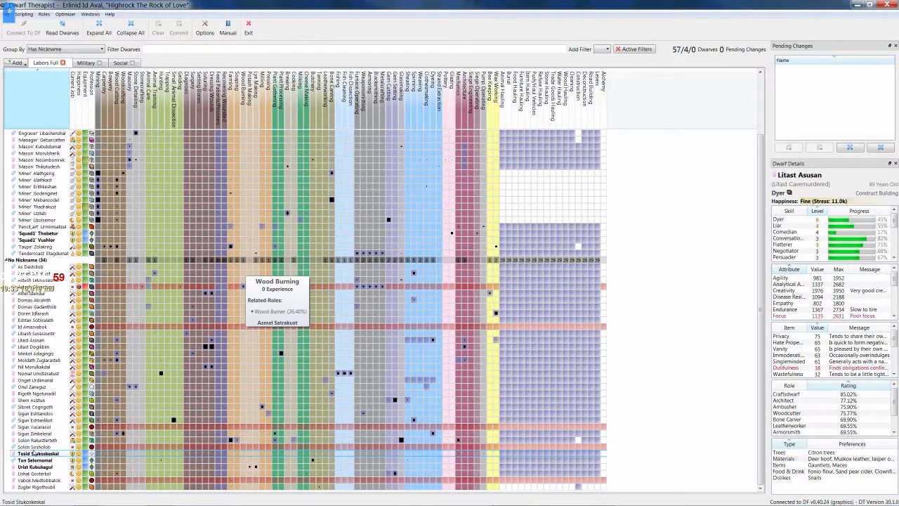
right_click(34, 453)
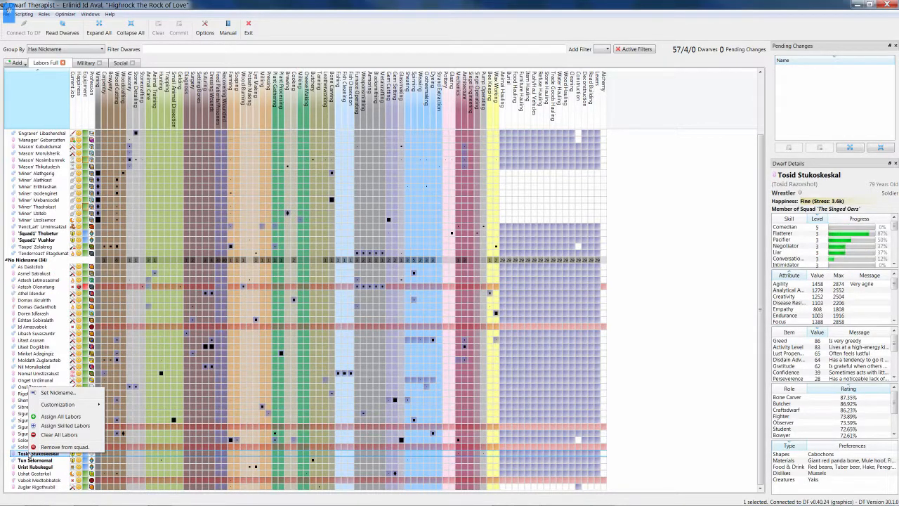
click(56, 392)
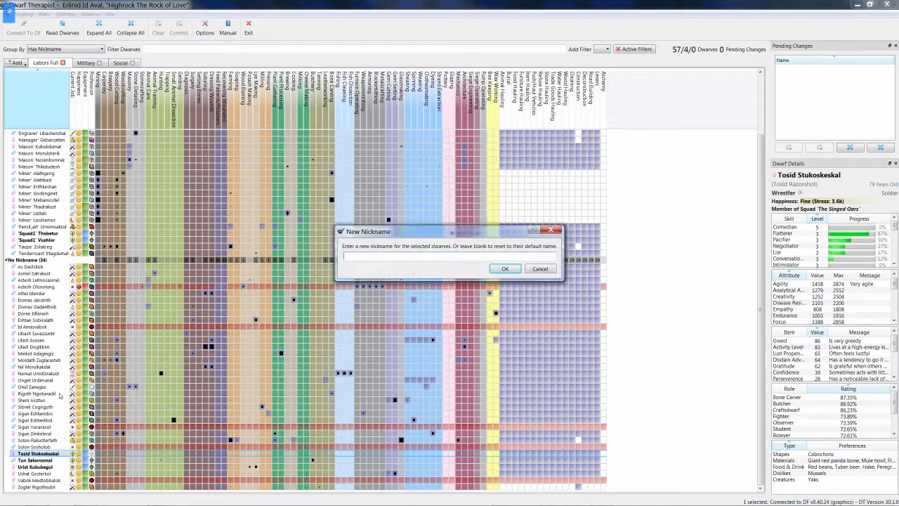
text(Squad)
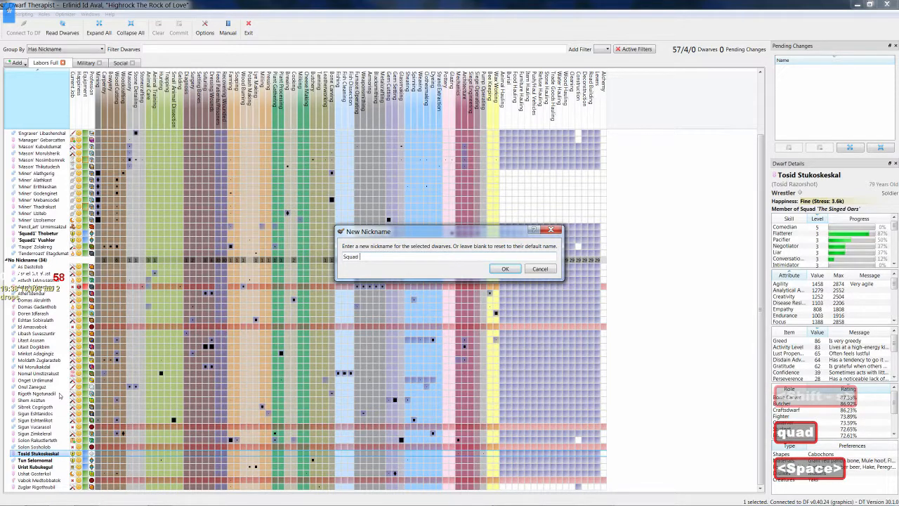
click(505, 268)
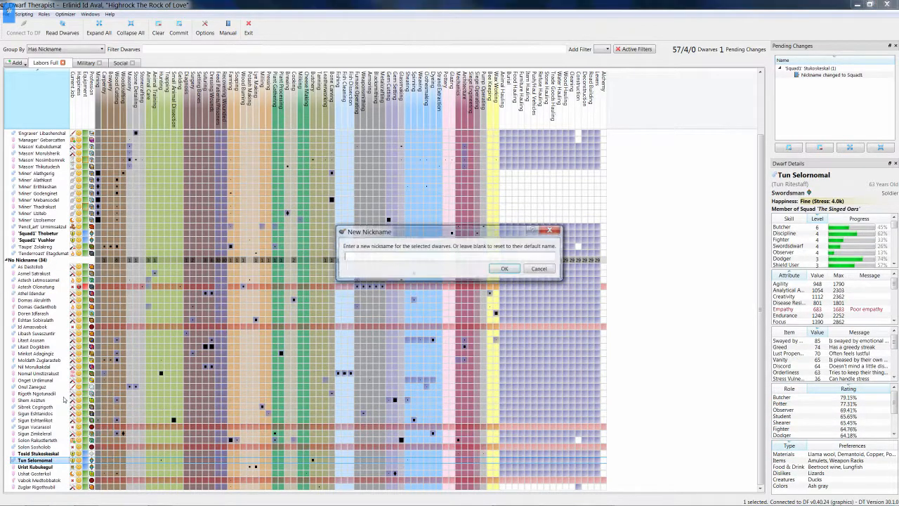
text(Squa)
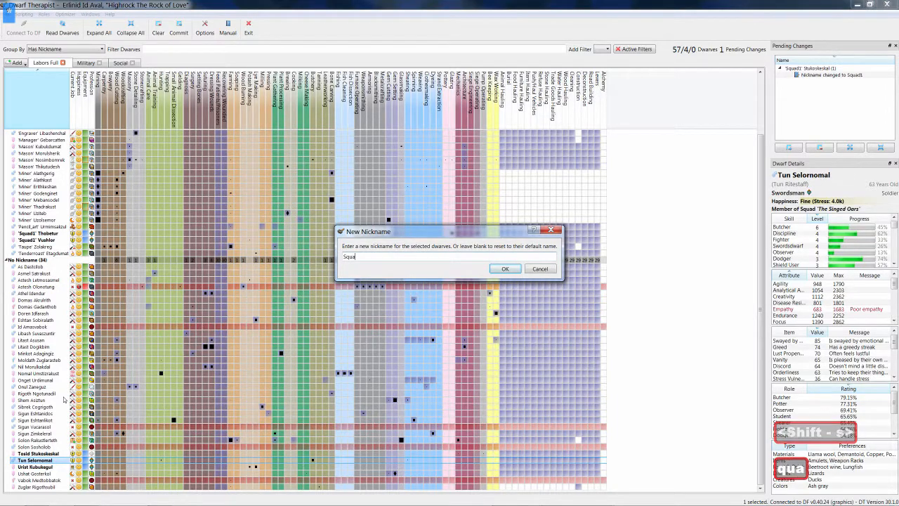
click(504, 268)
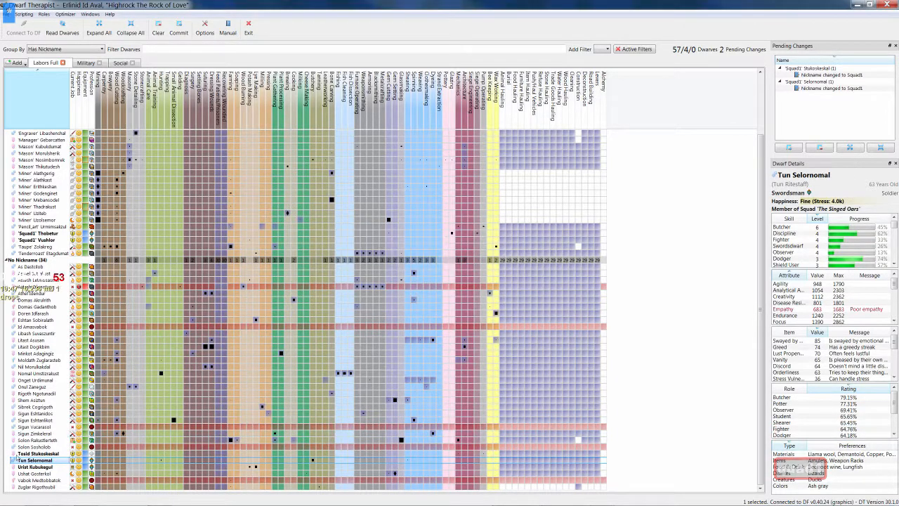
Nickname the remaining selected Singed Oars dwarves Squad1.
right_click(33, 467)
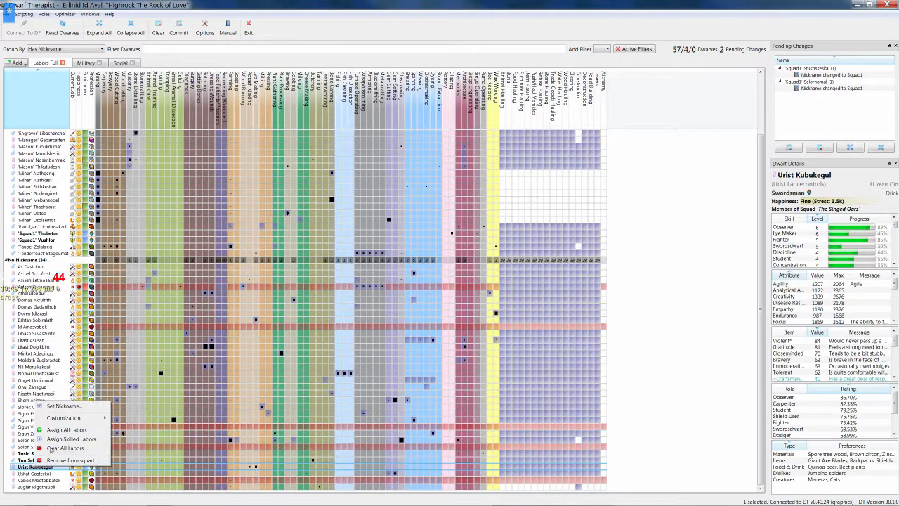
click(63, 418)
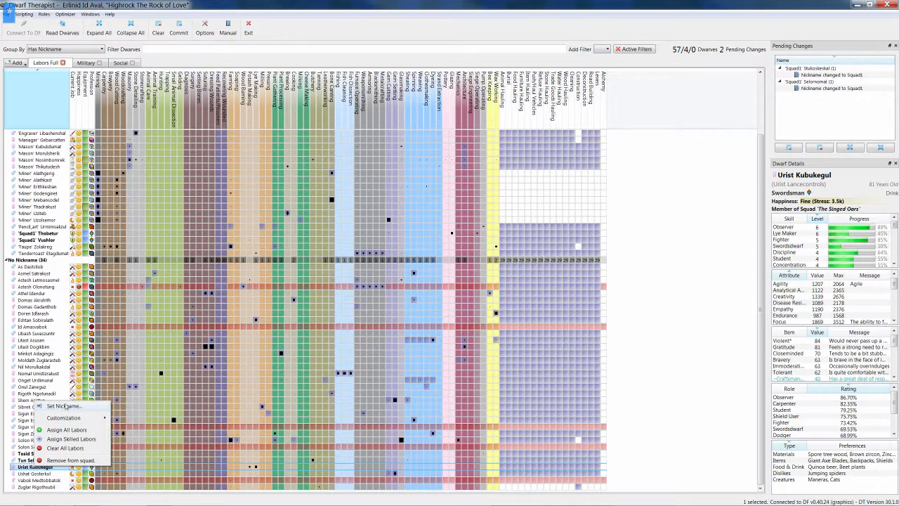
click(64, 406)
text(Squad1)
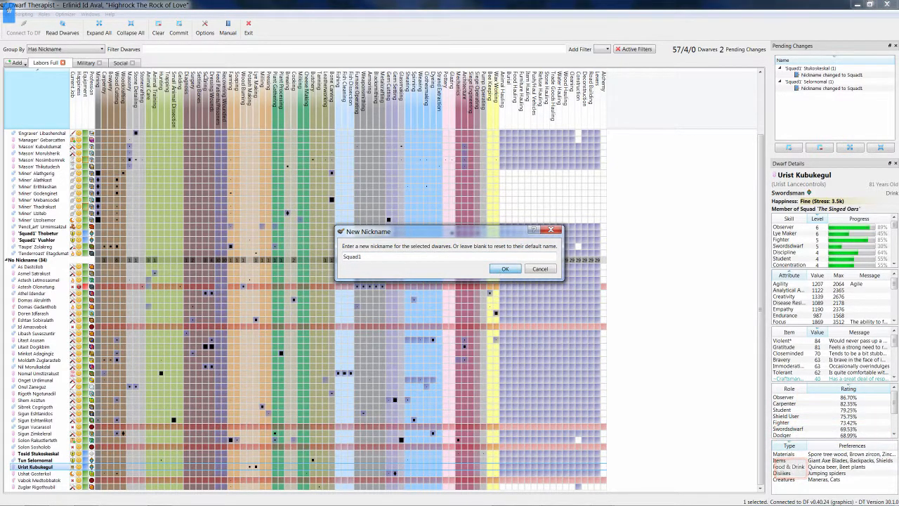
click(504, 269)
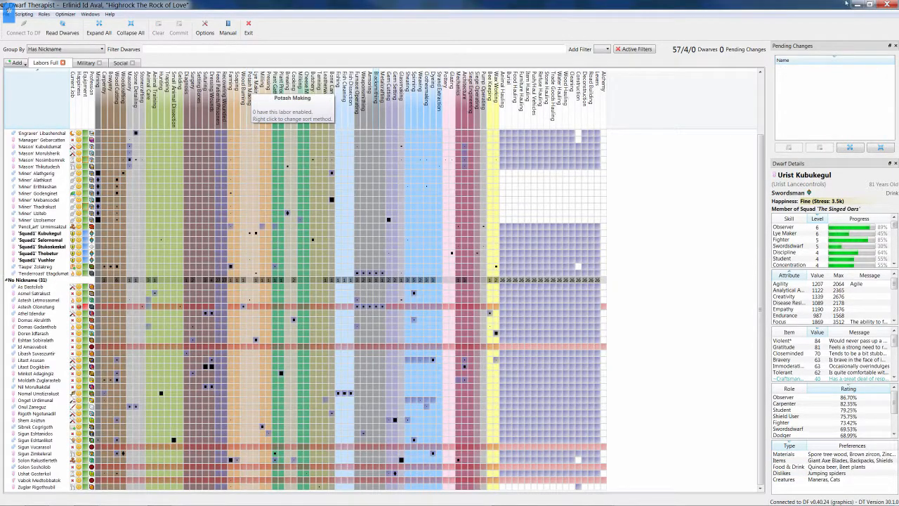
Switch to the Military grid to compare the five Squad1 dwarves' skills.
click(85, 63)
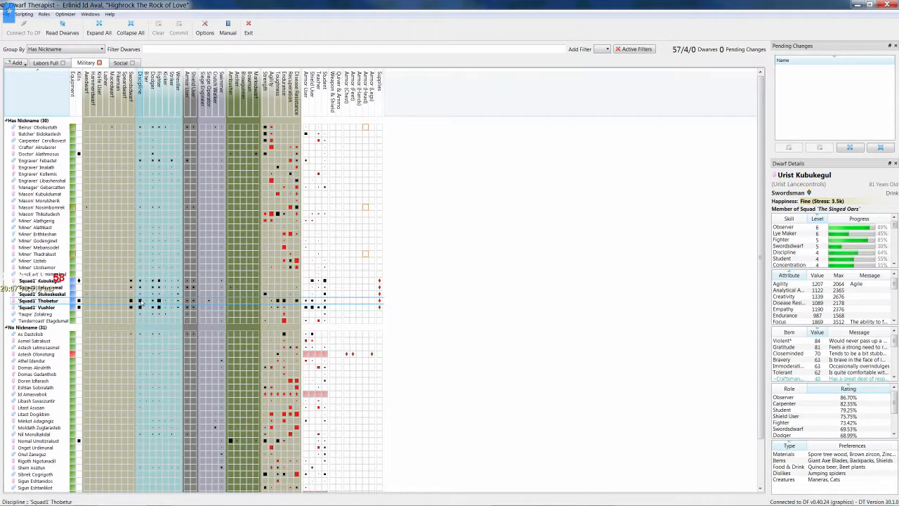
mouse_move(160, 301)
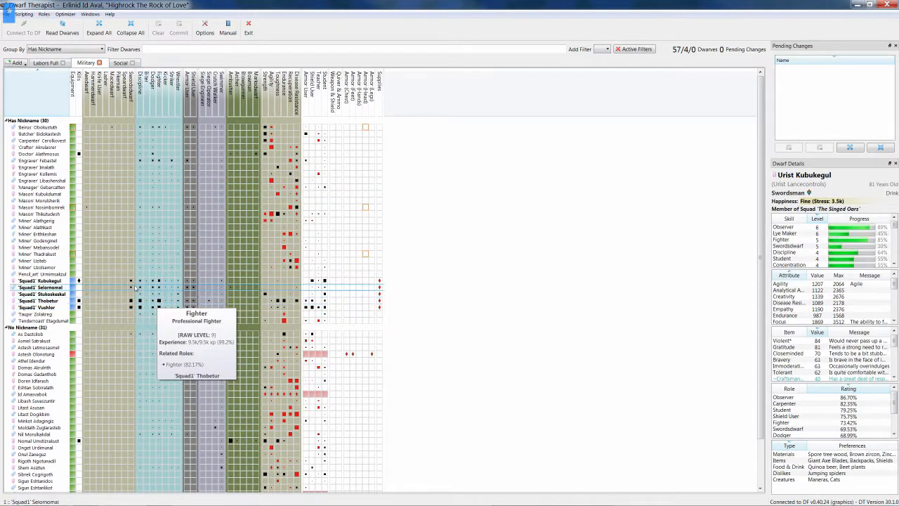
mouse_move(140, 308)
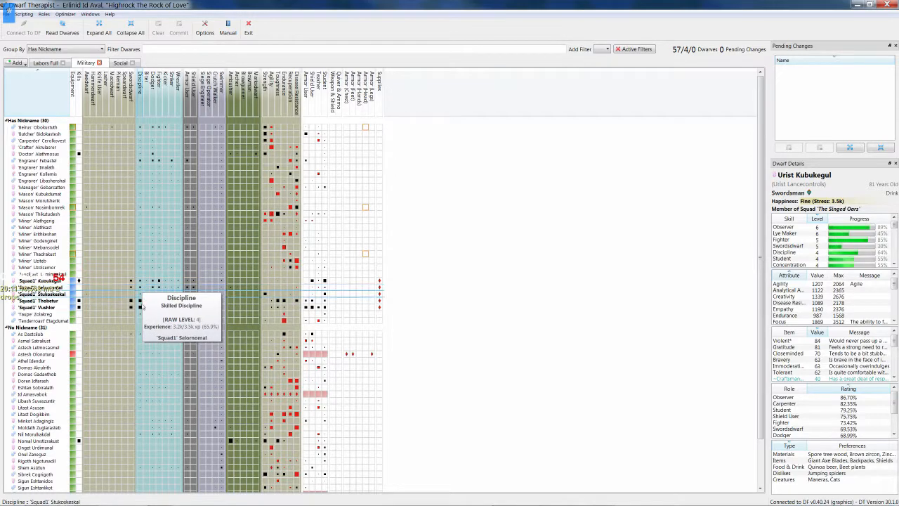
mouse_move(274, 318)
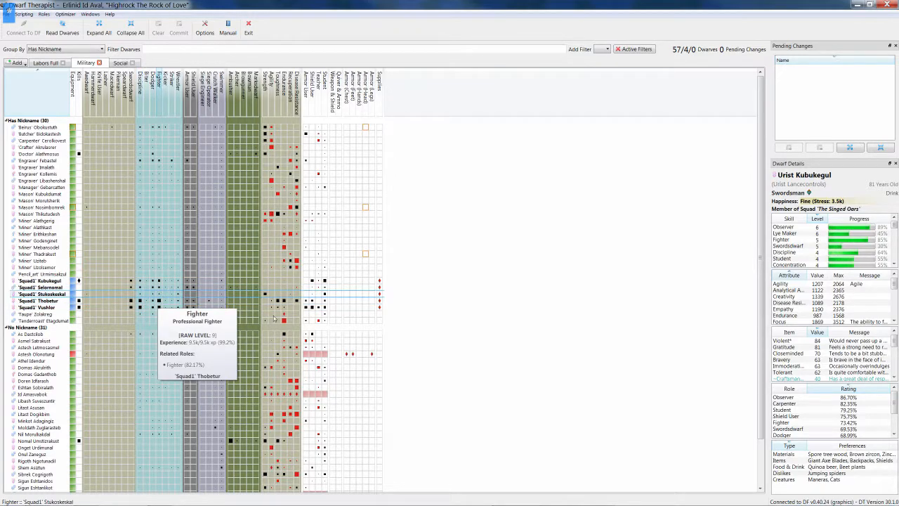
mouse_move(281, 308)
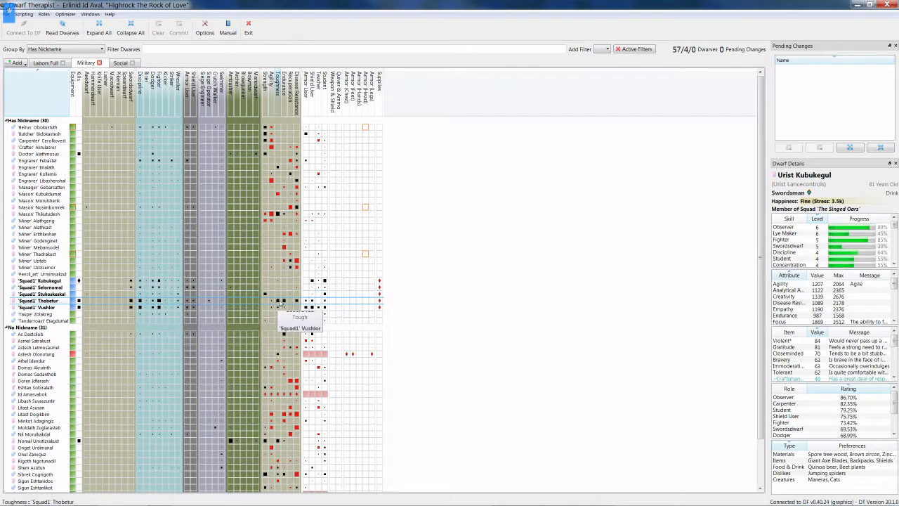
mouse_move(282, 300)
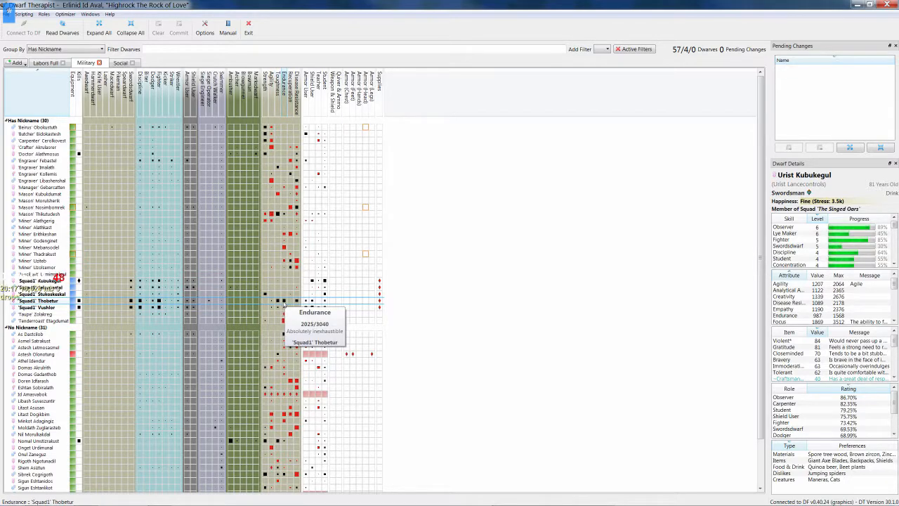
mouse_move(336, 300)
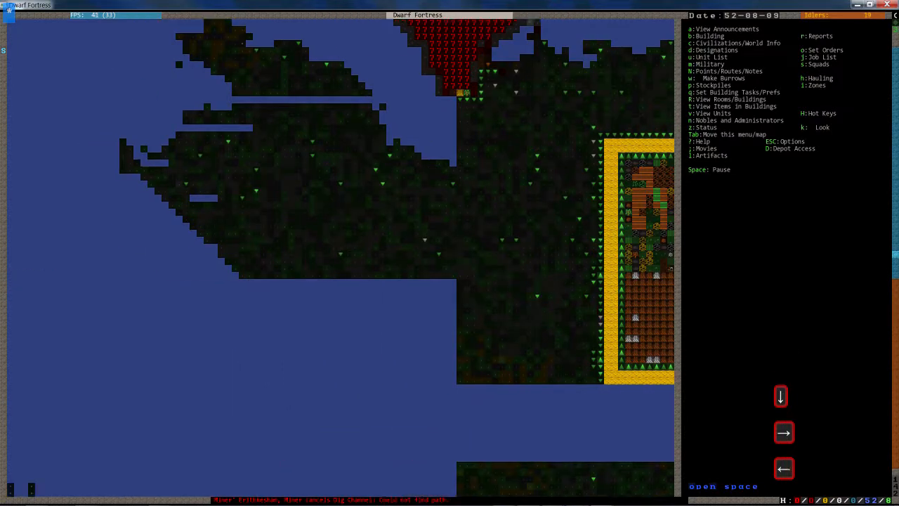
Read through the recent fortress announcements and close the list.
key(shift+.)
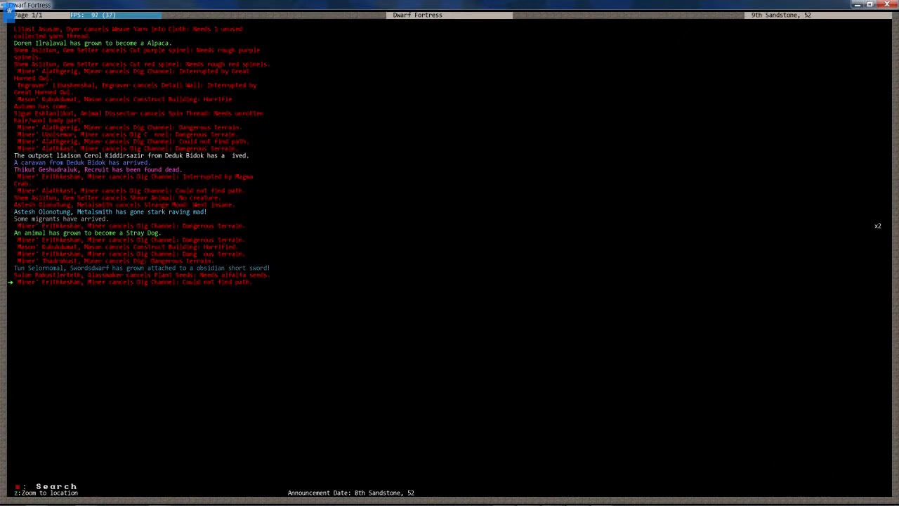
key(Escape)
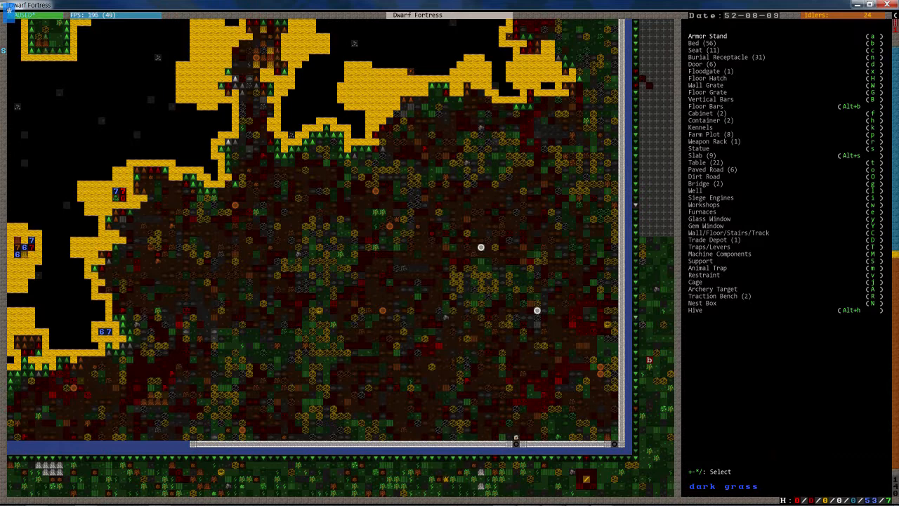
Leave the Building menu and look over the riverside fortress area.
key(Escape)
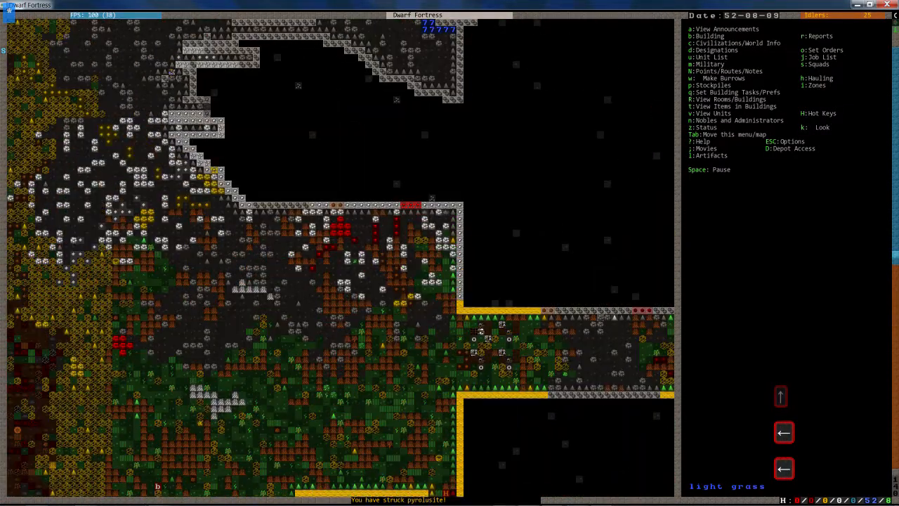
scroll(down, 3)
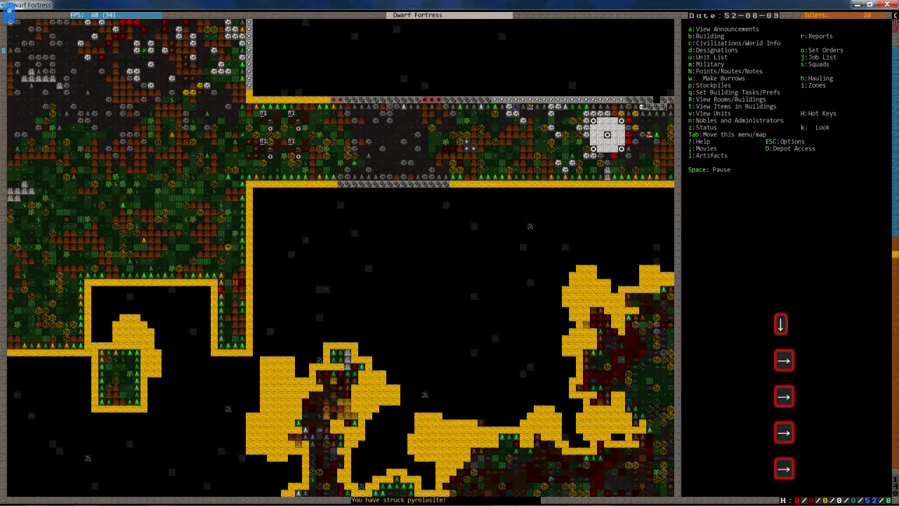
scroll(down, 3)
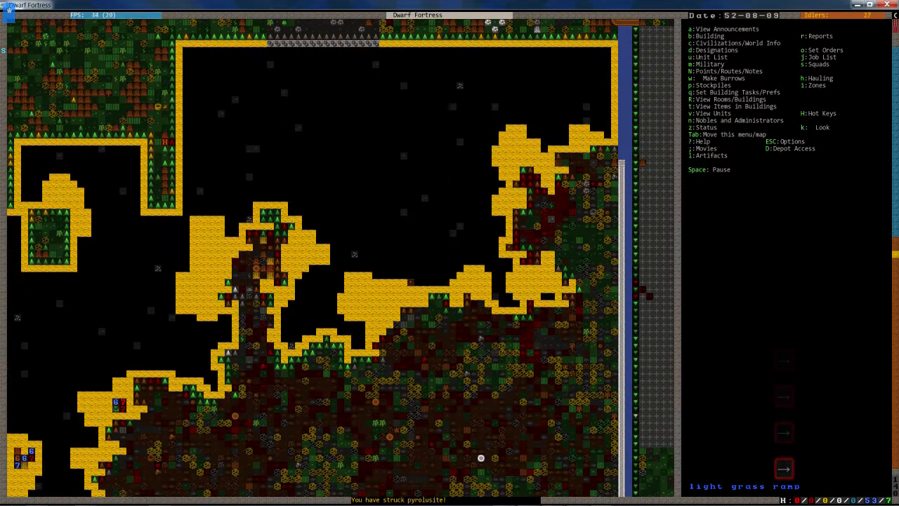
scroll(up, 3)
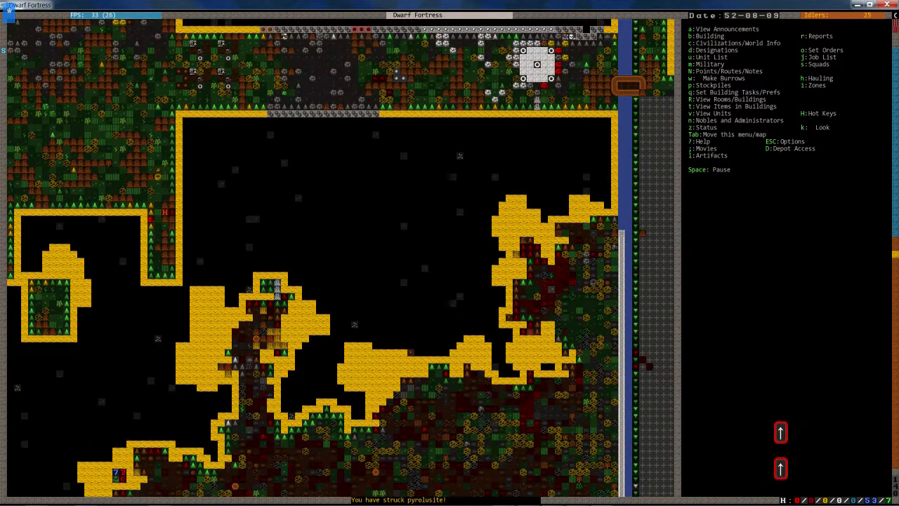
key(d)
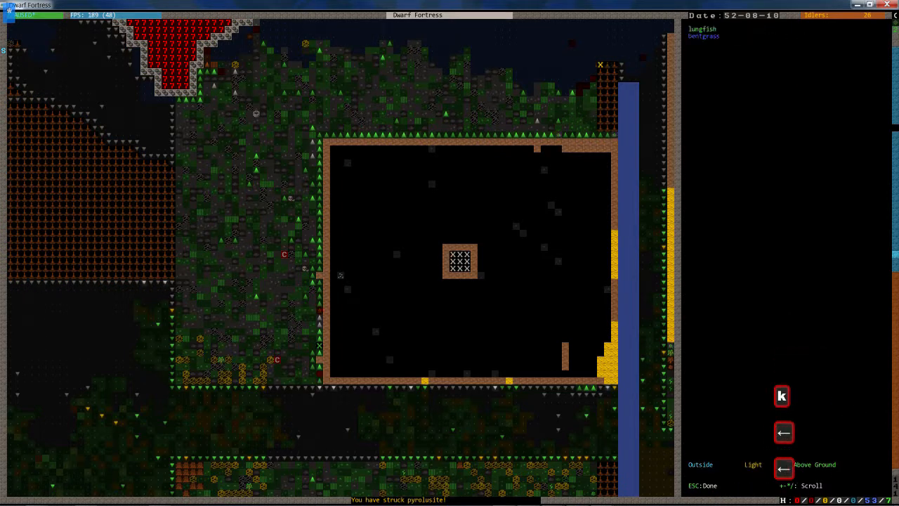
Stop inspecting tiles and move up to the walled enclosure level.
key(Escape)
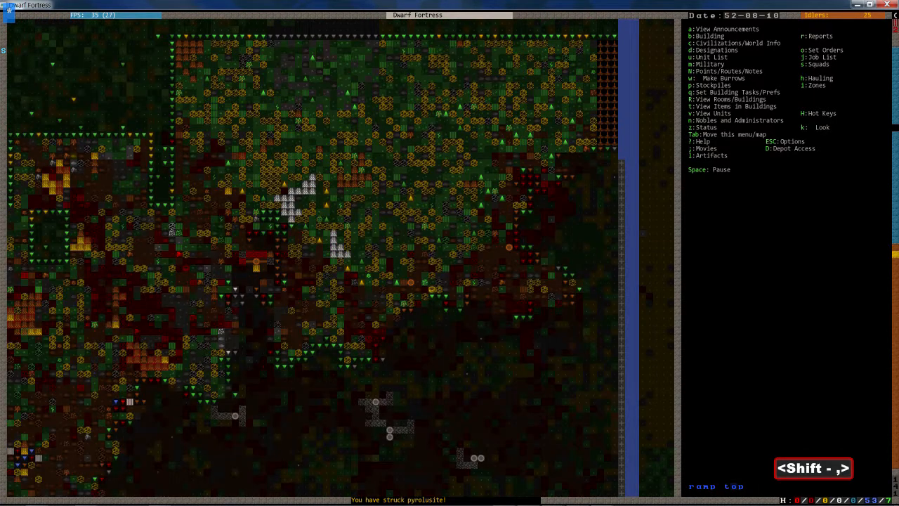
key(shift+.)
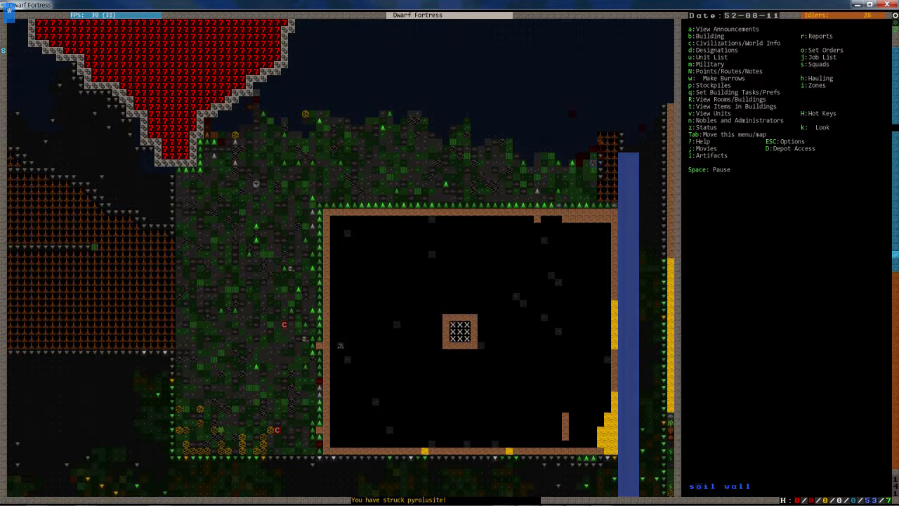
Close the 61-citizen list, drop one level, pause, and bring up construction choices.
click(692, 57)
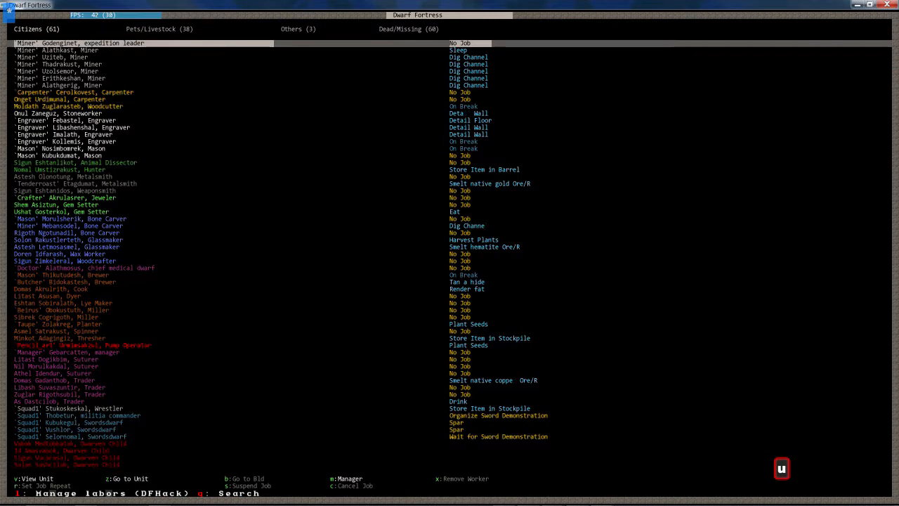
key(Escape)
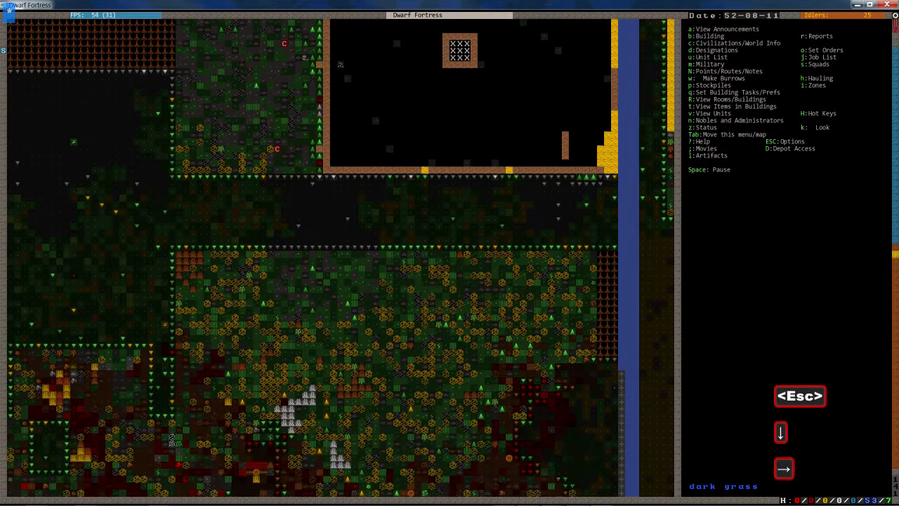
key(shift+.)
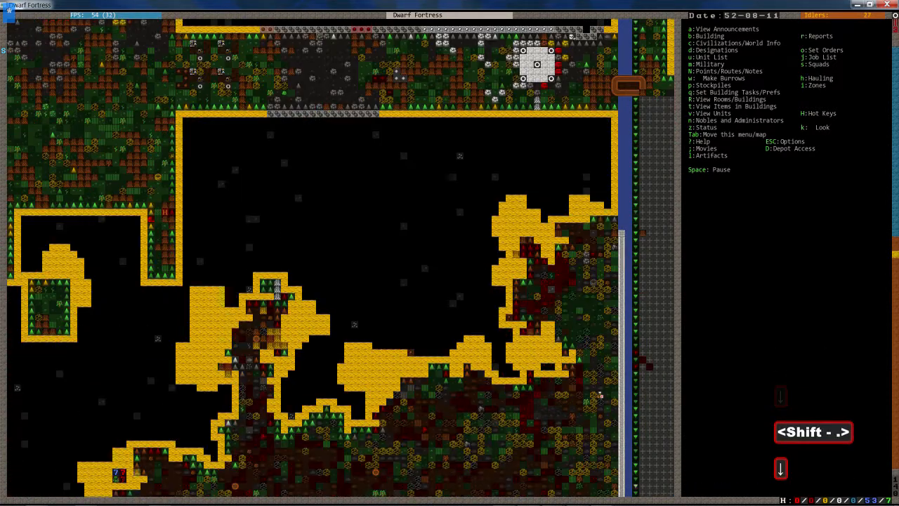
key(space)
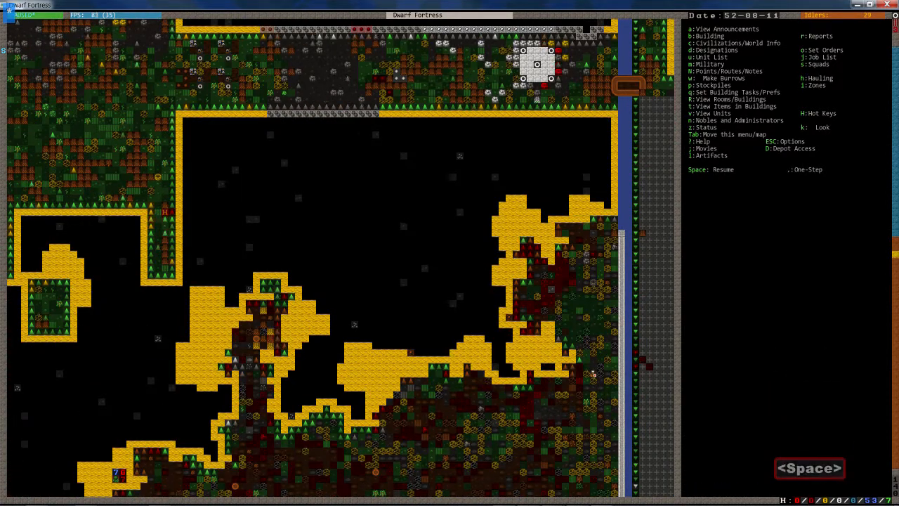
key(space)
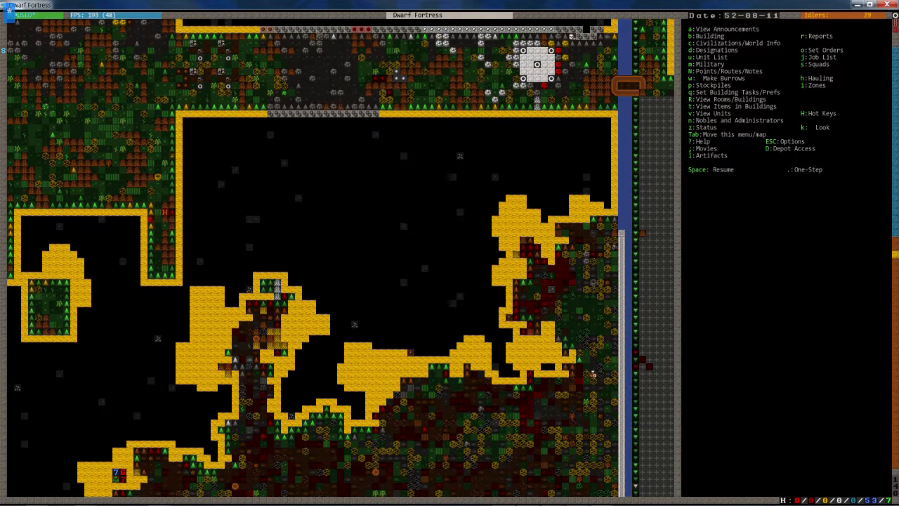
scroll(up, 3)
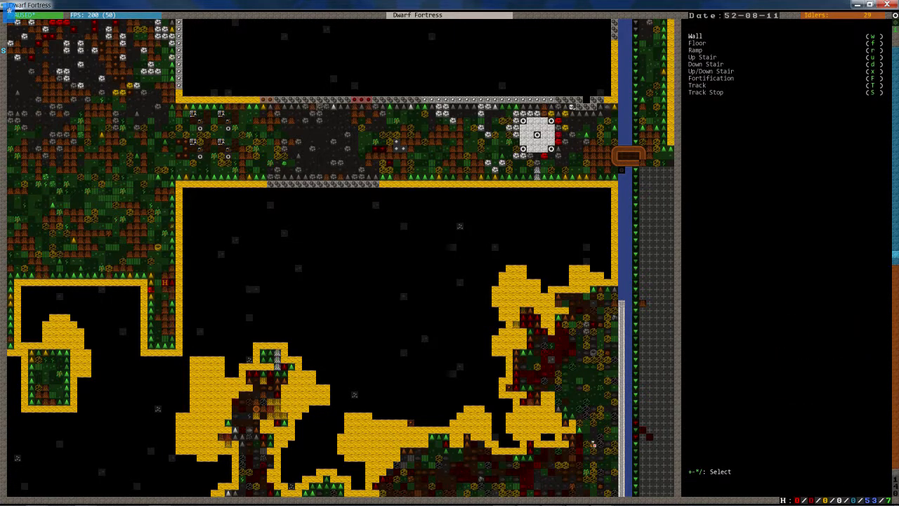
Place an up/down stair beside the river wall, built from plum wood logs.
key(x)
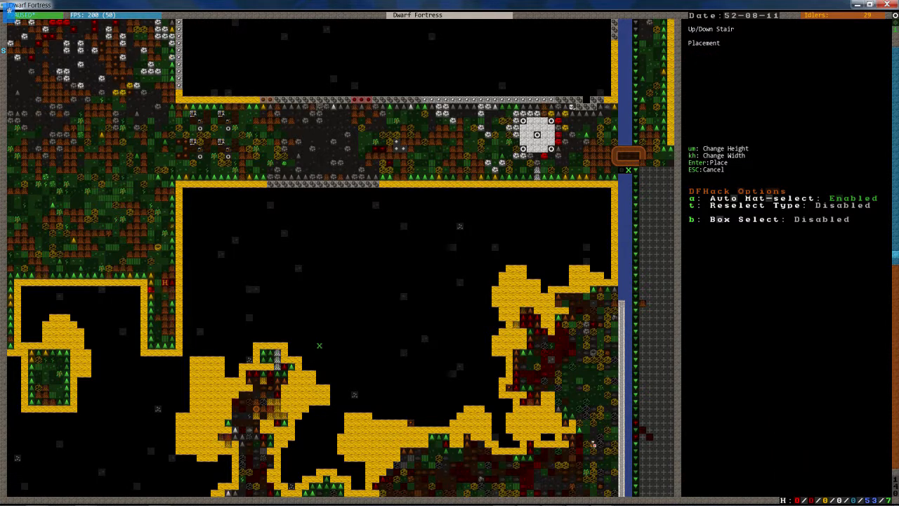
key(Enter)
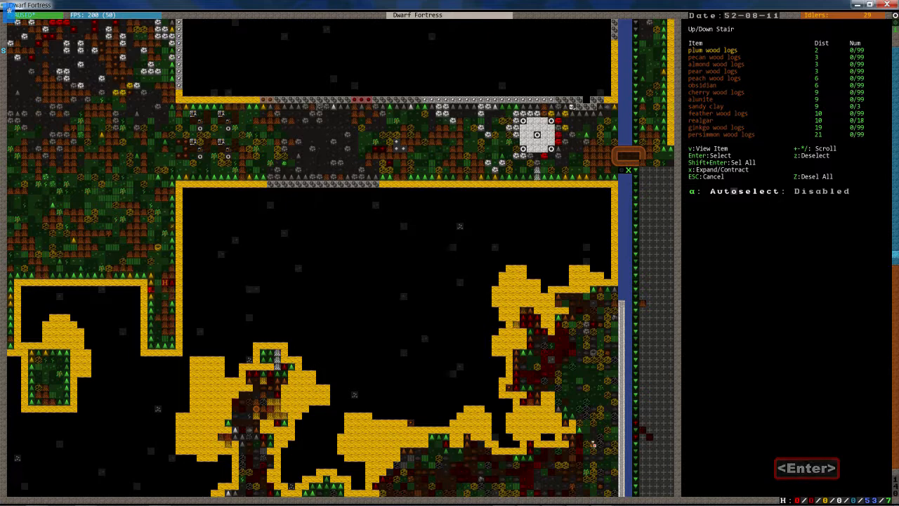
scroll(down, 3)
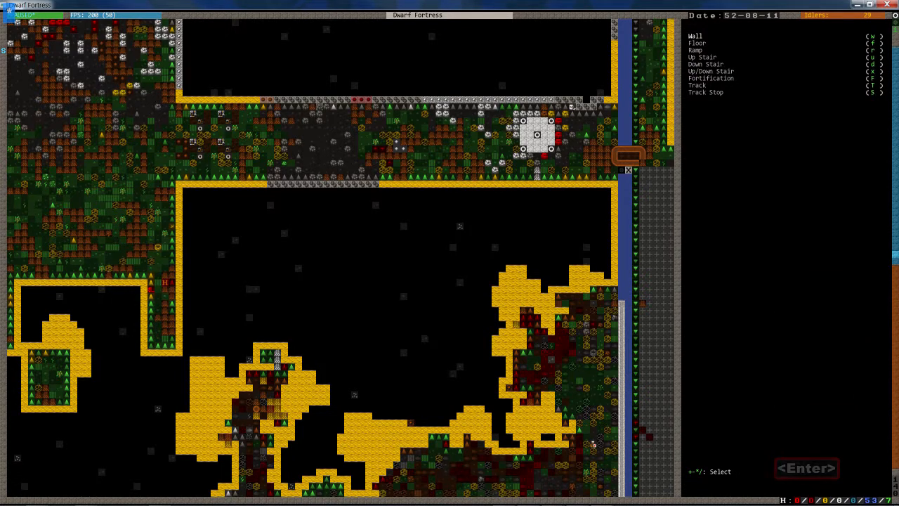
key(Escape)
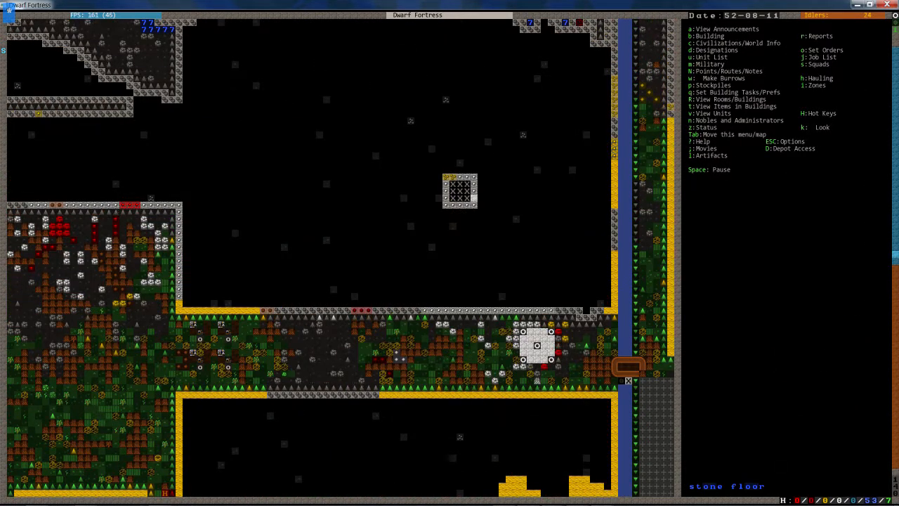
scroll(up, 3)
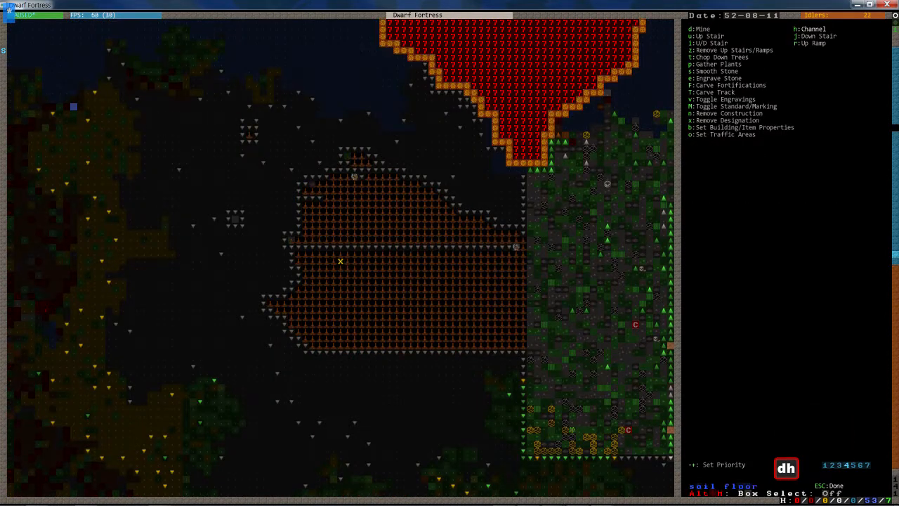
key(Escape)
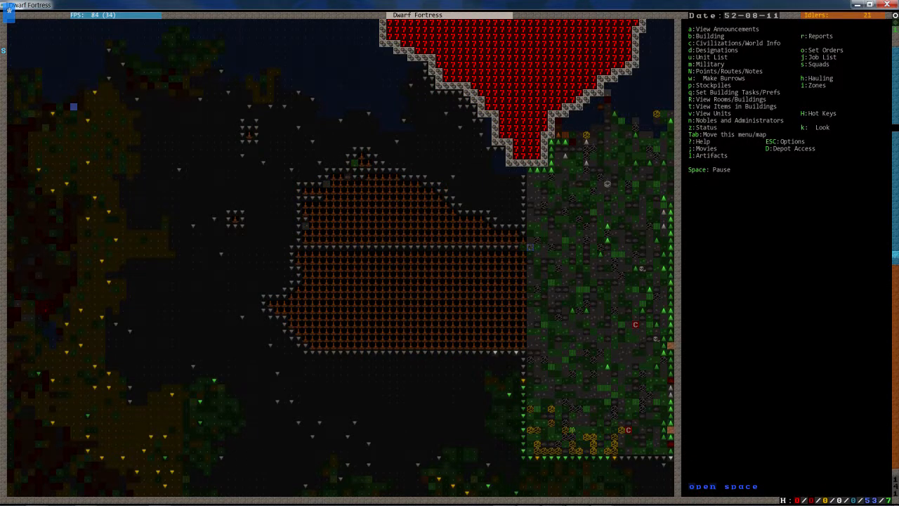
scroll(right, 3)
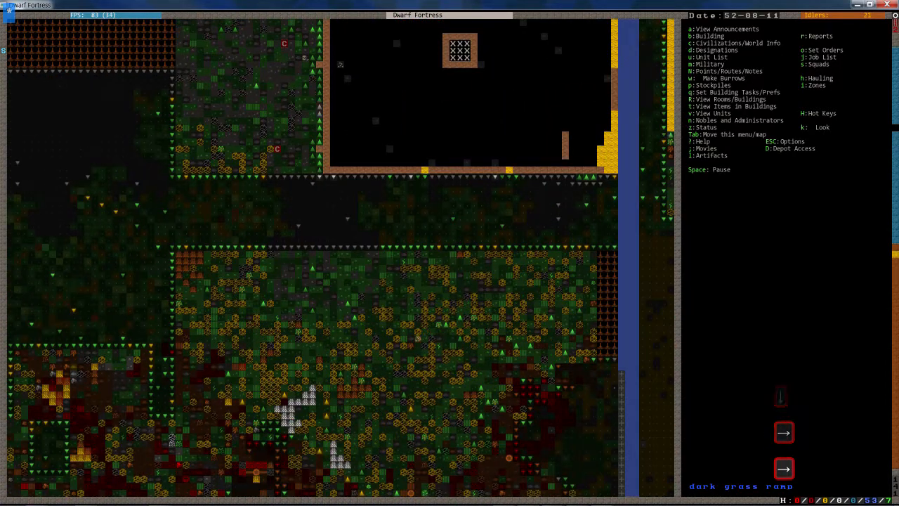
key(shift+.)
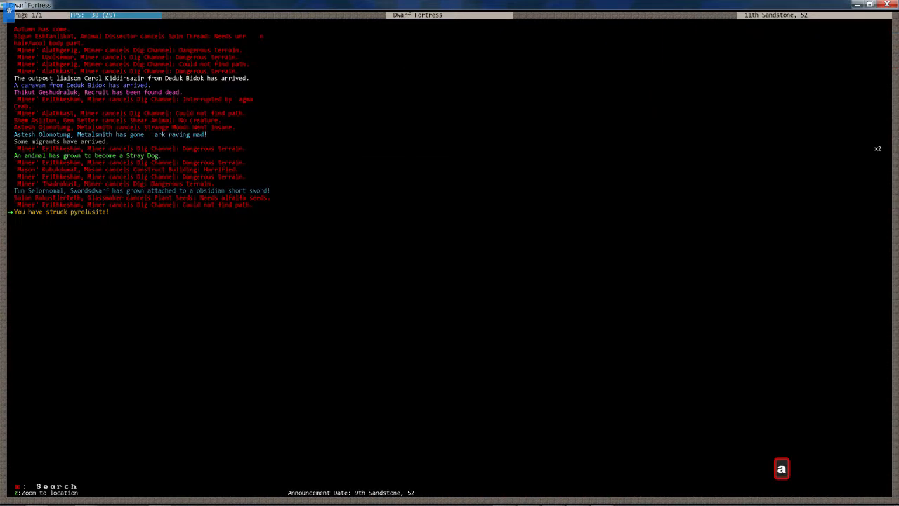
key(Escape)
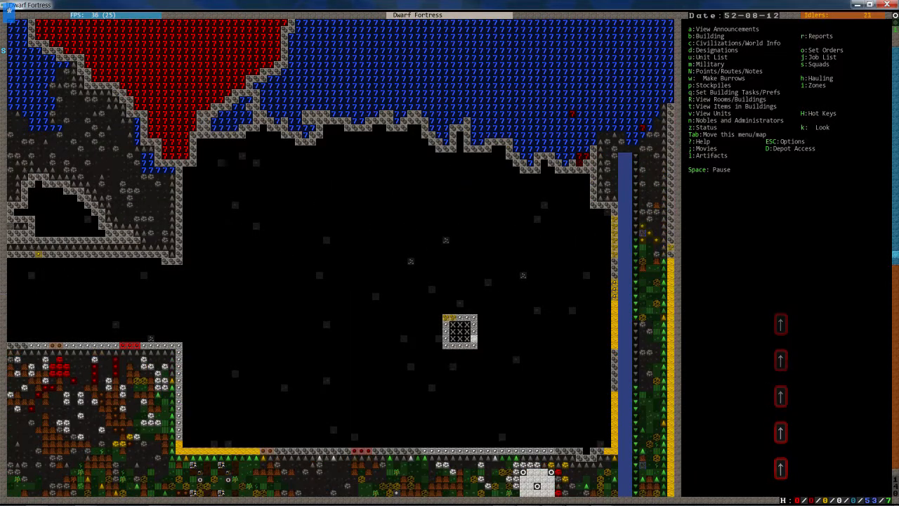
Build an up/down stair from alunite blocks at the river edge and view the level below.
key(space)
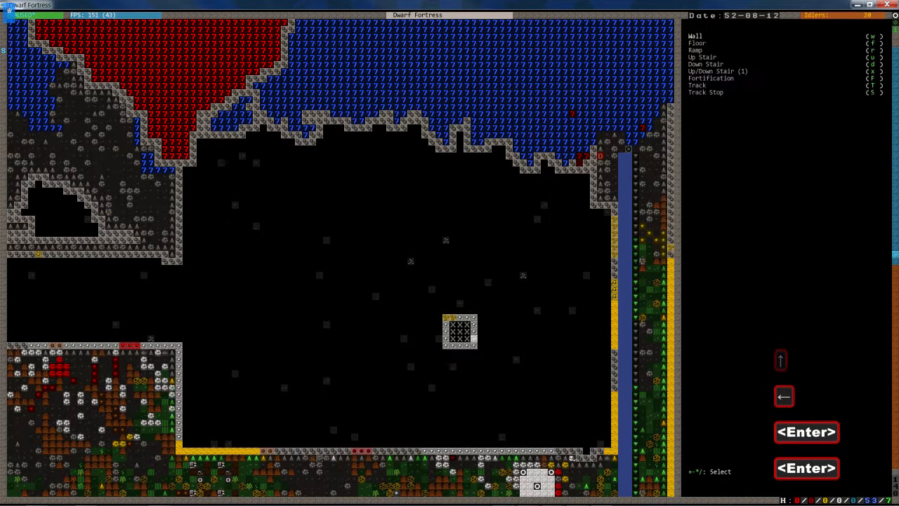
key(Escape)
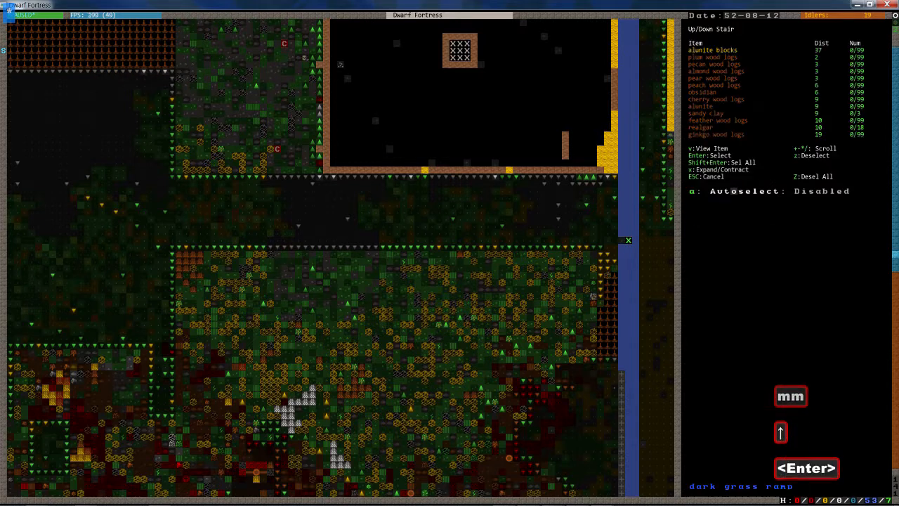
key(Escape)
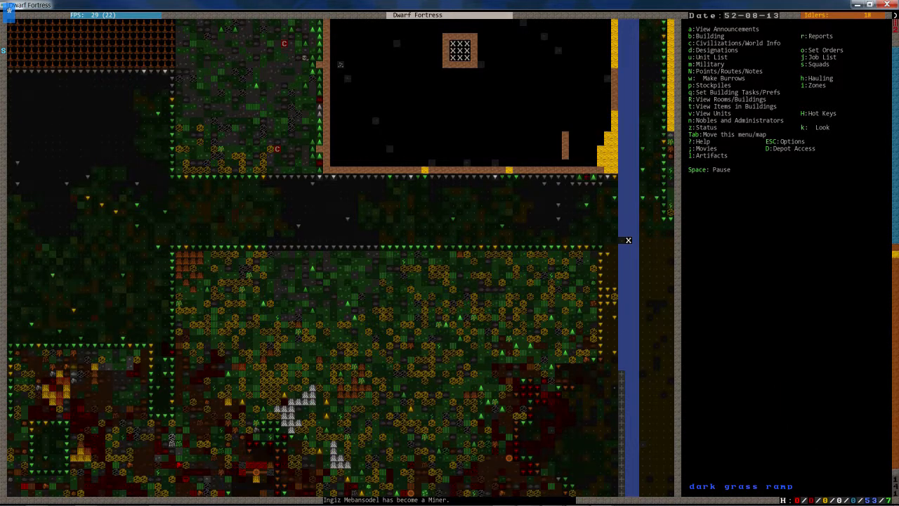
key(shift+.)
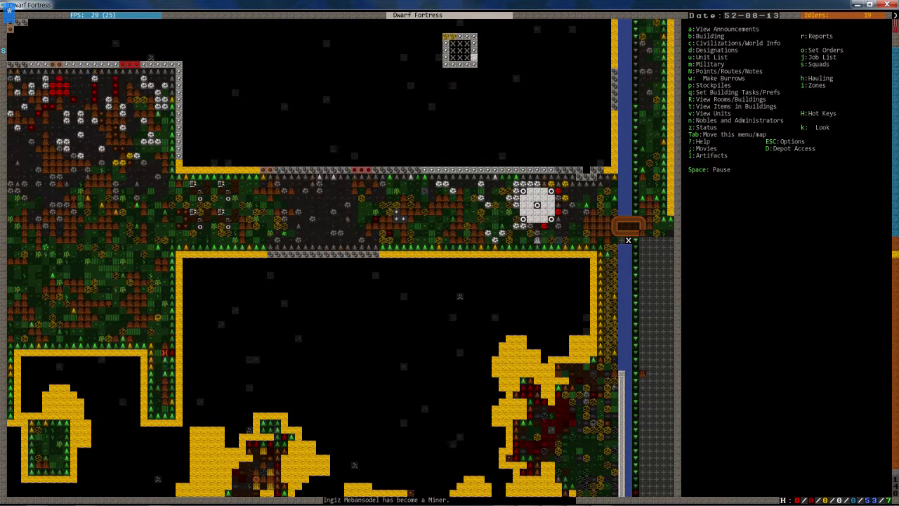
Start placing more up/down stairs southward along the riverbank.
key(shift)
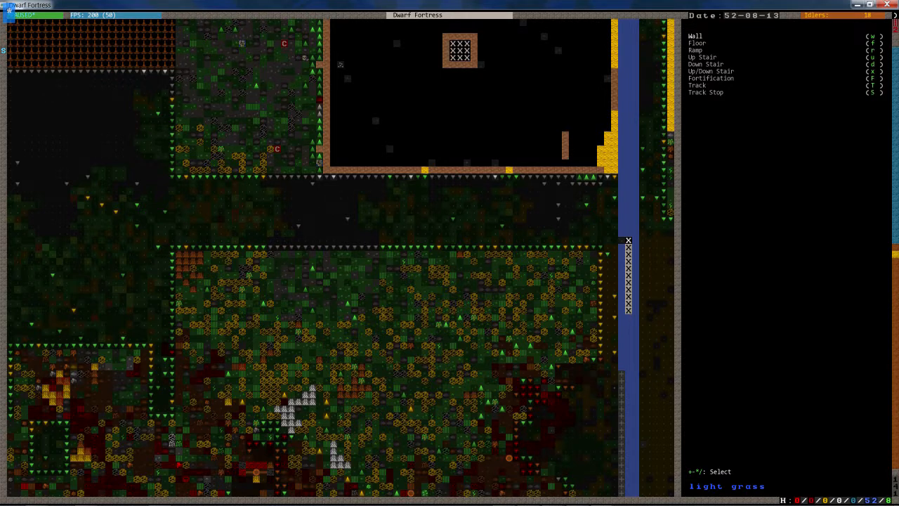
Place the northern stretch of up/down stairs, exit build mode, and drop a level.
click(712, 71)
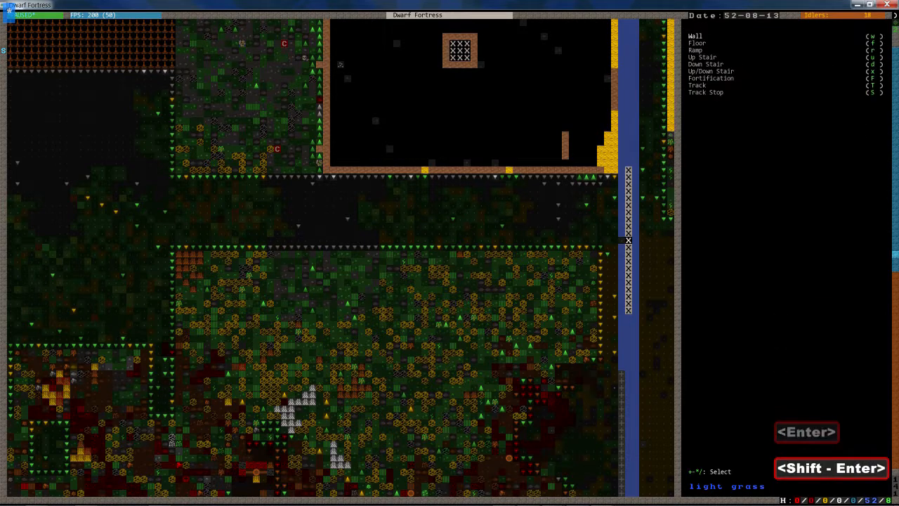
key(Escape)
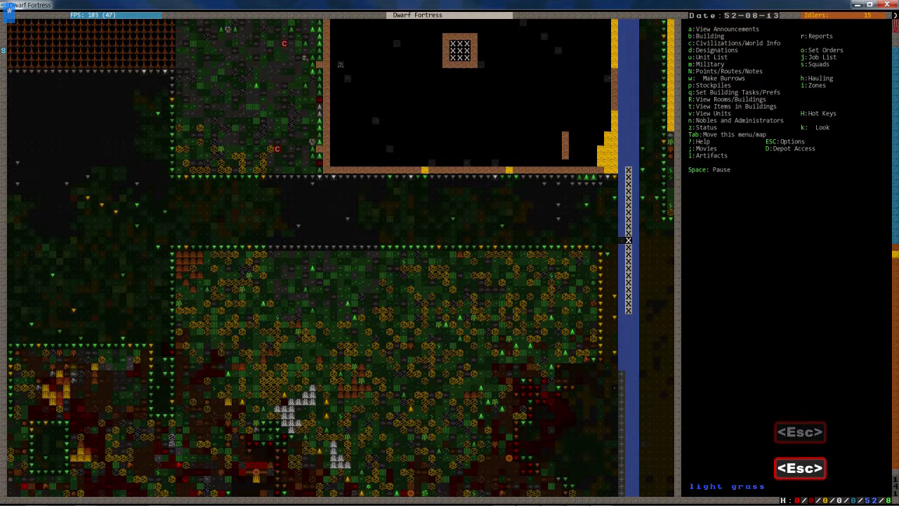
key(shift+.)
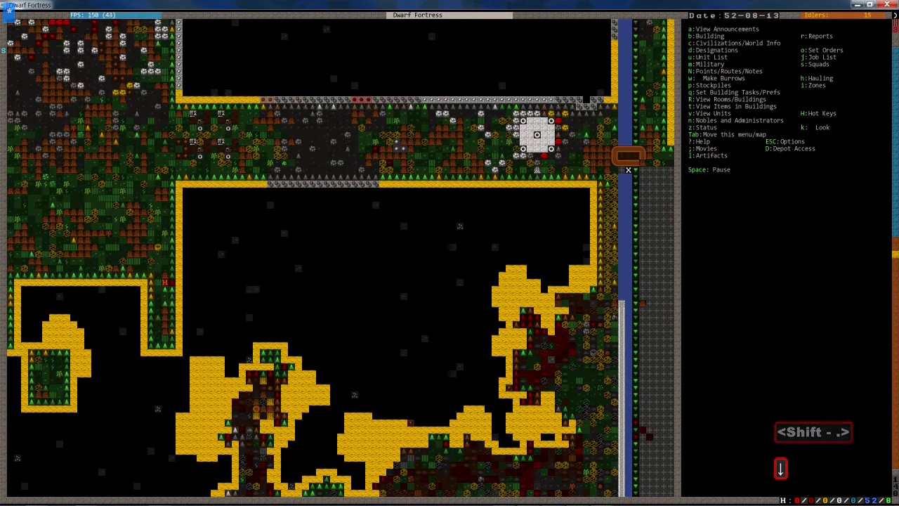
key(w)
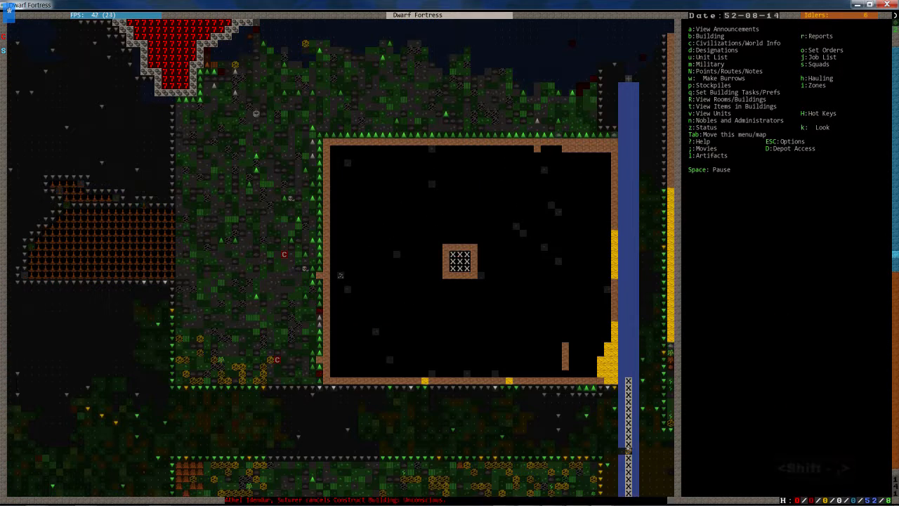
scroll(down, 3)
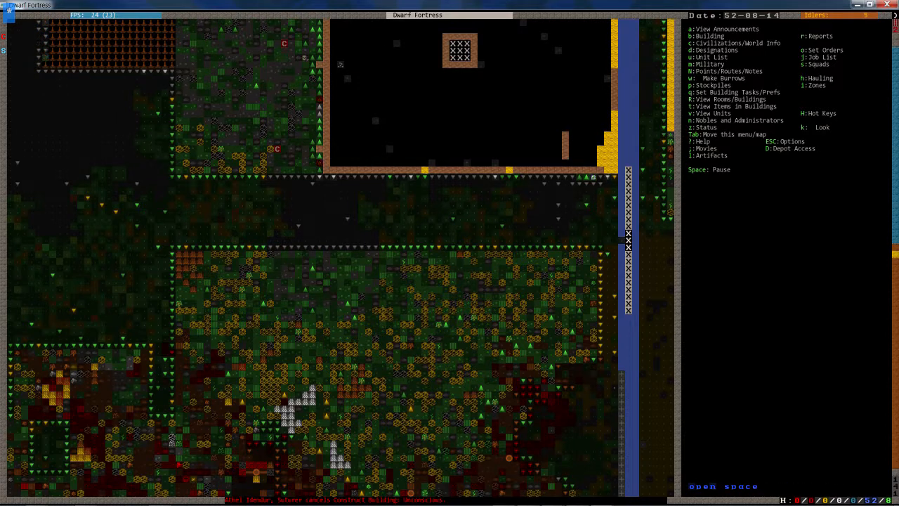
key(shift+.)
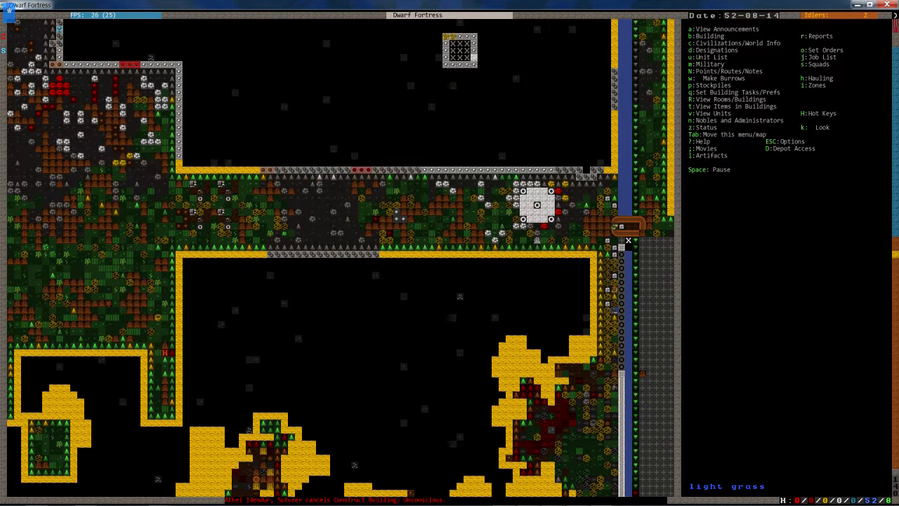
Pause, open the fighting reports, and zoom to the reported fight's location.
key(space)
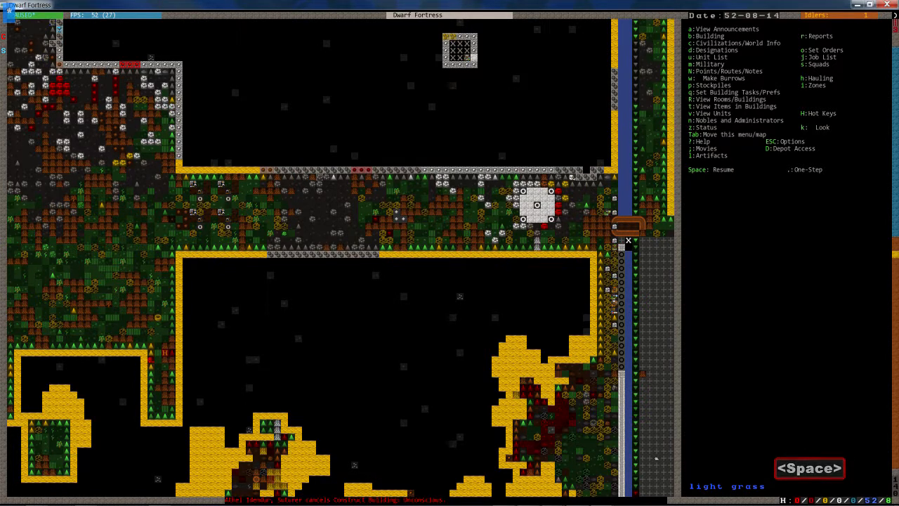
click(803, 36)
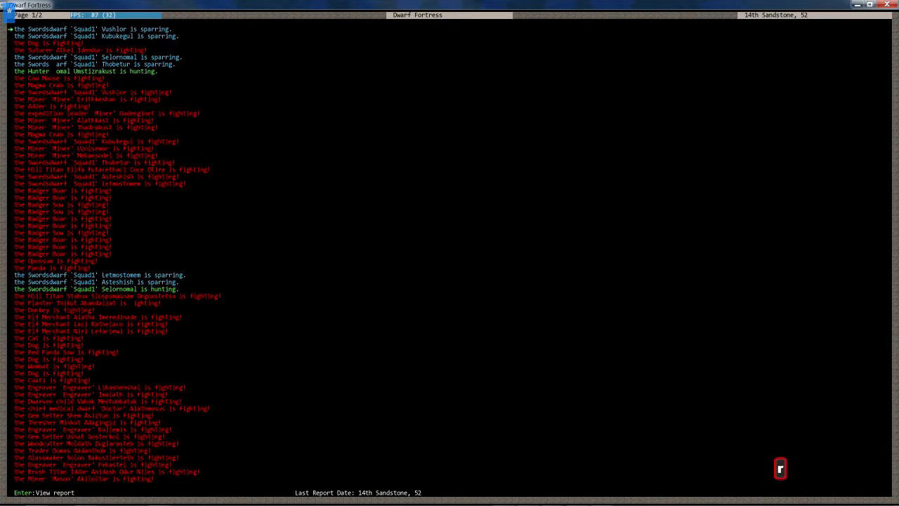
key(Return)
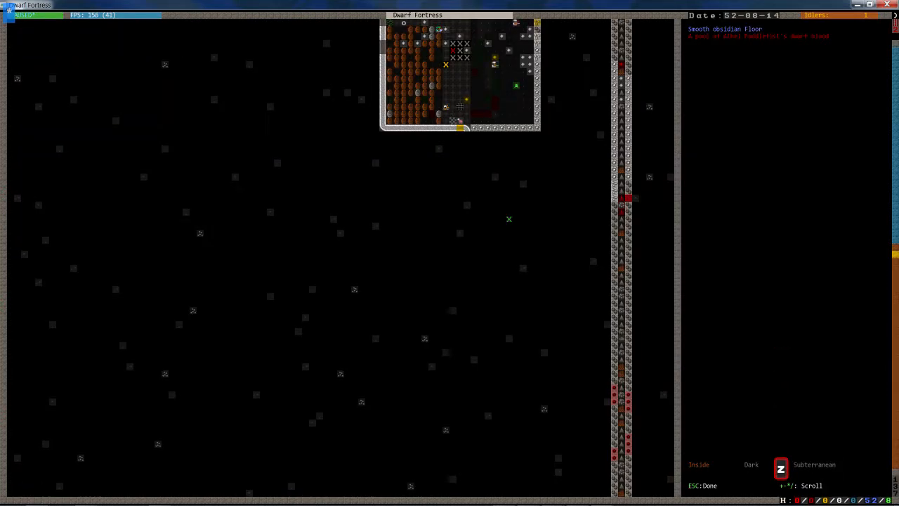
key(Escape)
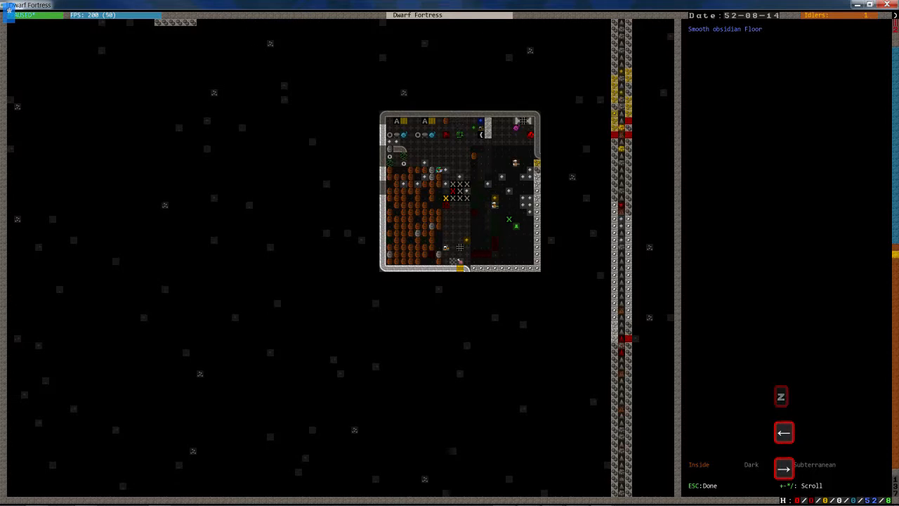
Check suturer Athel Paddlefist's wounds (unconscious, injured left upper leg), then unpause.
key(Escape)
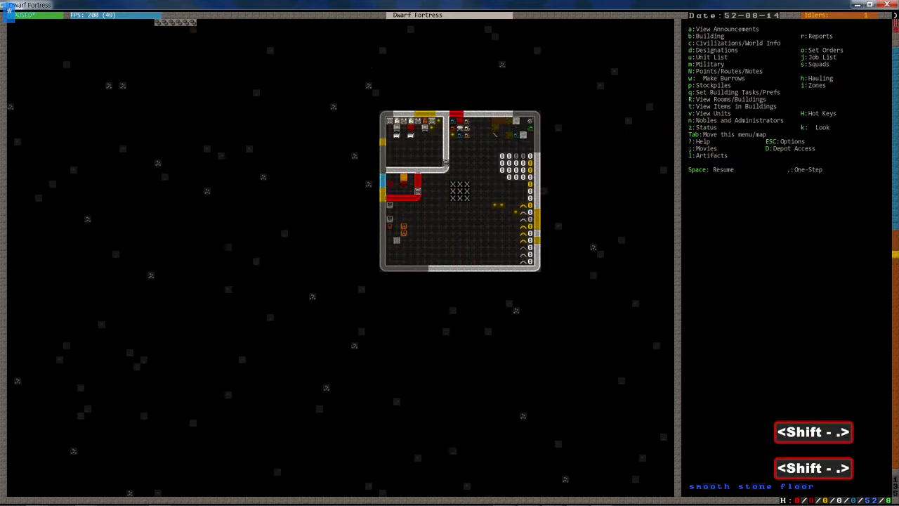
key(space)
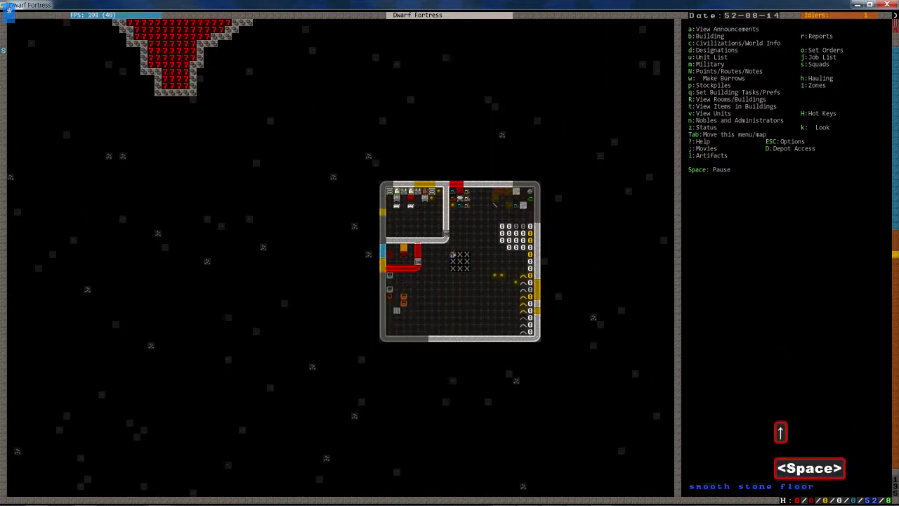
key(space)
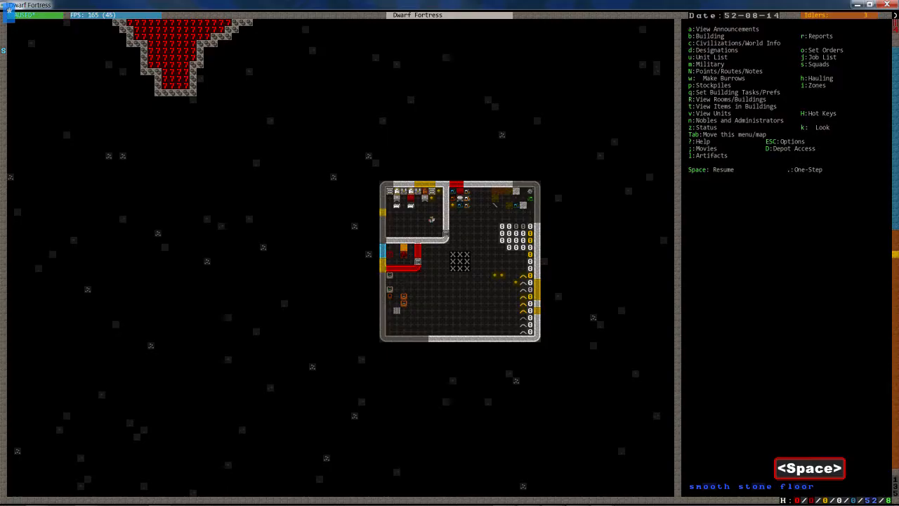
key(v)
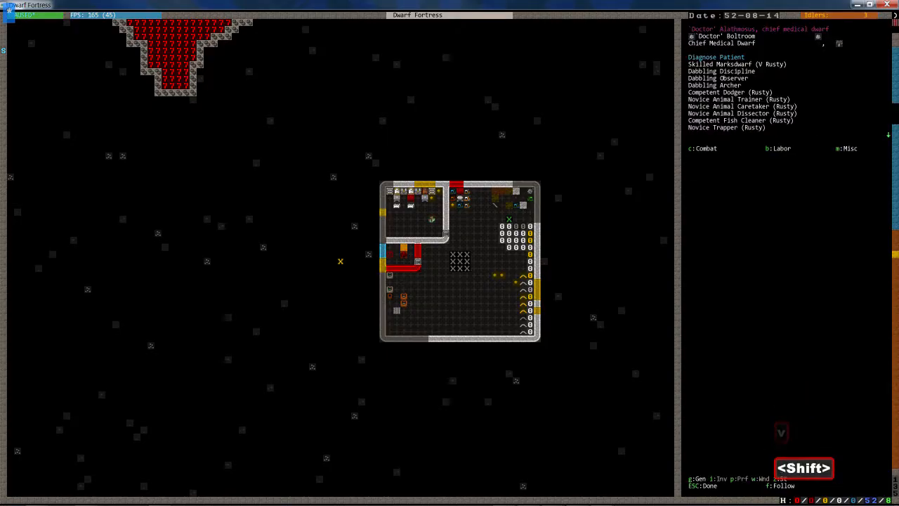
key(Escape)
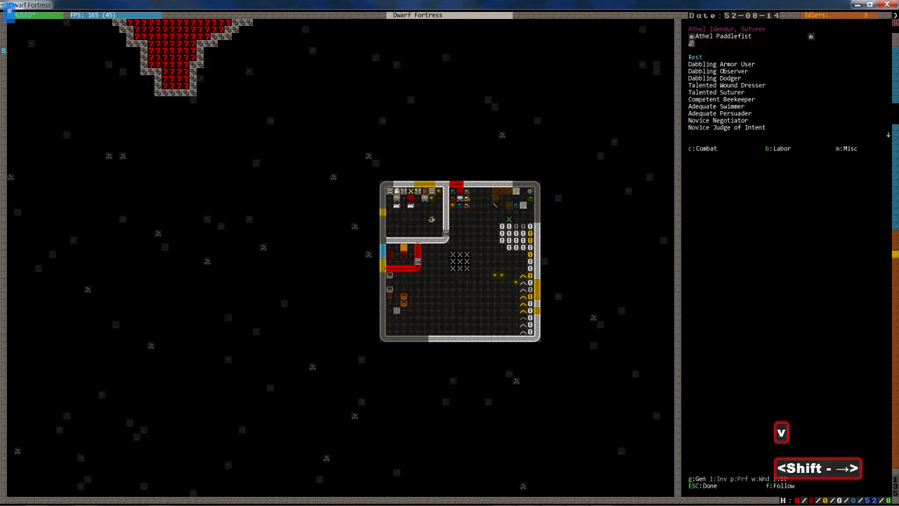
key(w)
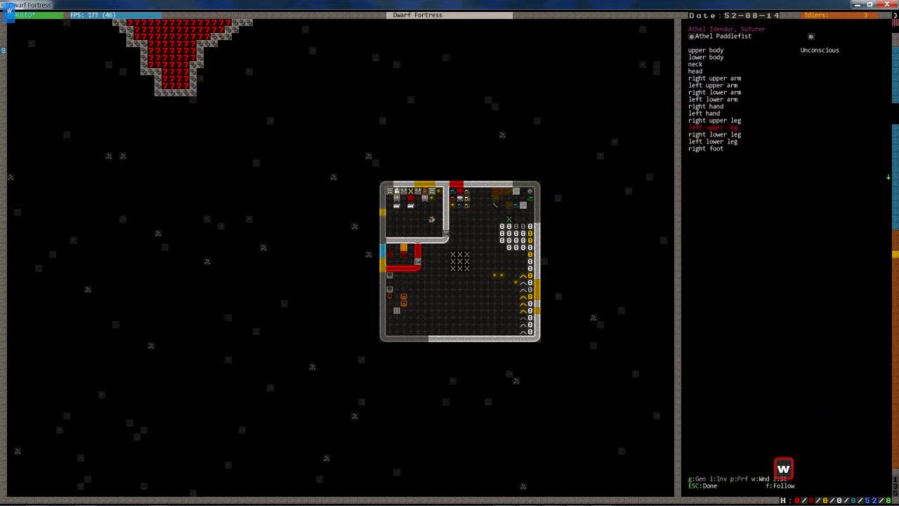
key(Escape)
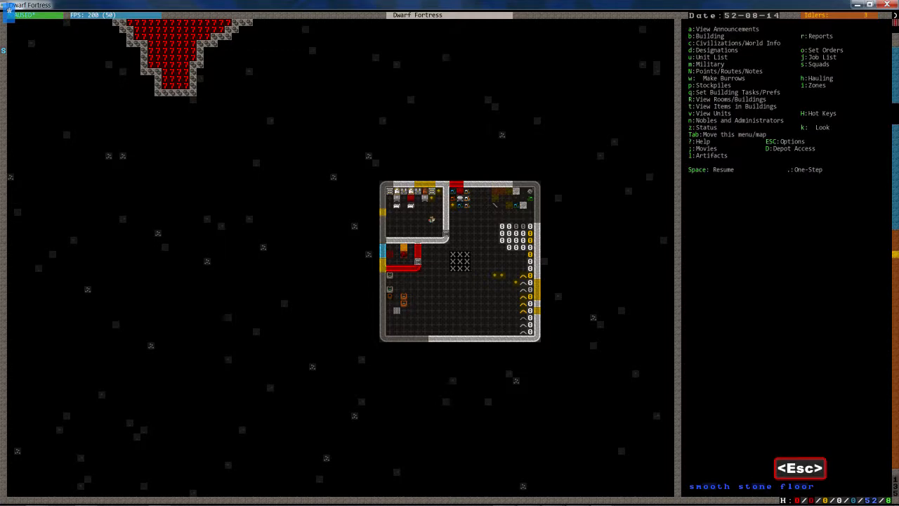
key(space)
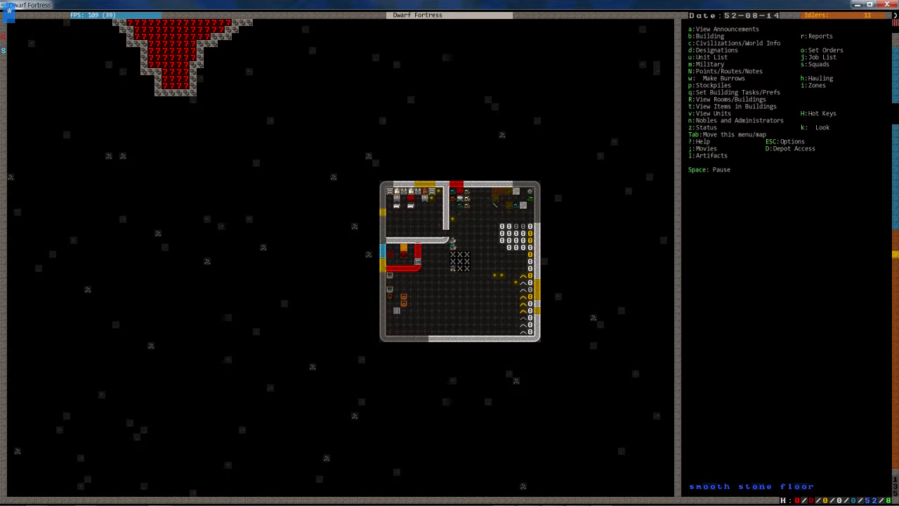
Jump to the saved spot and inspect the riverside planned stairs across levels.
key(f1)
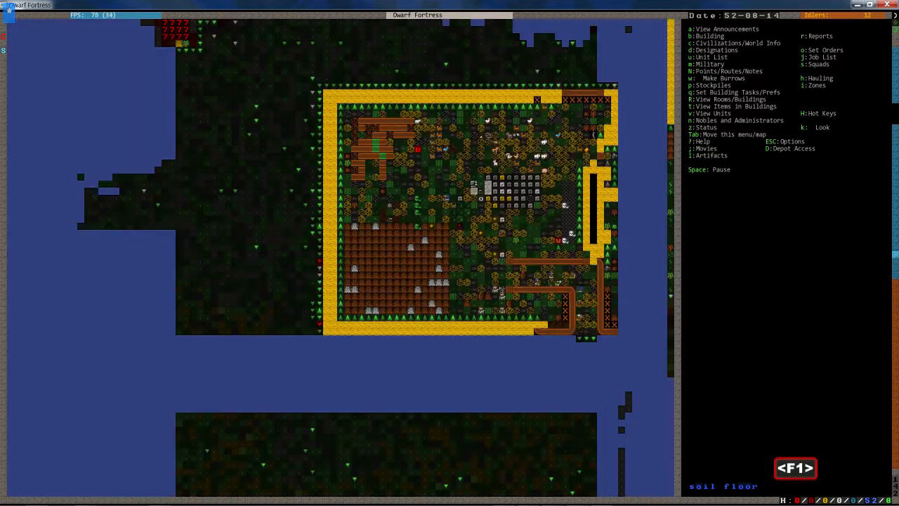
key(shift+.)
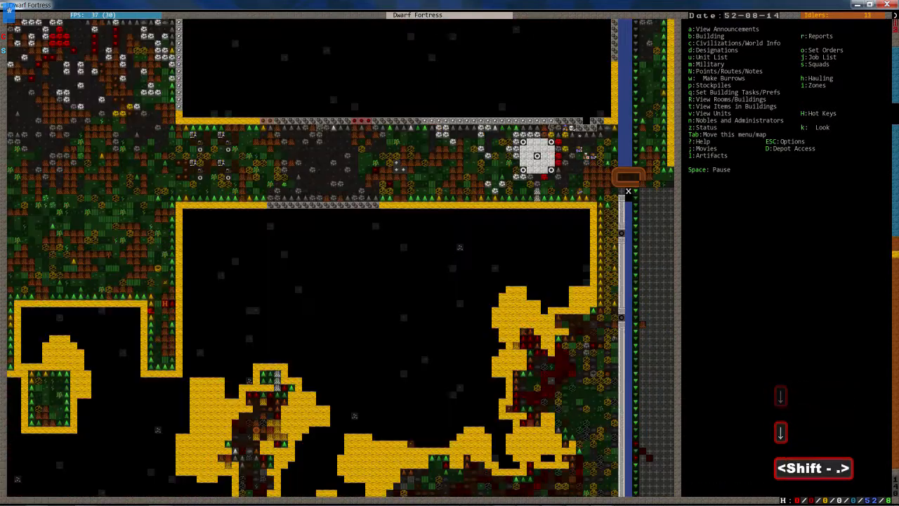
key(q)
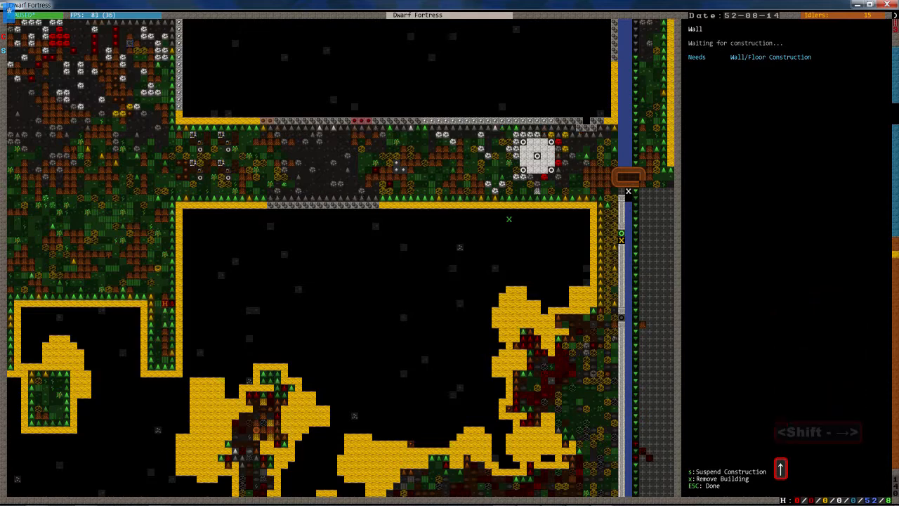
key(Escape)
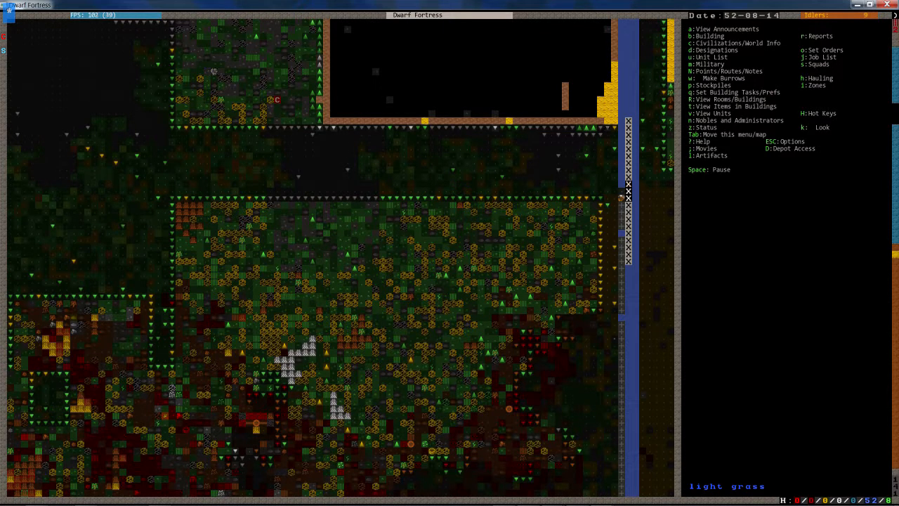
key(shift+.)
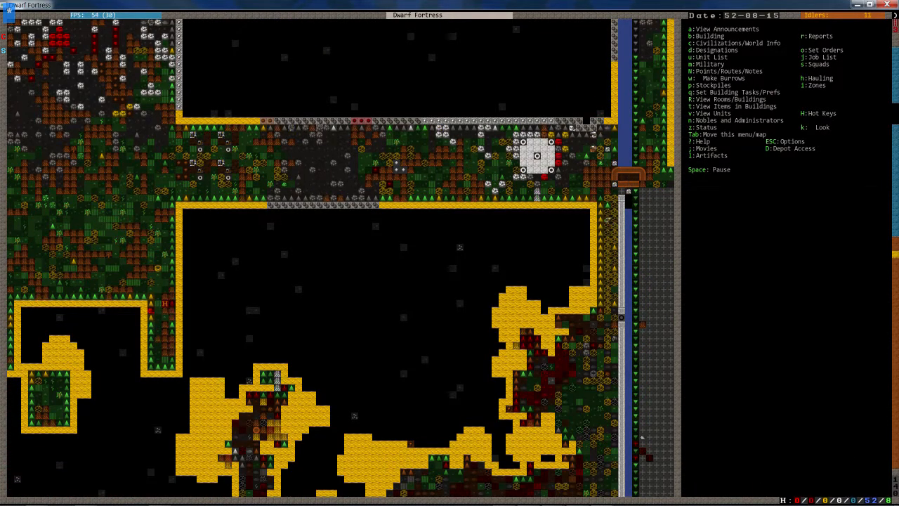
scroll(down, 3)
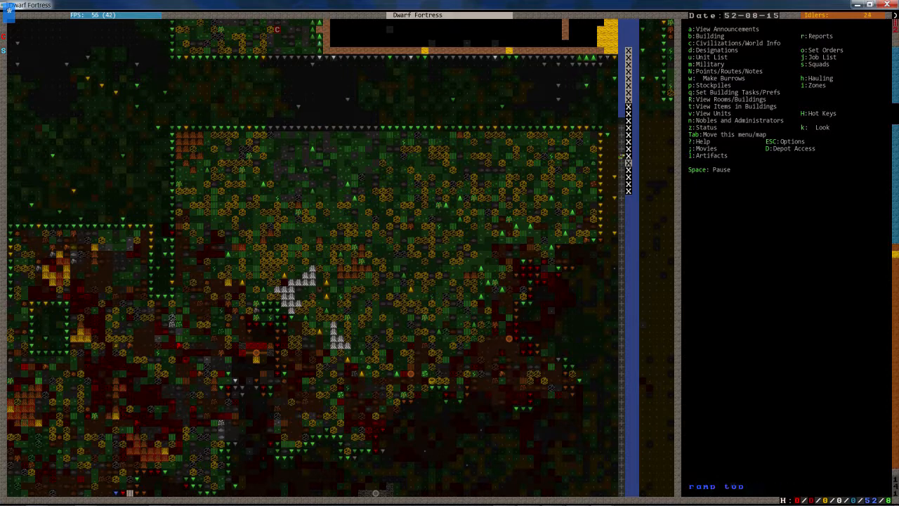
Drop a level, pause, and designate digging beside the stair column.
key(shift+.)
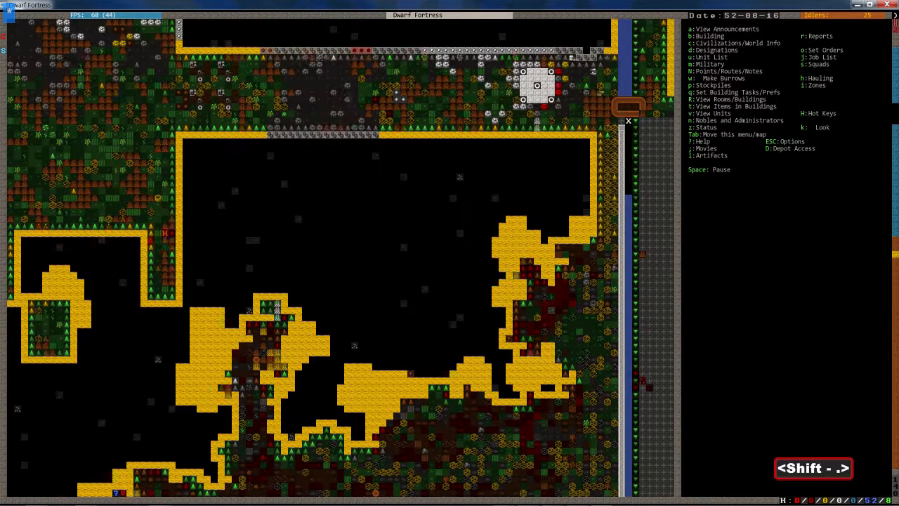
key(space)
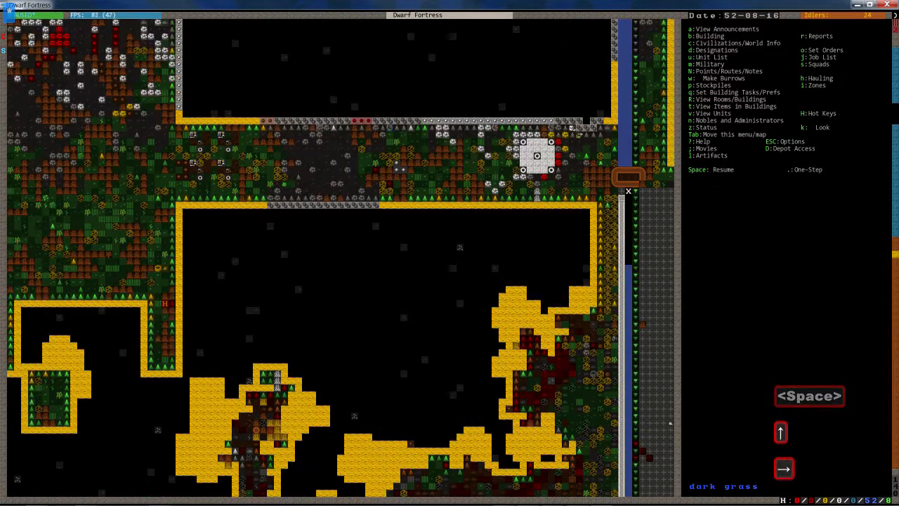
key(d)
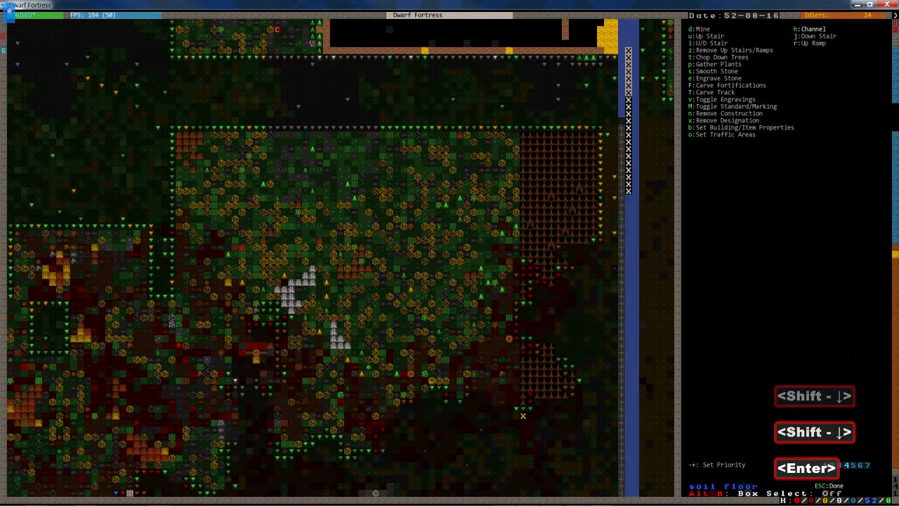
key(Escape)
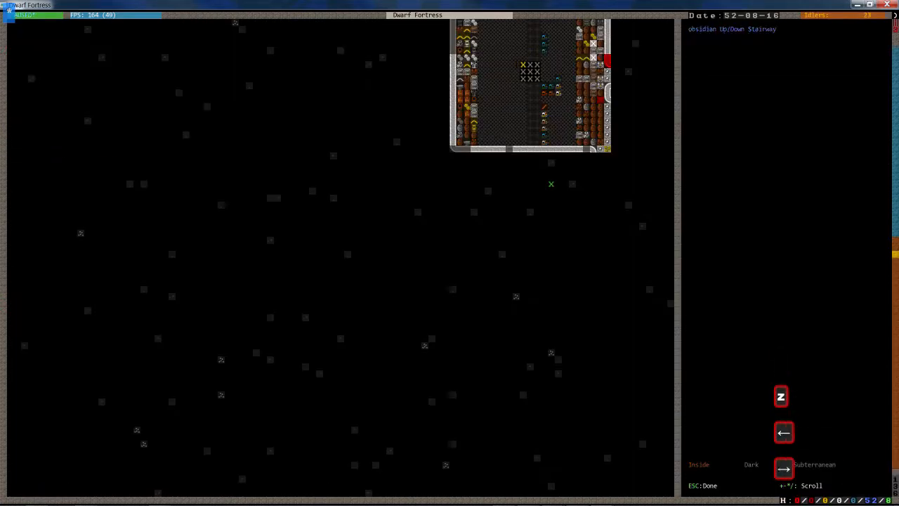
key(Escape)
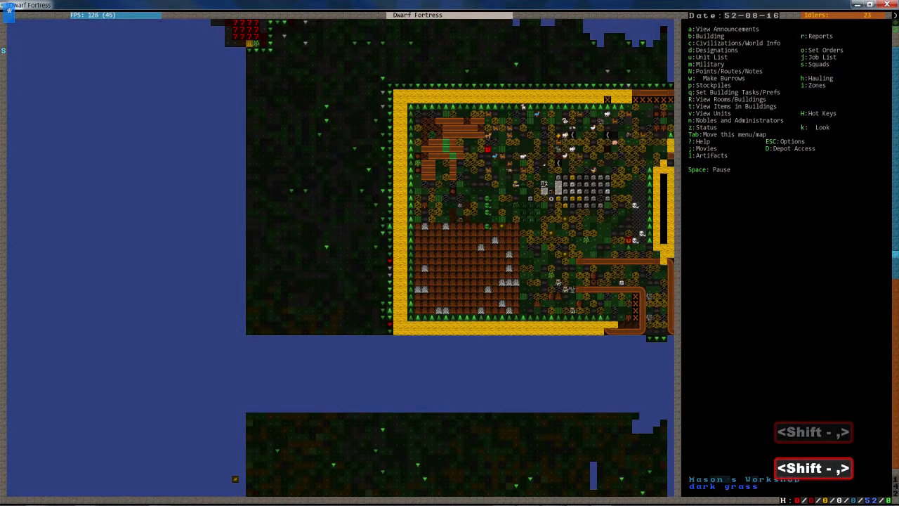
key(i)
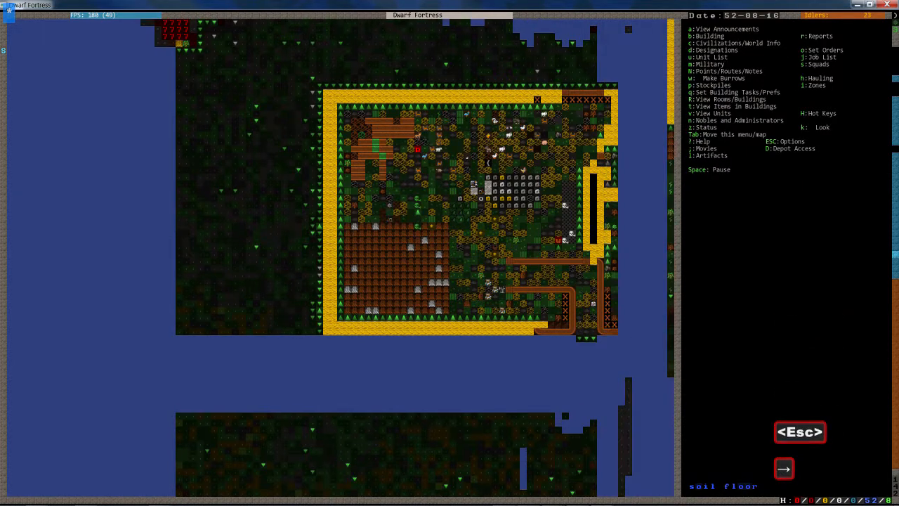
scroll(down, 3)
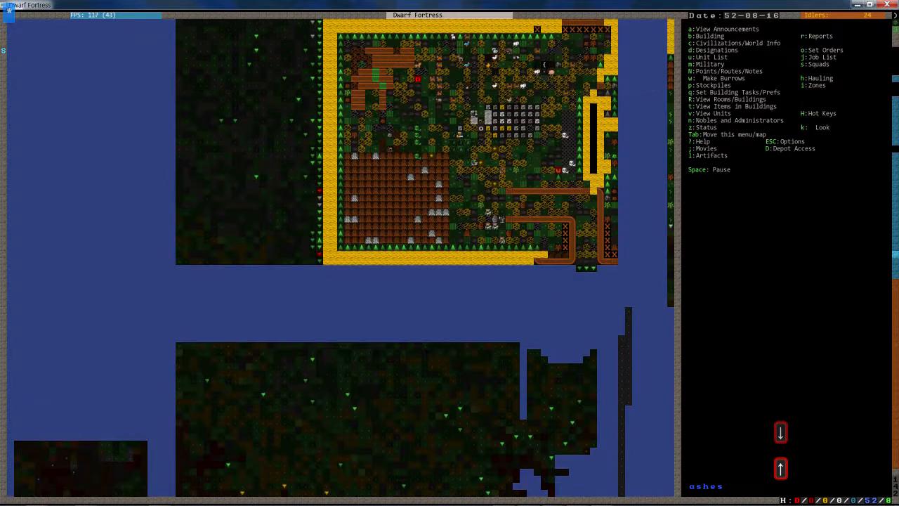
key(k)
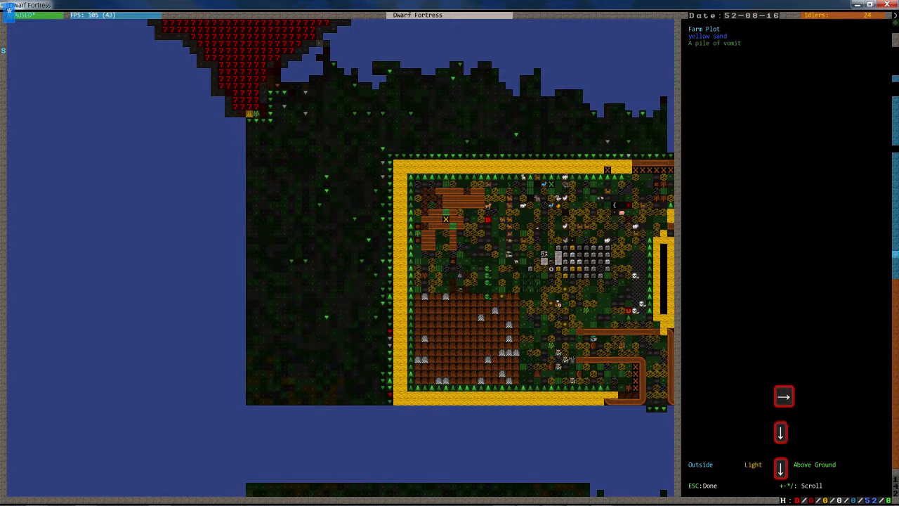
key(Escape)
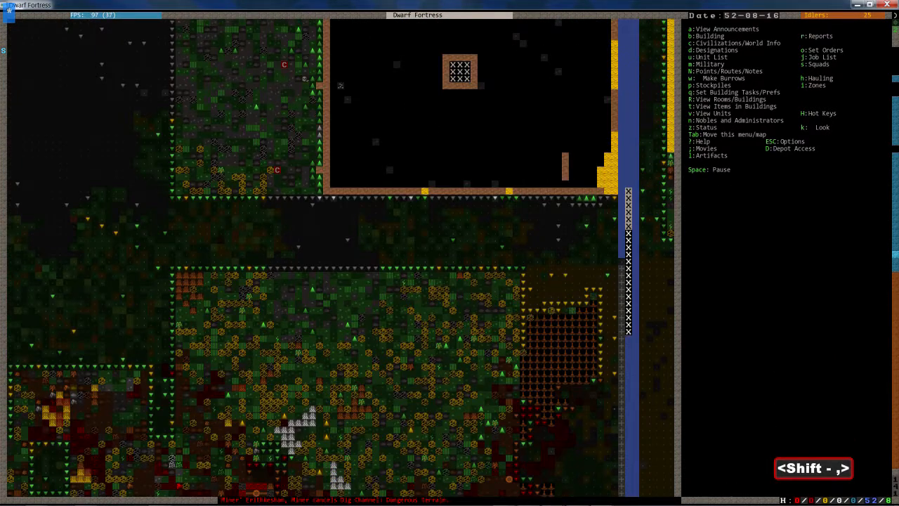
scroll(down, 3)
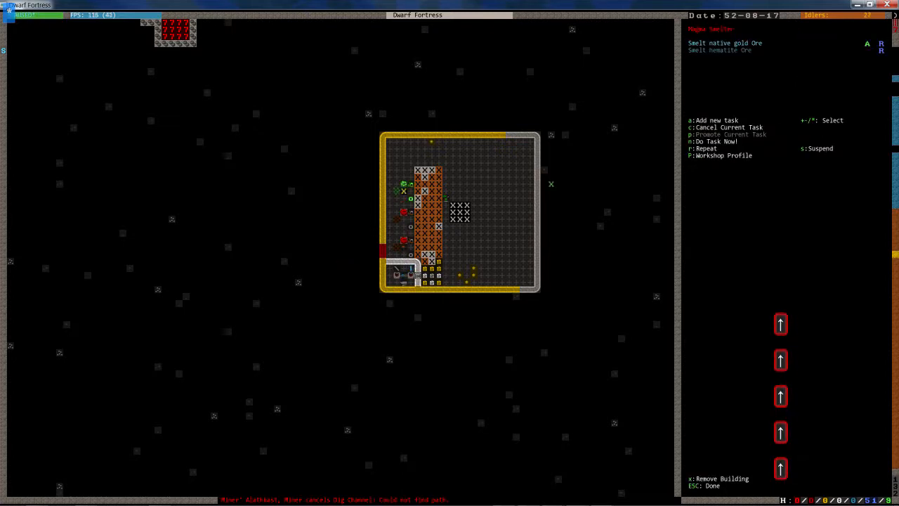
key(Escape)
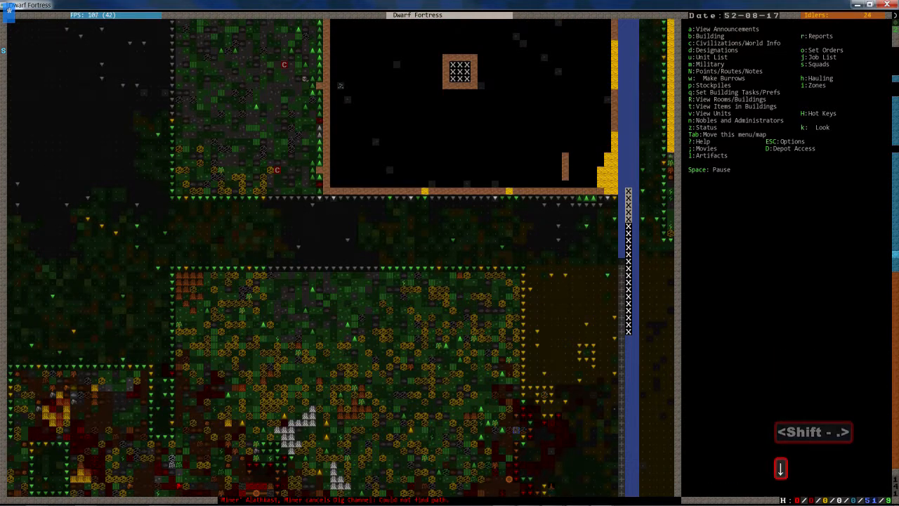
scroll(down, 3)
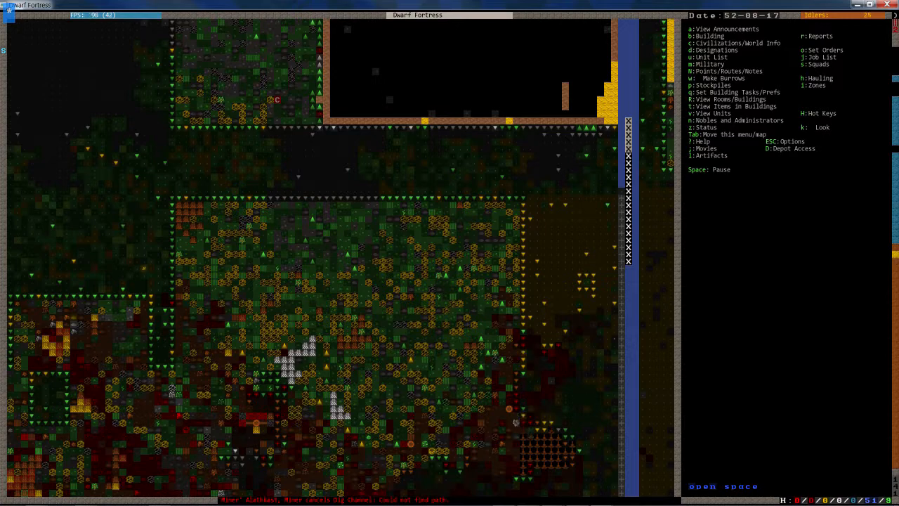
Place a taller up/down stair column along the river wall, then unpause the game.
key(space)
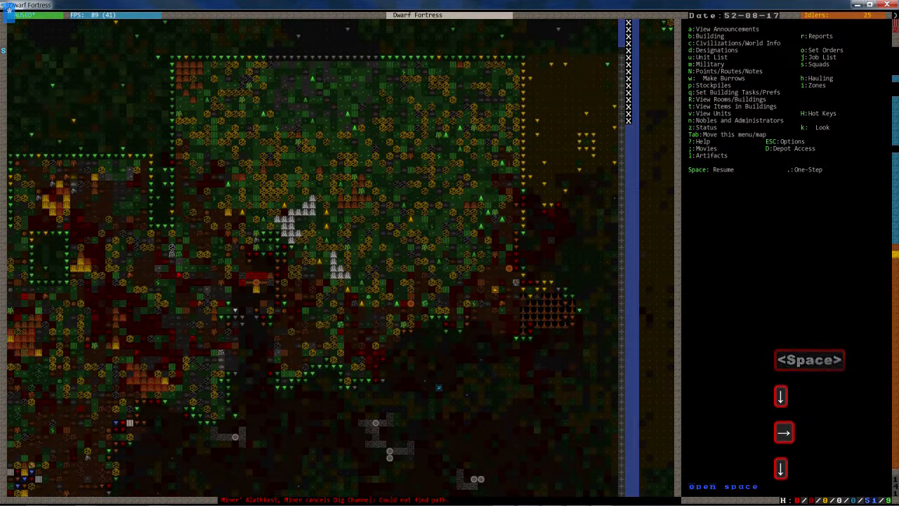
key(b)
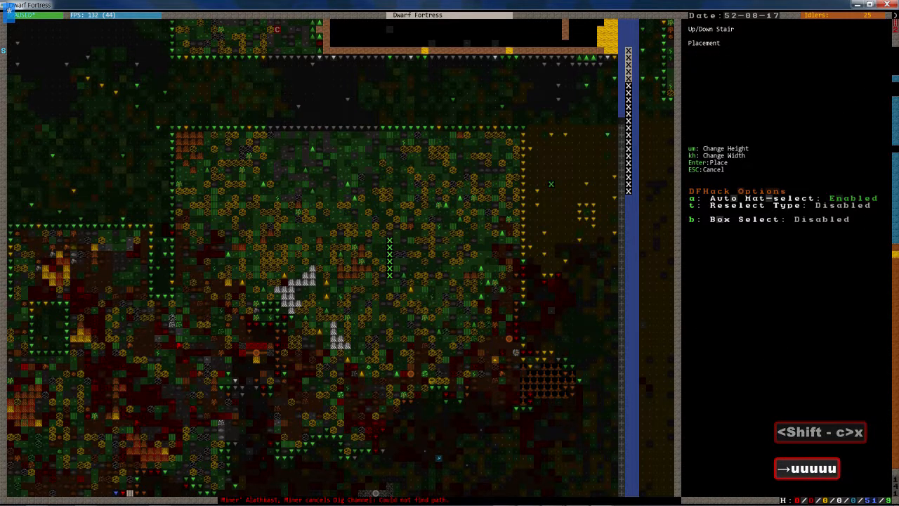
key(u)
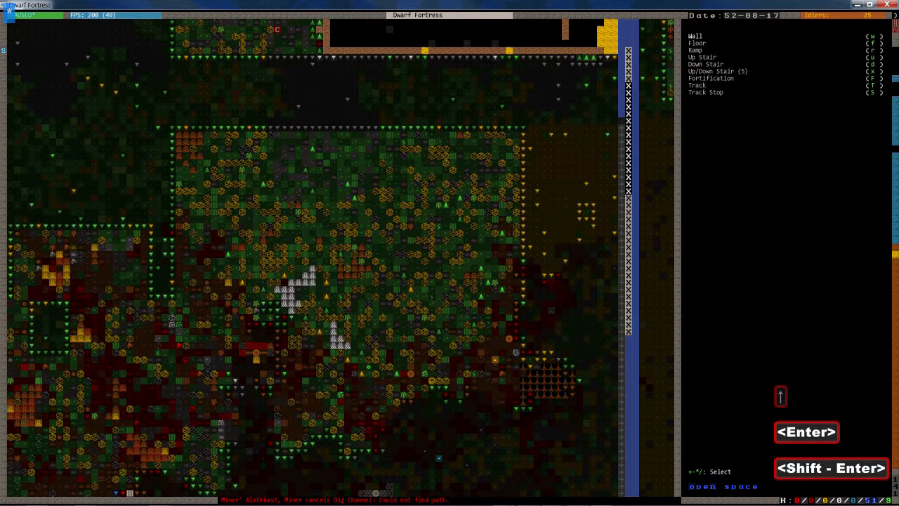
key(Escape)
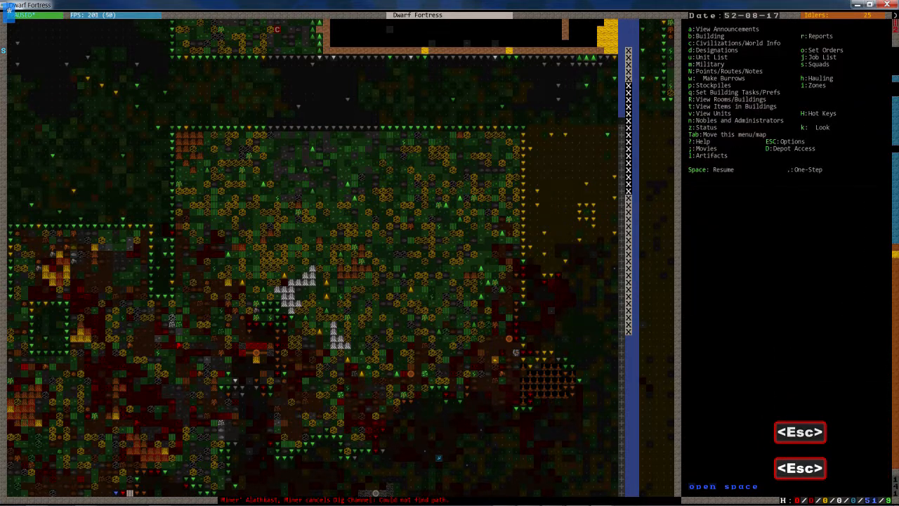
key(d)
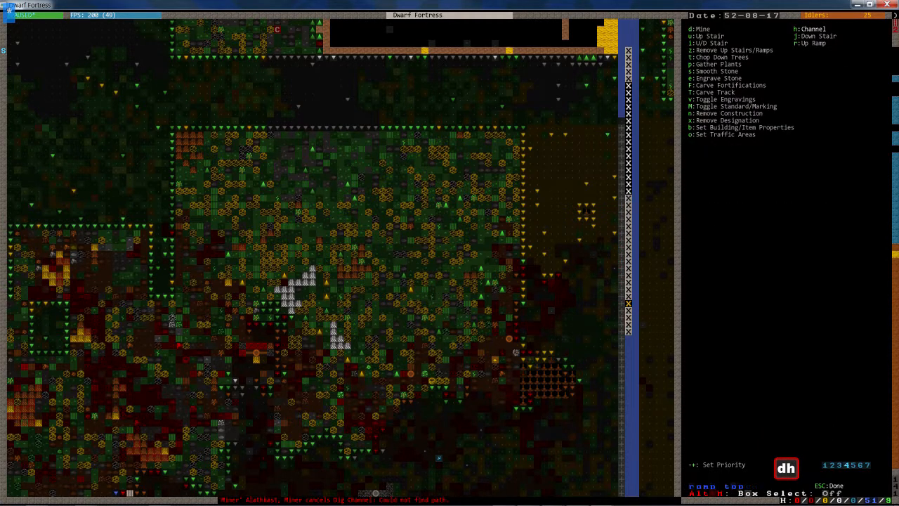
key(Escape)
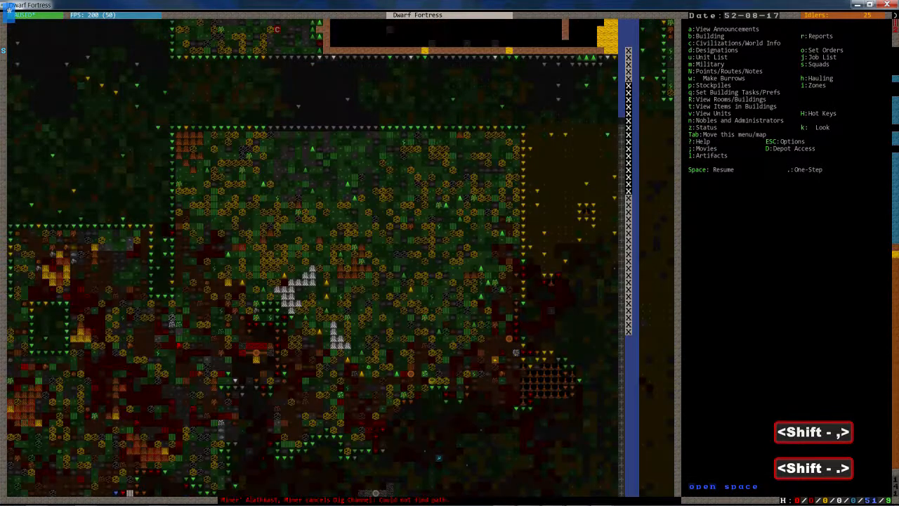
key(space)
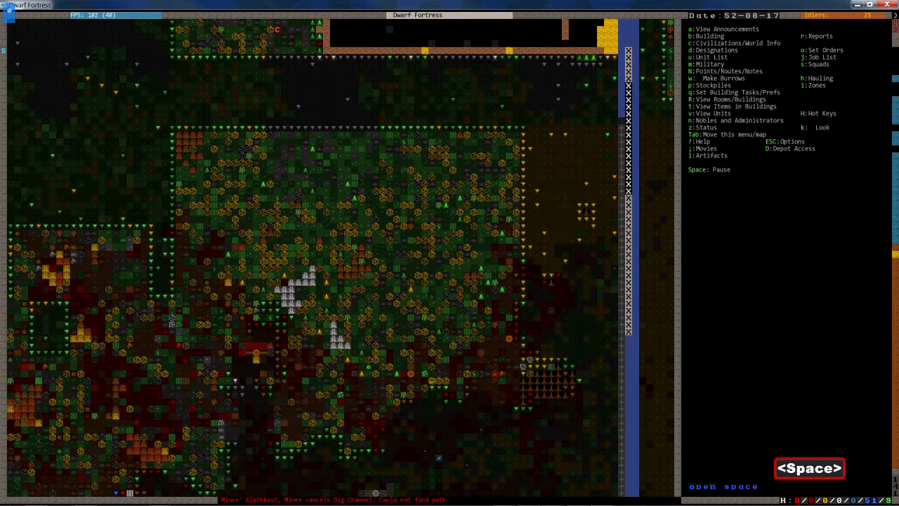
key(space)
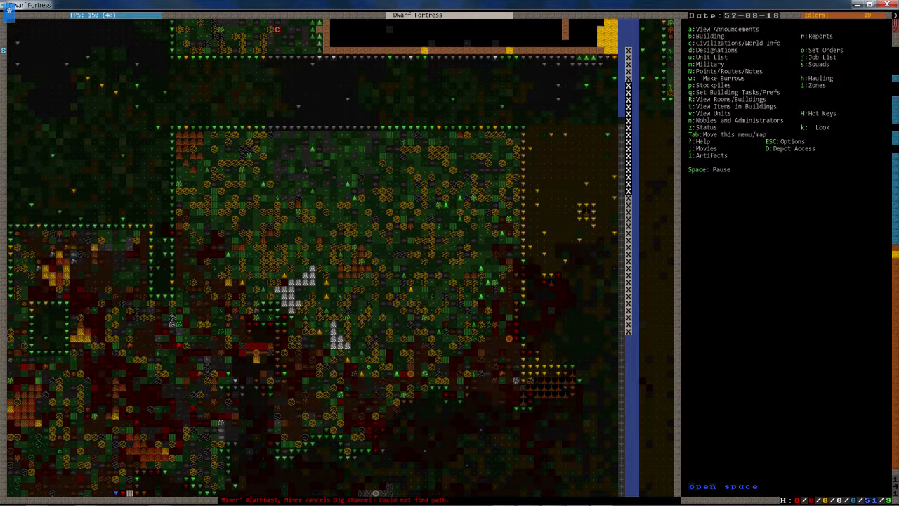